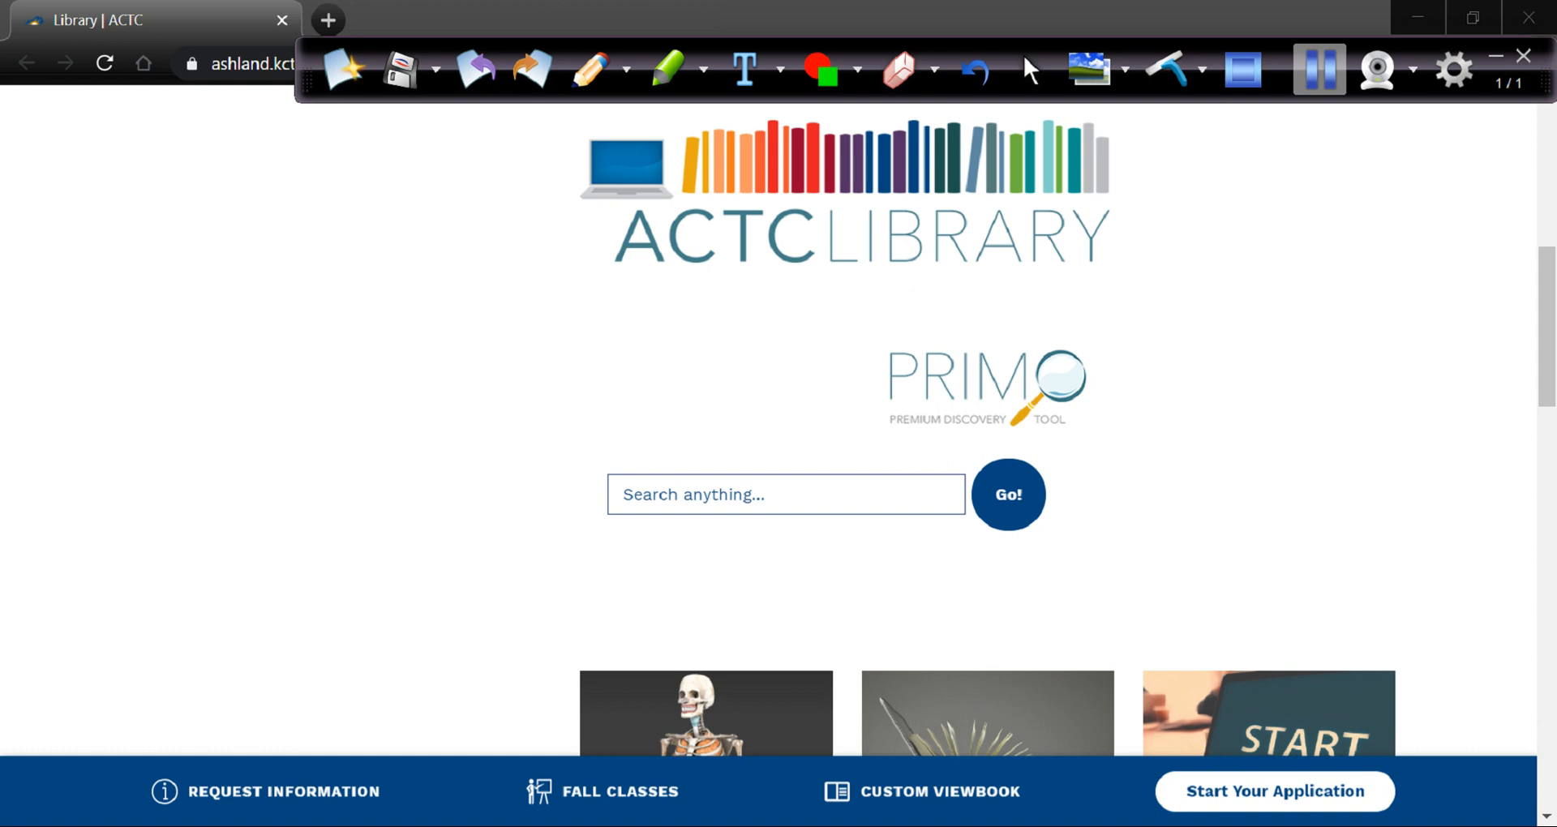
# Step: Search the ACTC Library Primo box for 'climate change' using the suggestion and run it
pyautogui.click(1318, 68)
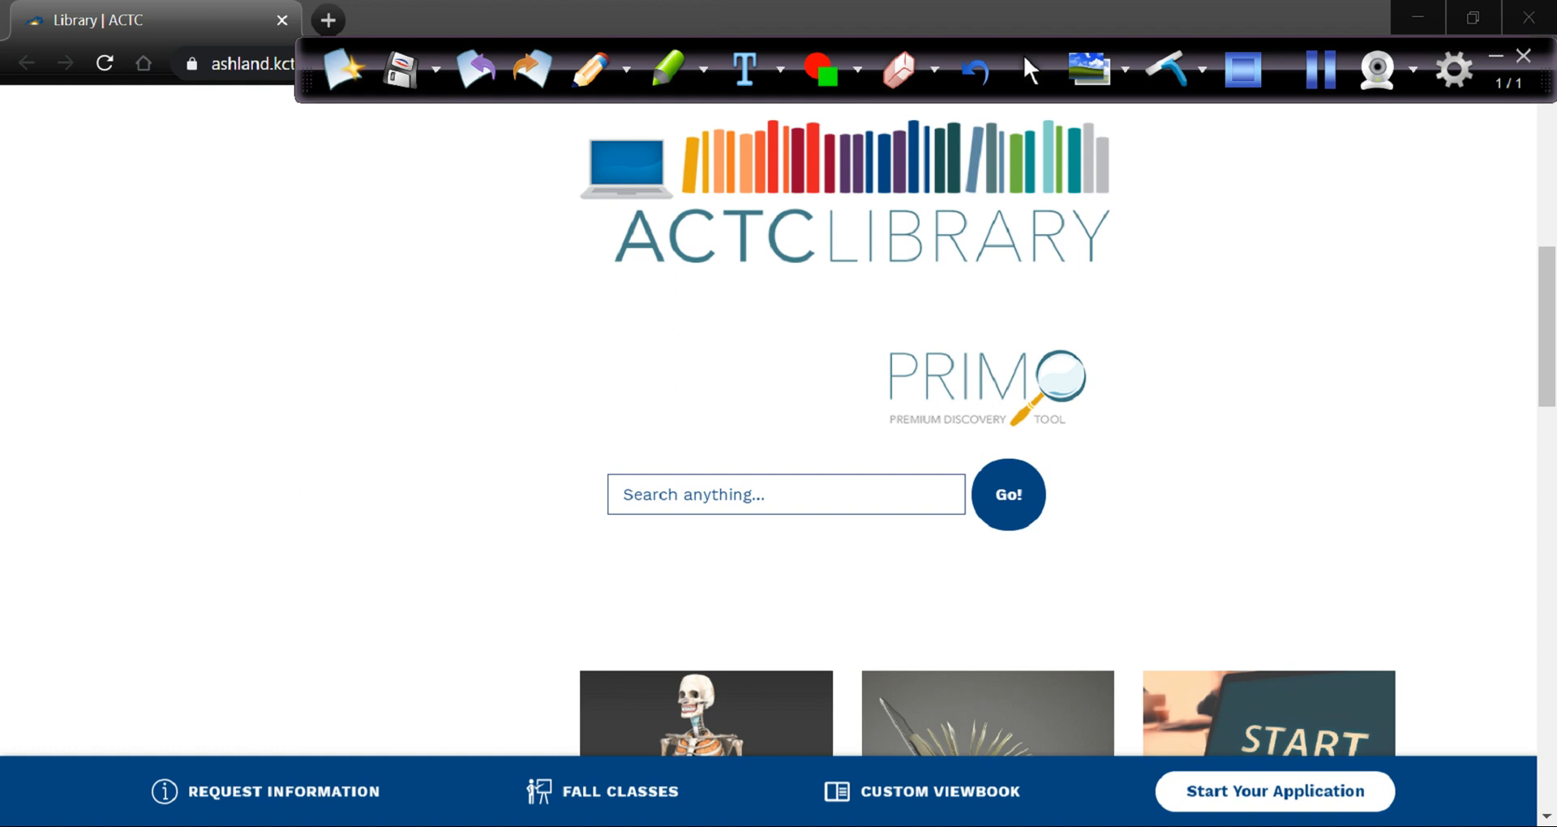
pyautogui.click(785, 495)
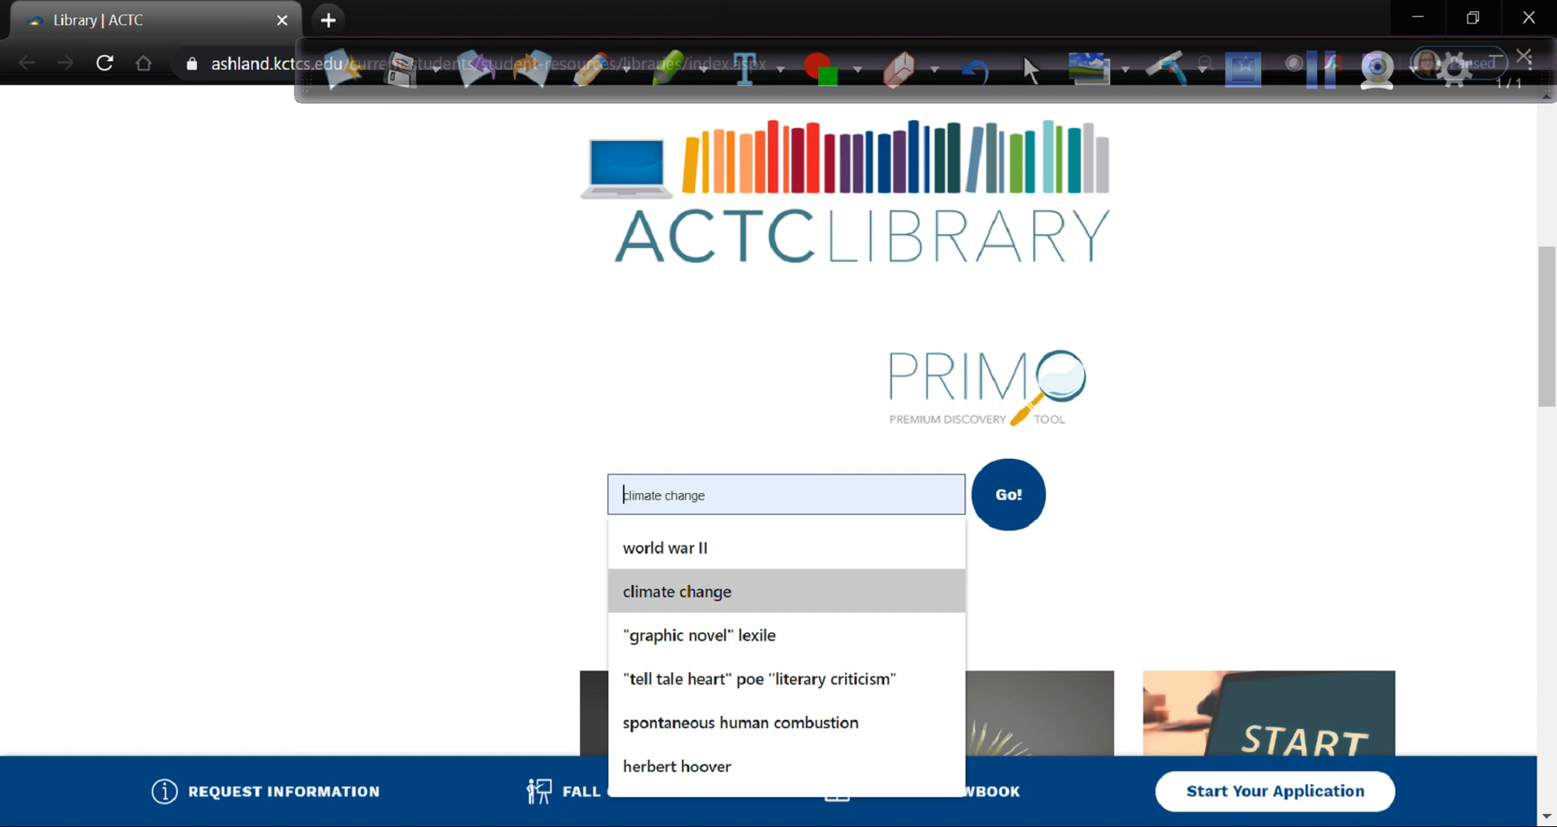
pyautogui.click(675, 591)
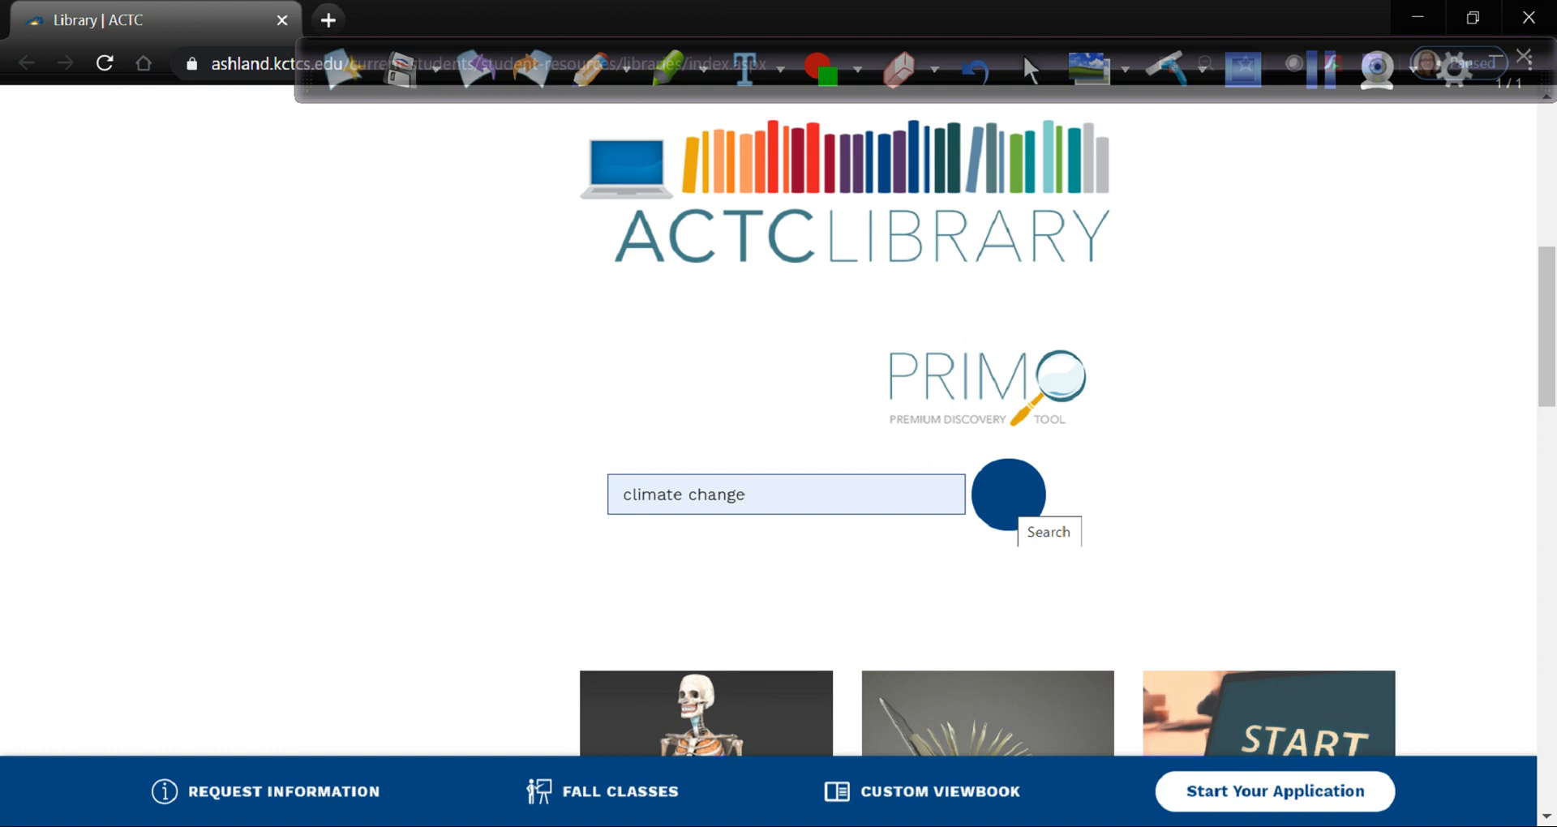
pyautogui.click(1007, 494)
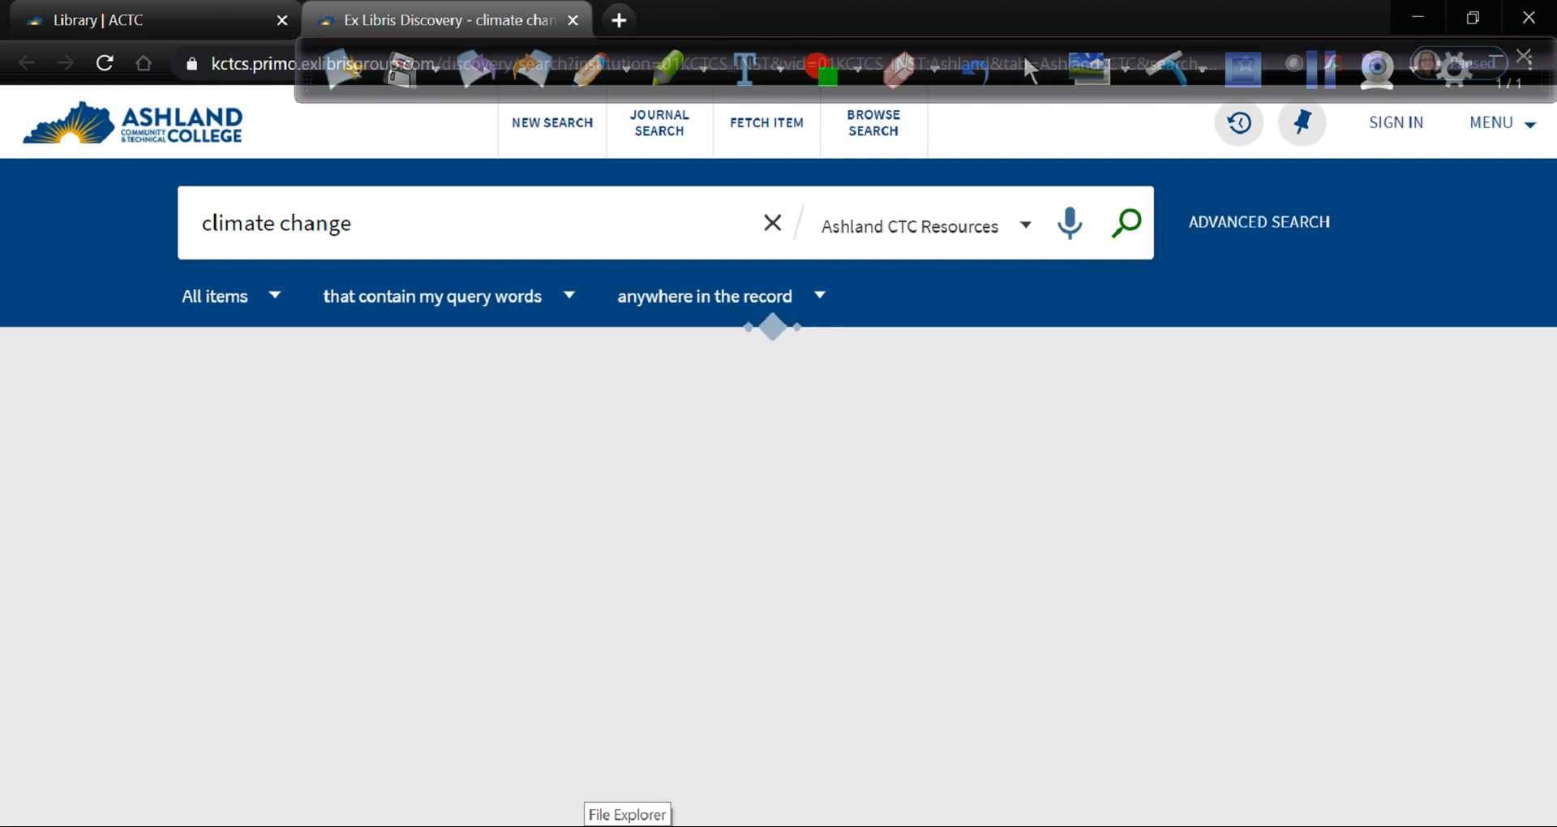
# Step: Review the loaded 1.7 million climate change results and filter options
pyautogui.click(1122, 222)
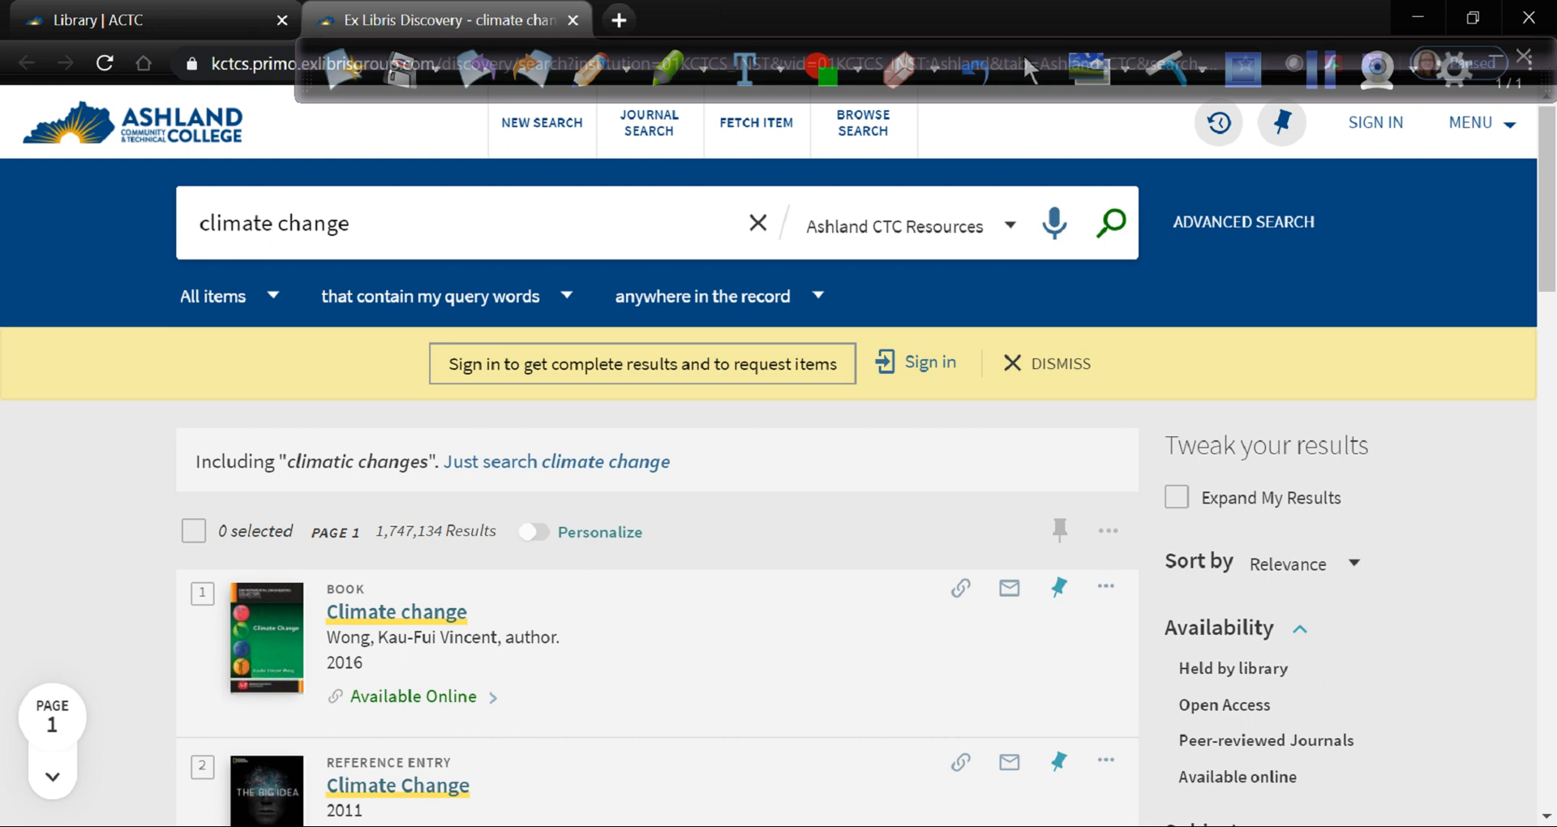
pyautogui.scroll(-3)
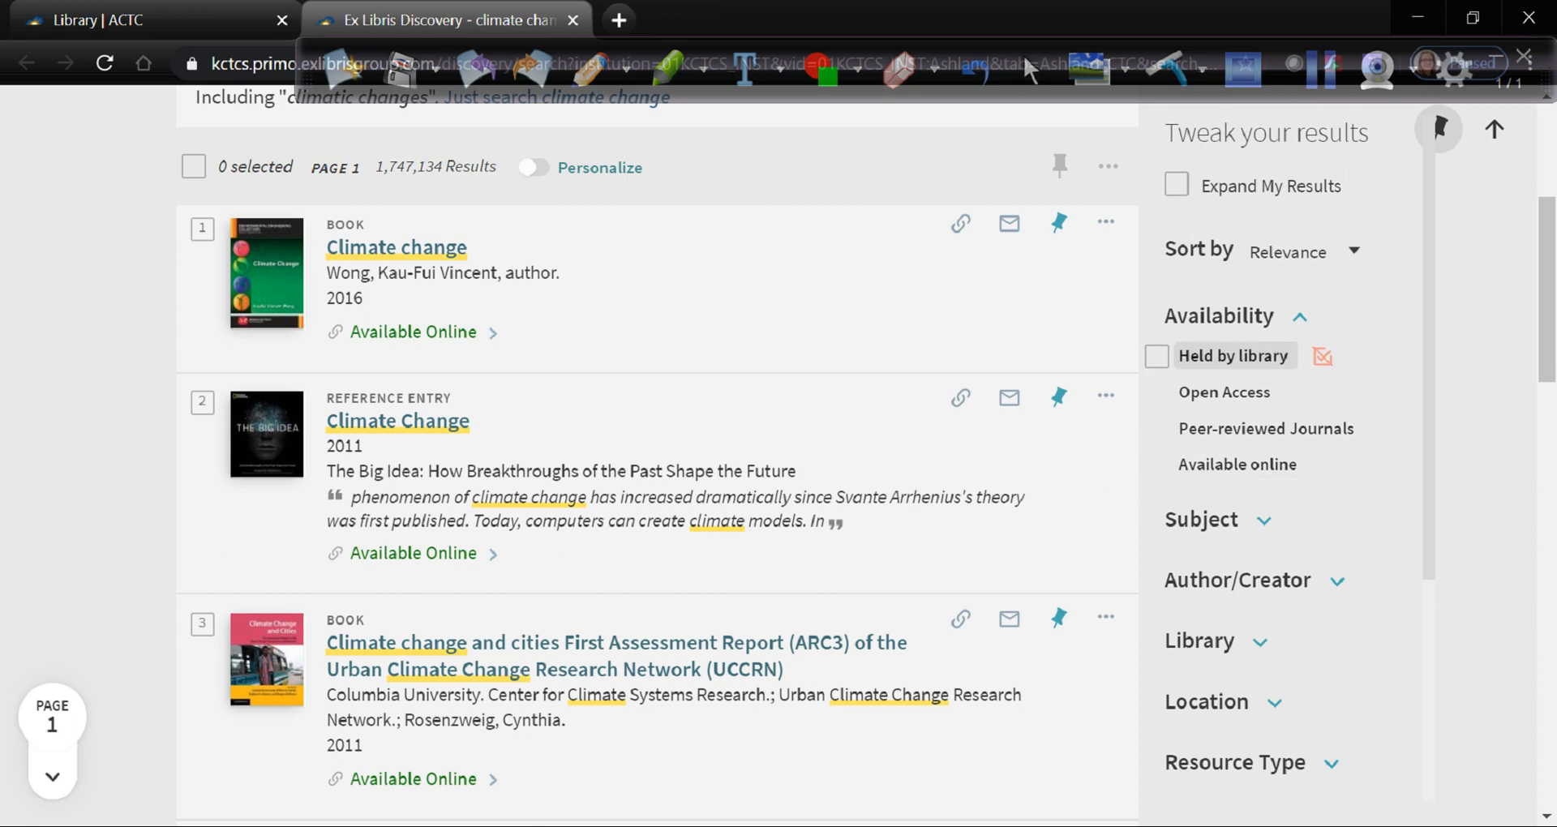
pyautogui.moveTo(1233, 355)
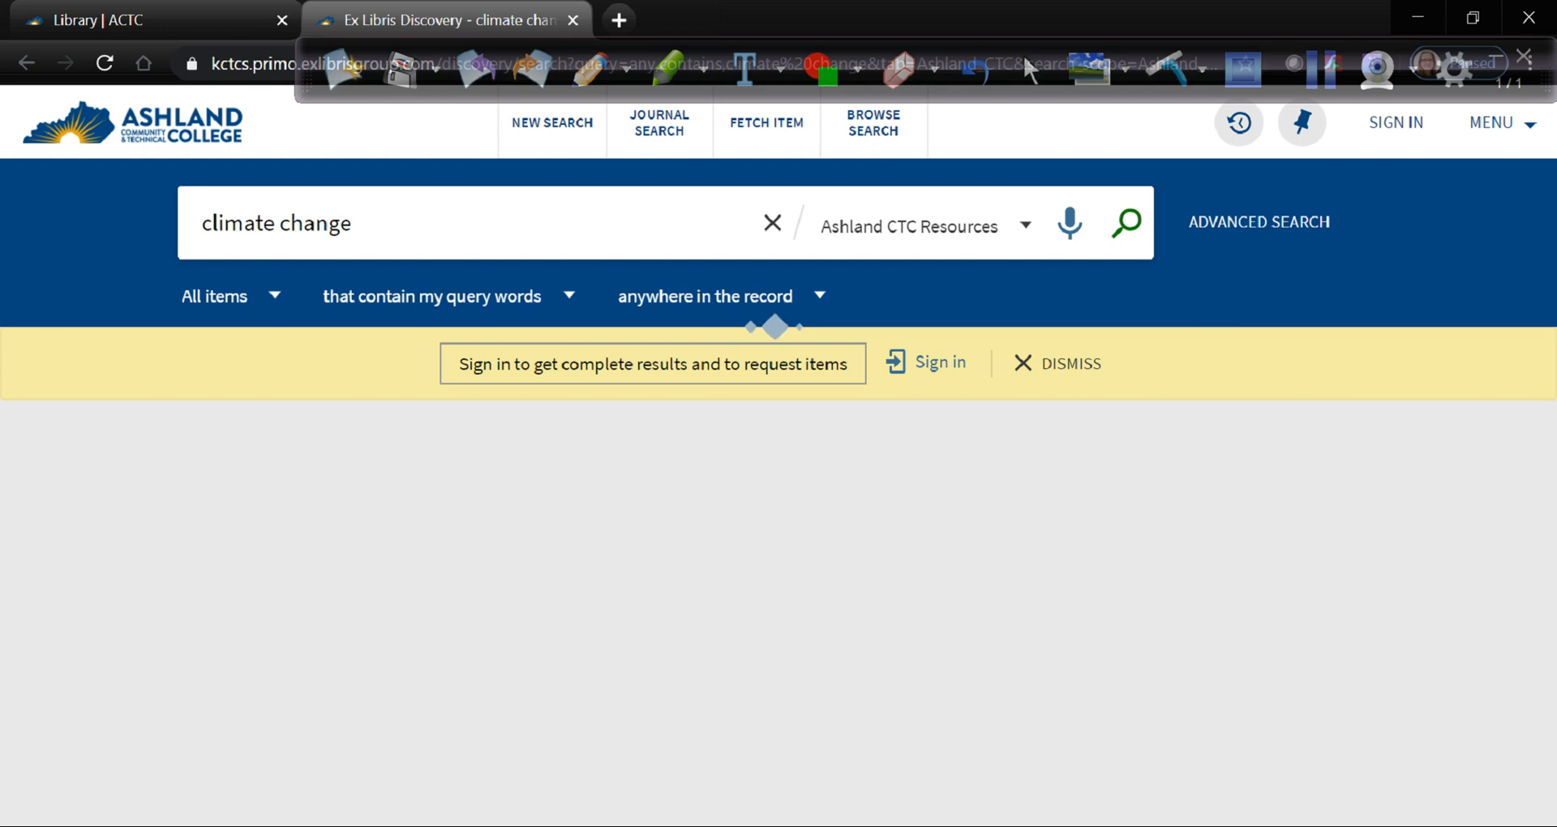
# Step: Remove the Held by library filter, restoring all 1,747,134 climate change results
pyautogui.click(1126, 222)
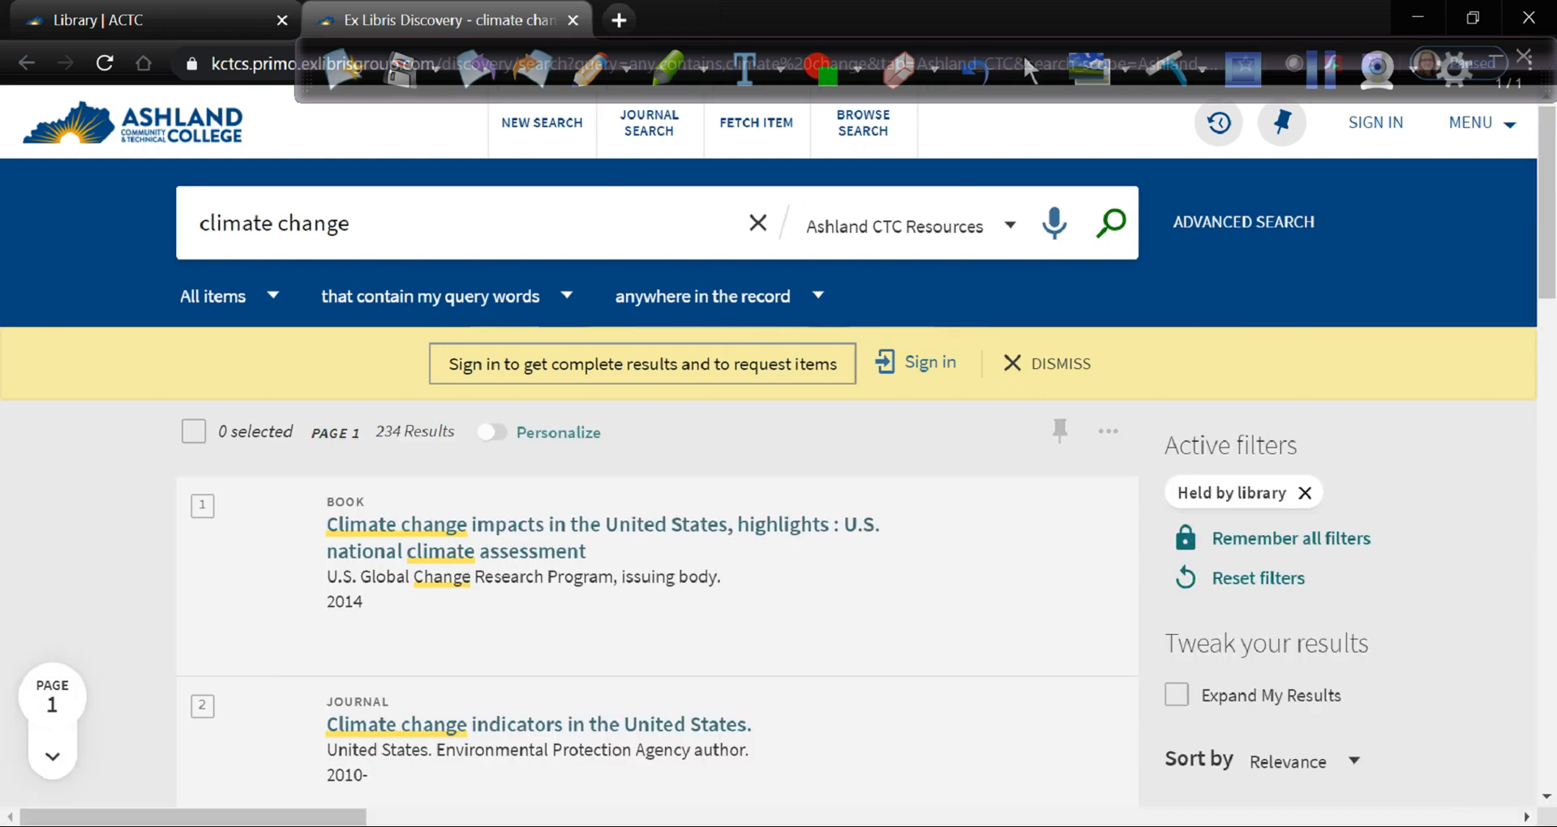
pyautogui.scroll(-3)
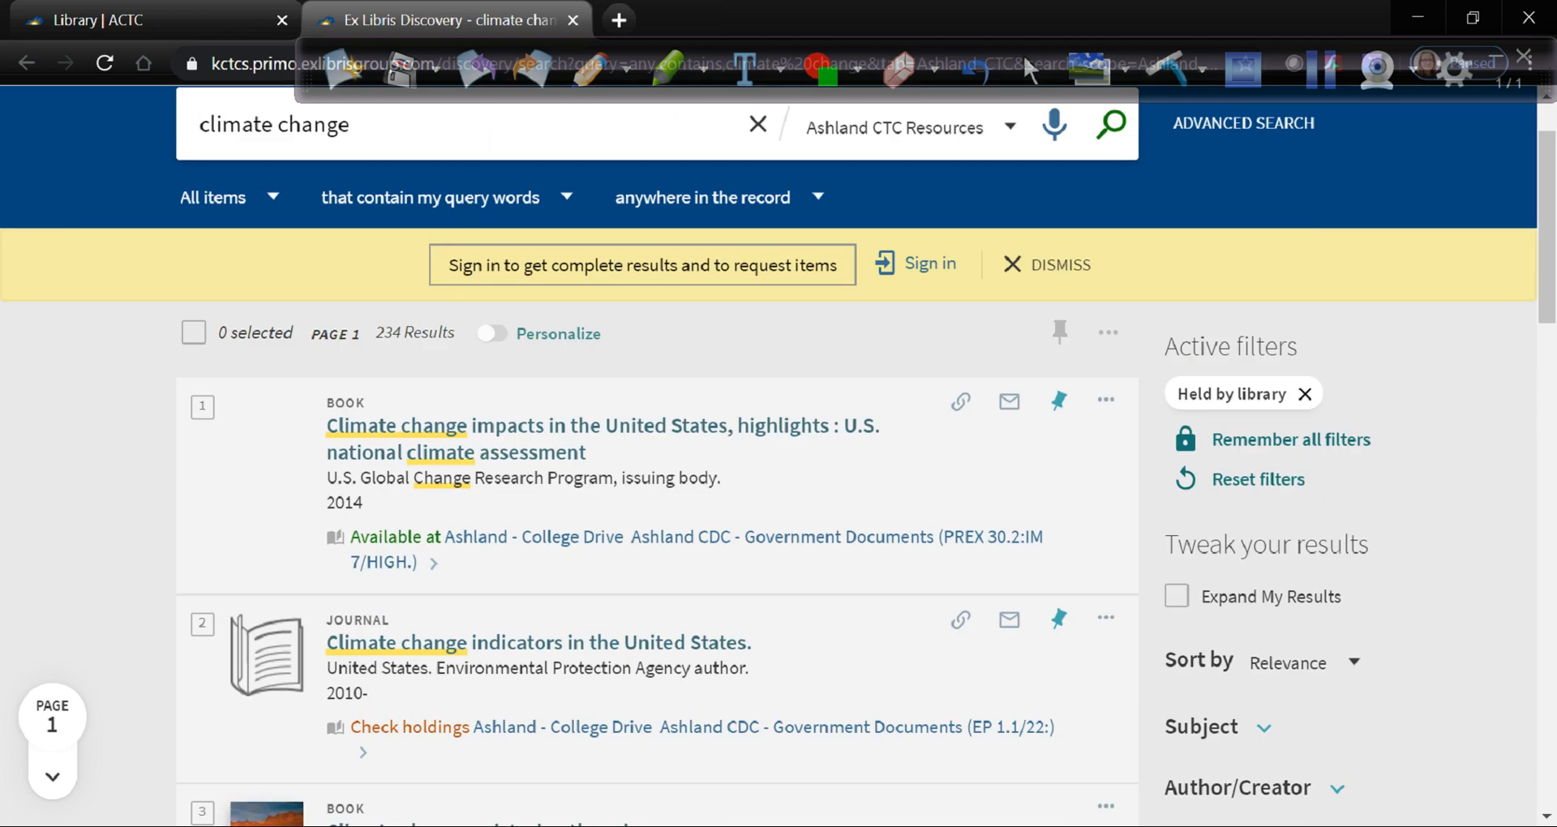
pyautogui.scroll(-3)
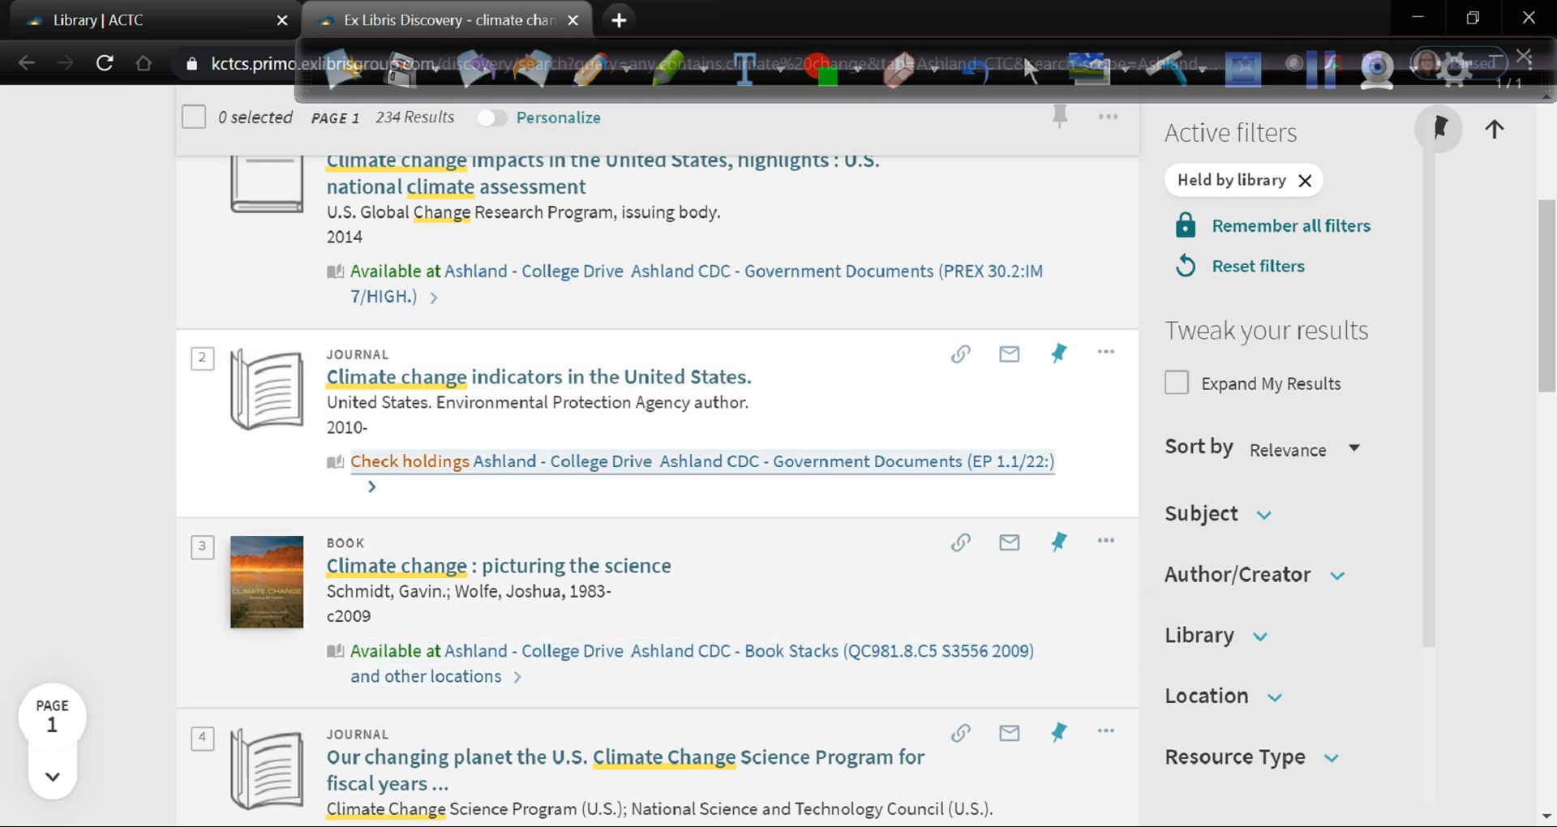
pyautogui.moveTo(407, 461)
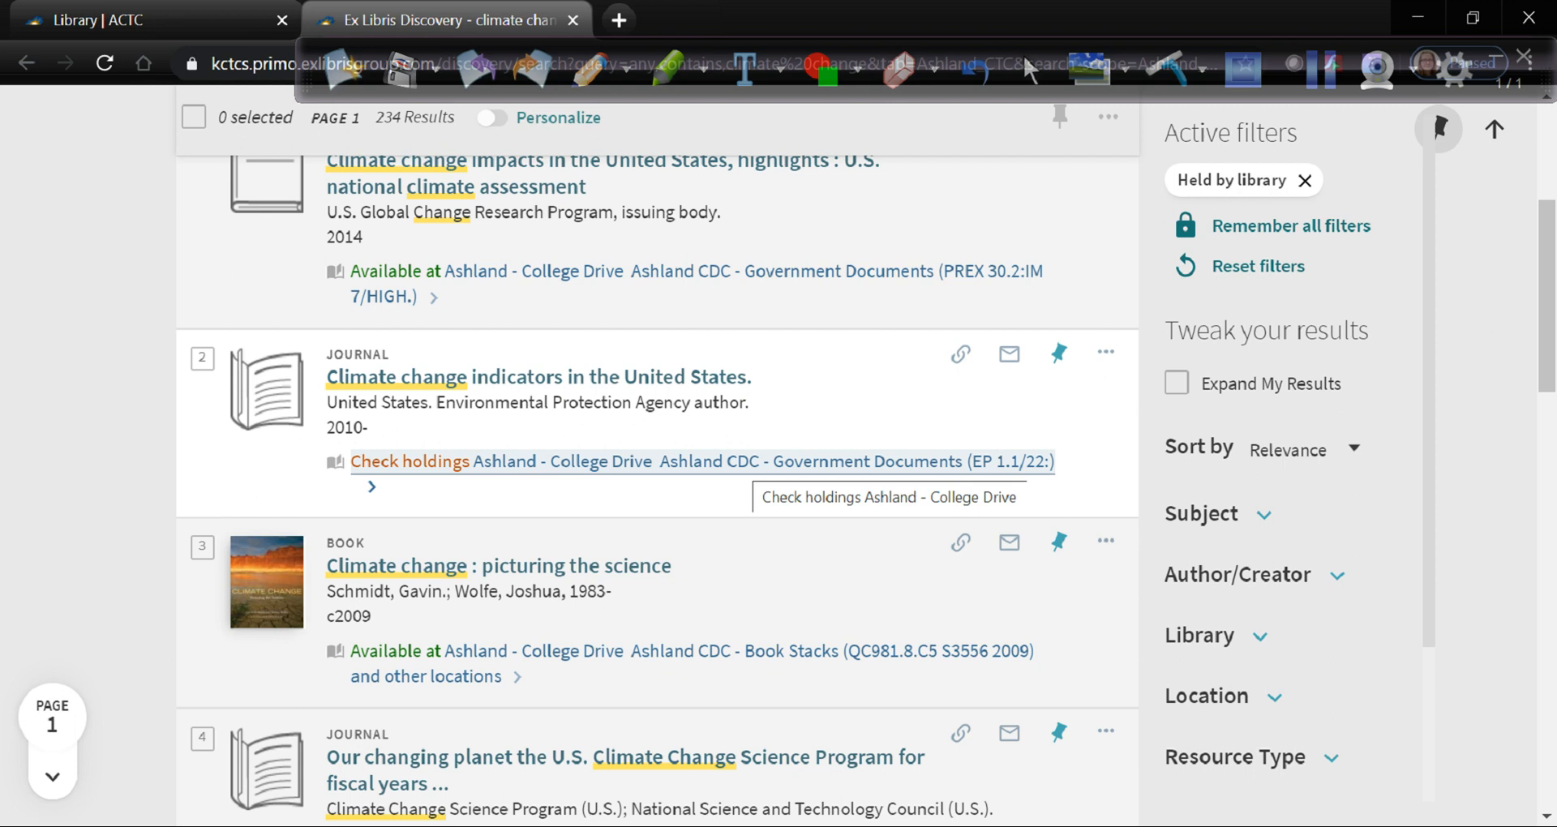
pyautogui.scroll(-3)
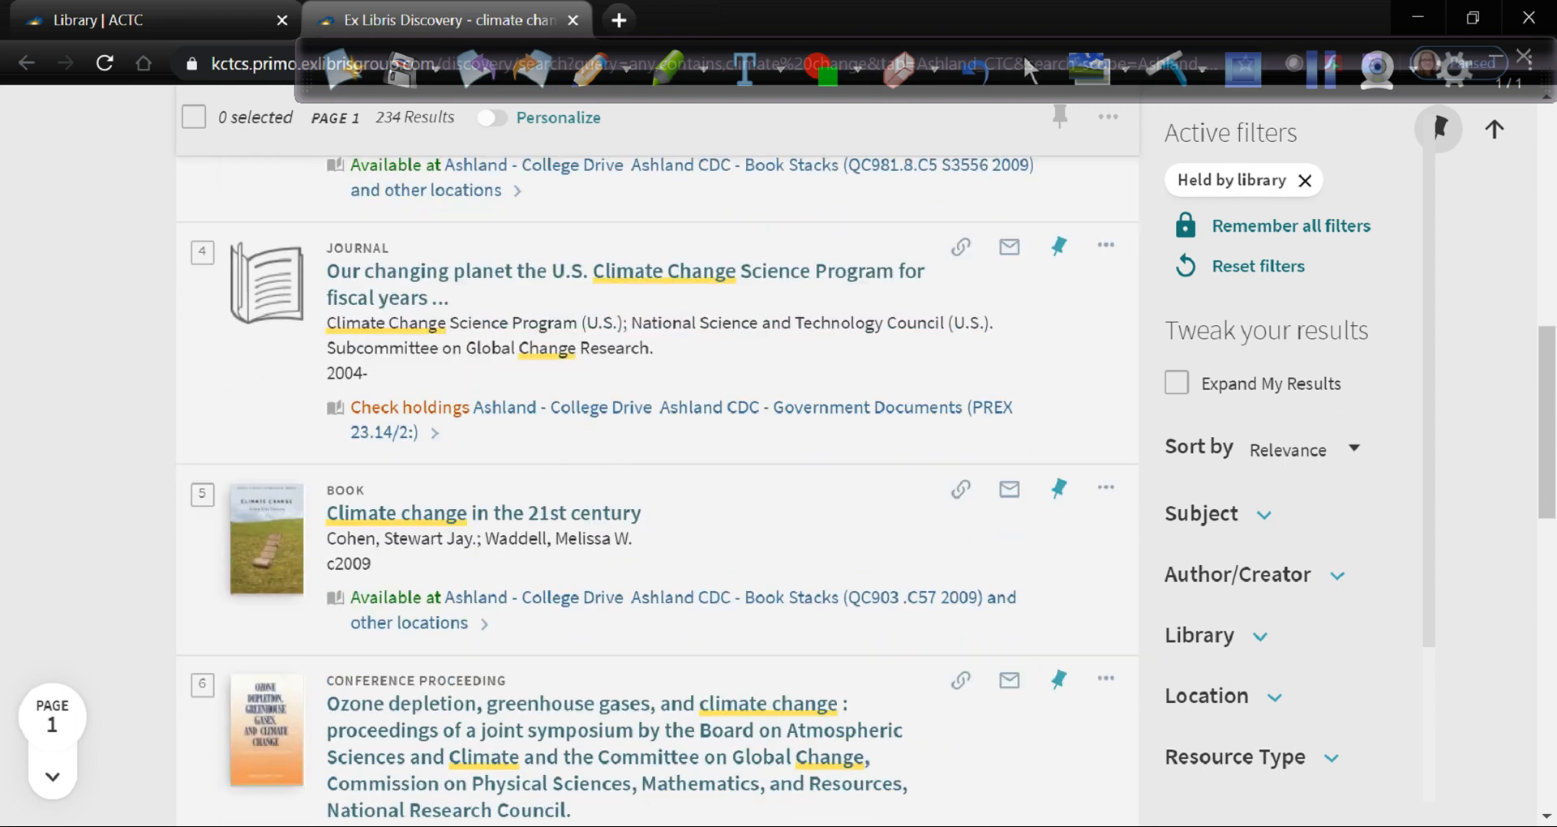
pyautogui.scroll(3)
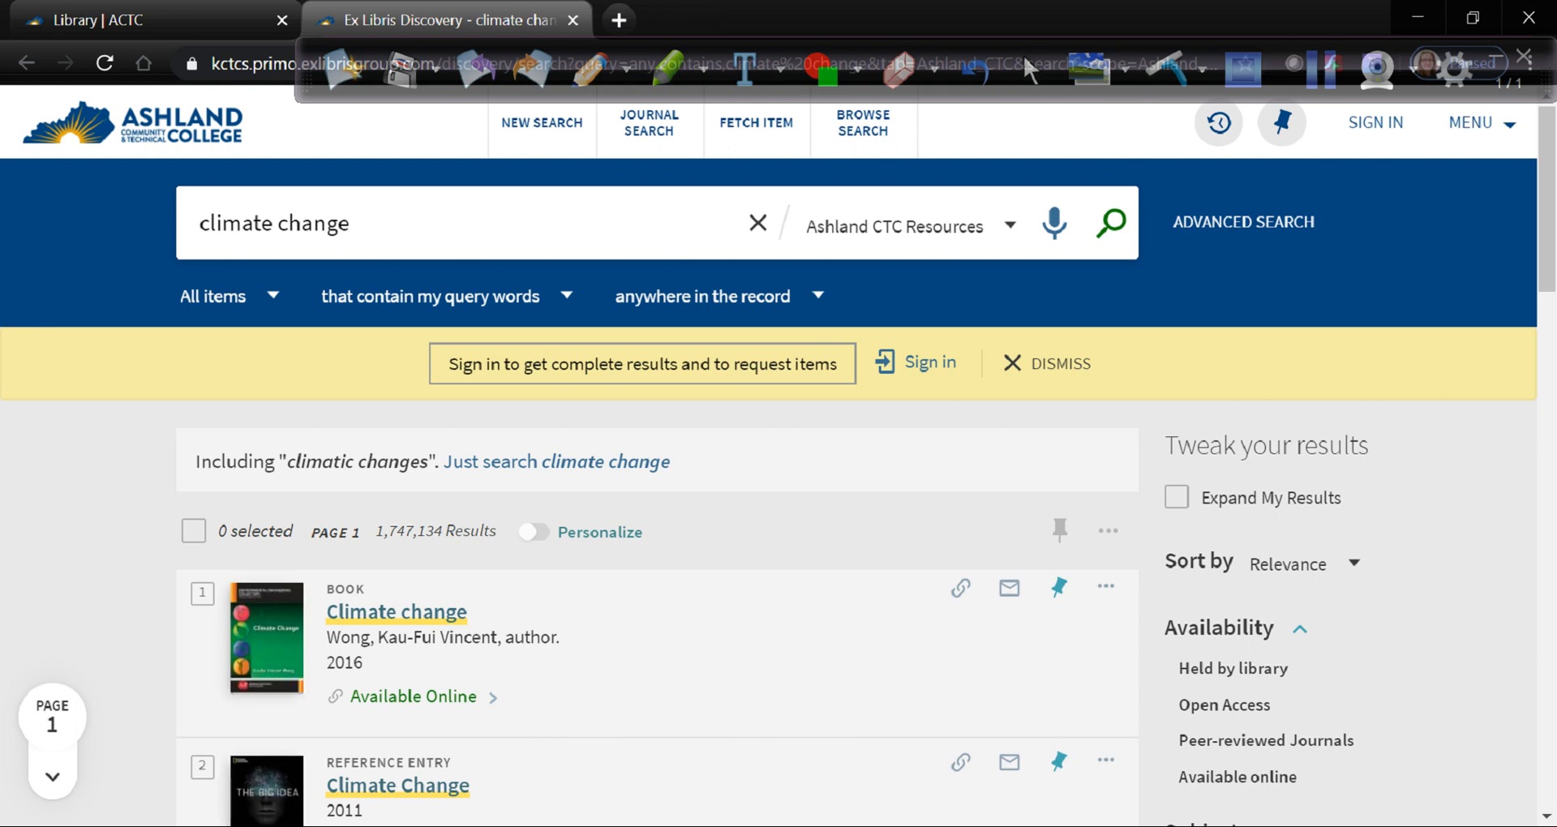
# Step: Limit the climate change results to Available online, leaving 1,551,355 items
pyautogui.scroll(-3)
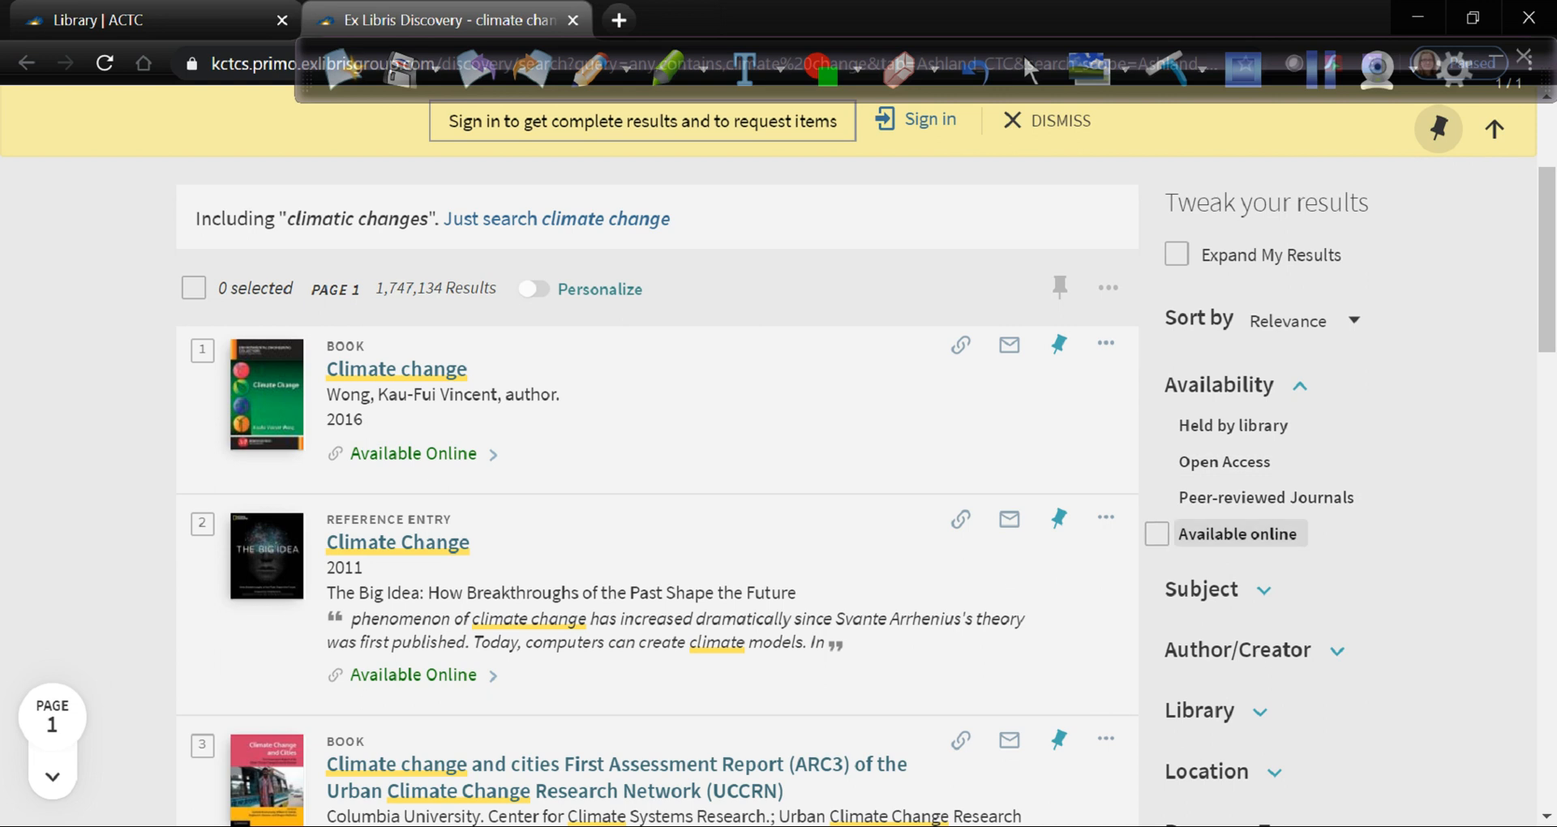
pyautogui.moveTo(1238, 534)
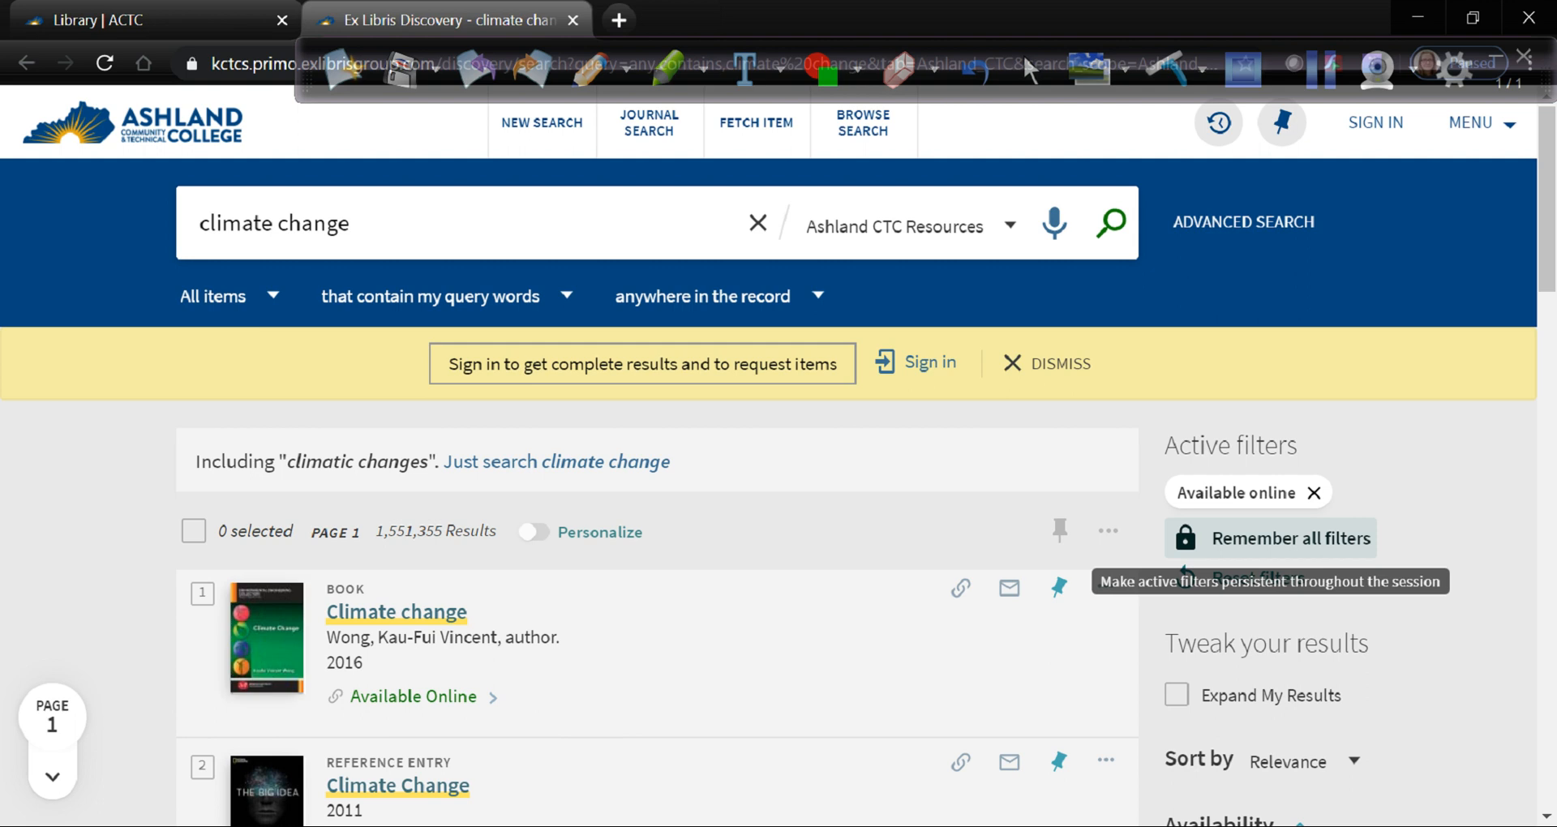
pyautogui.scroll(-3)
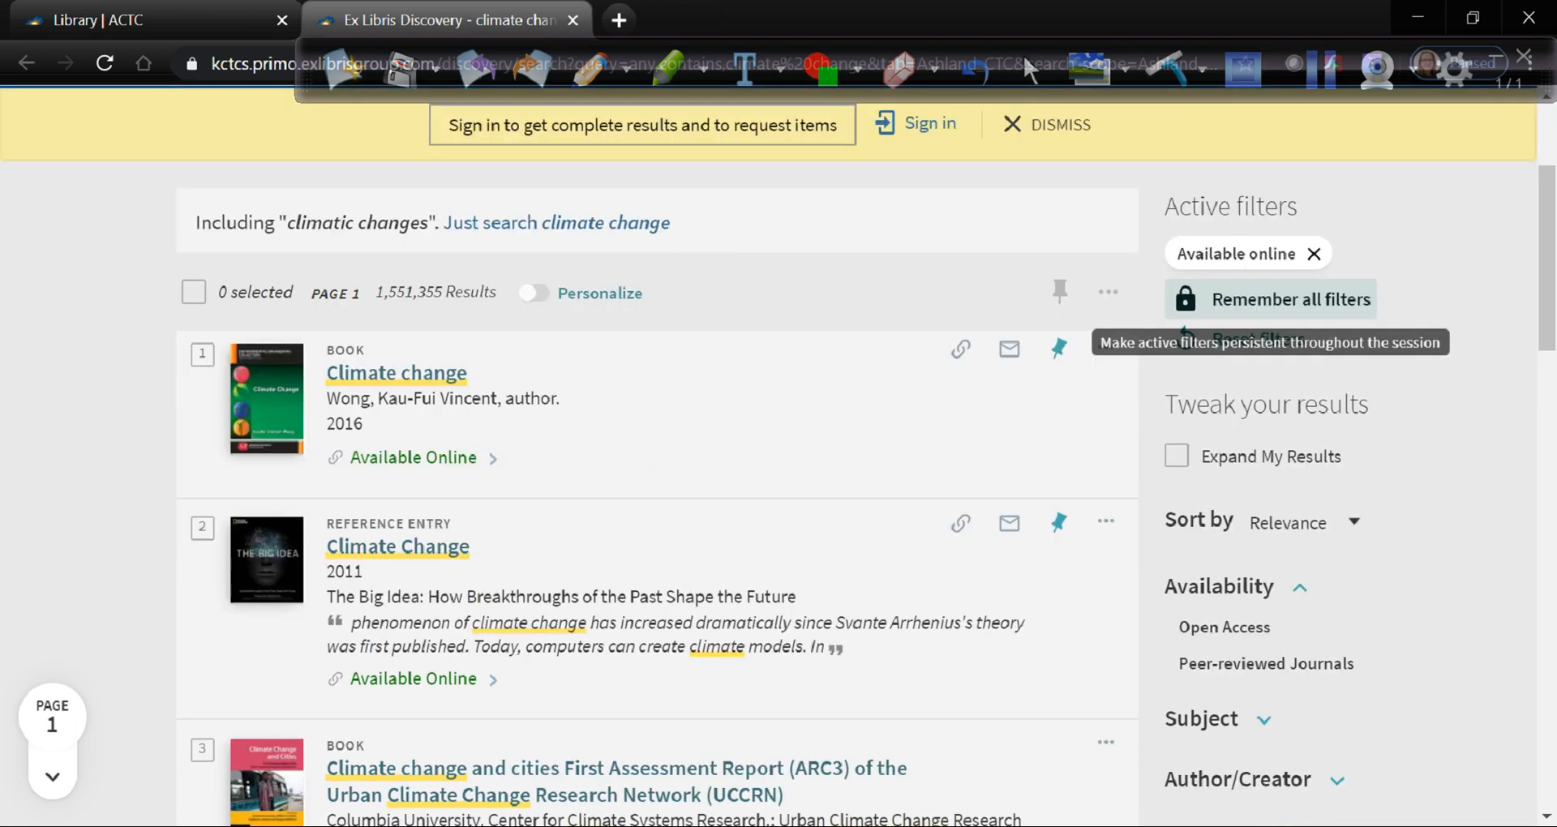
pyautogui.scroll(-3)
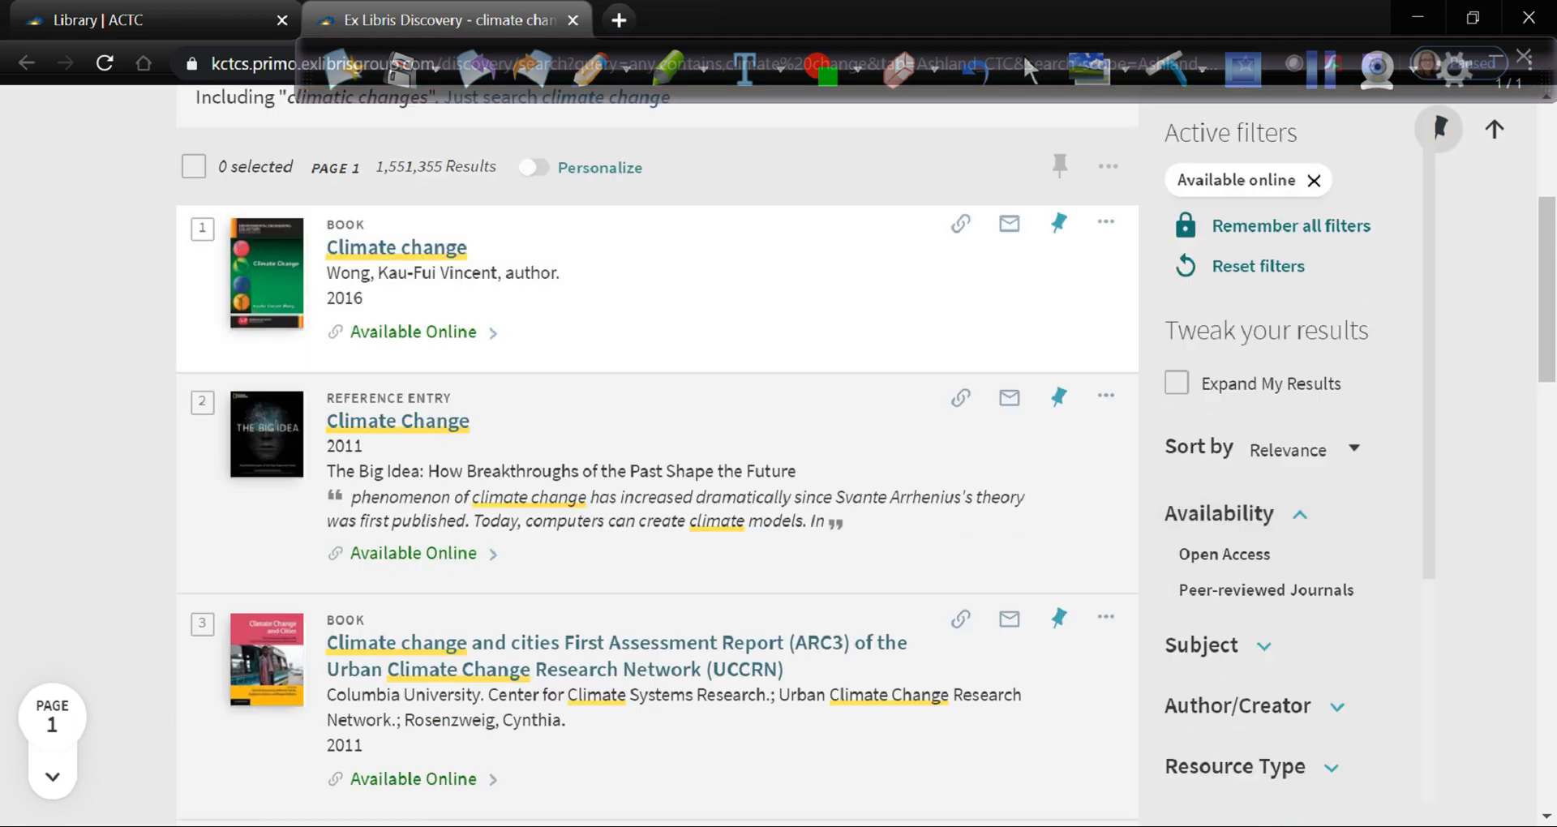
pyautogui.moveTo(414, 331)
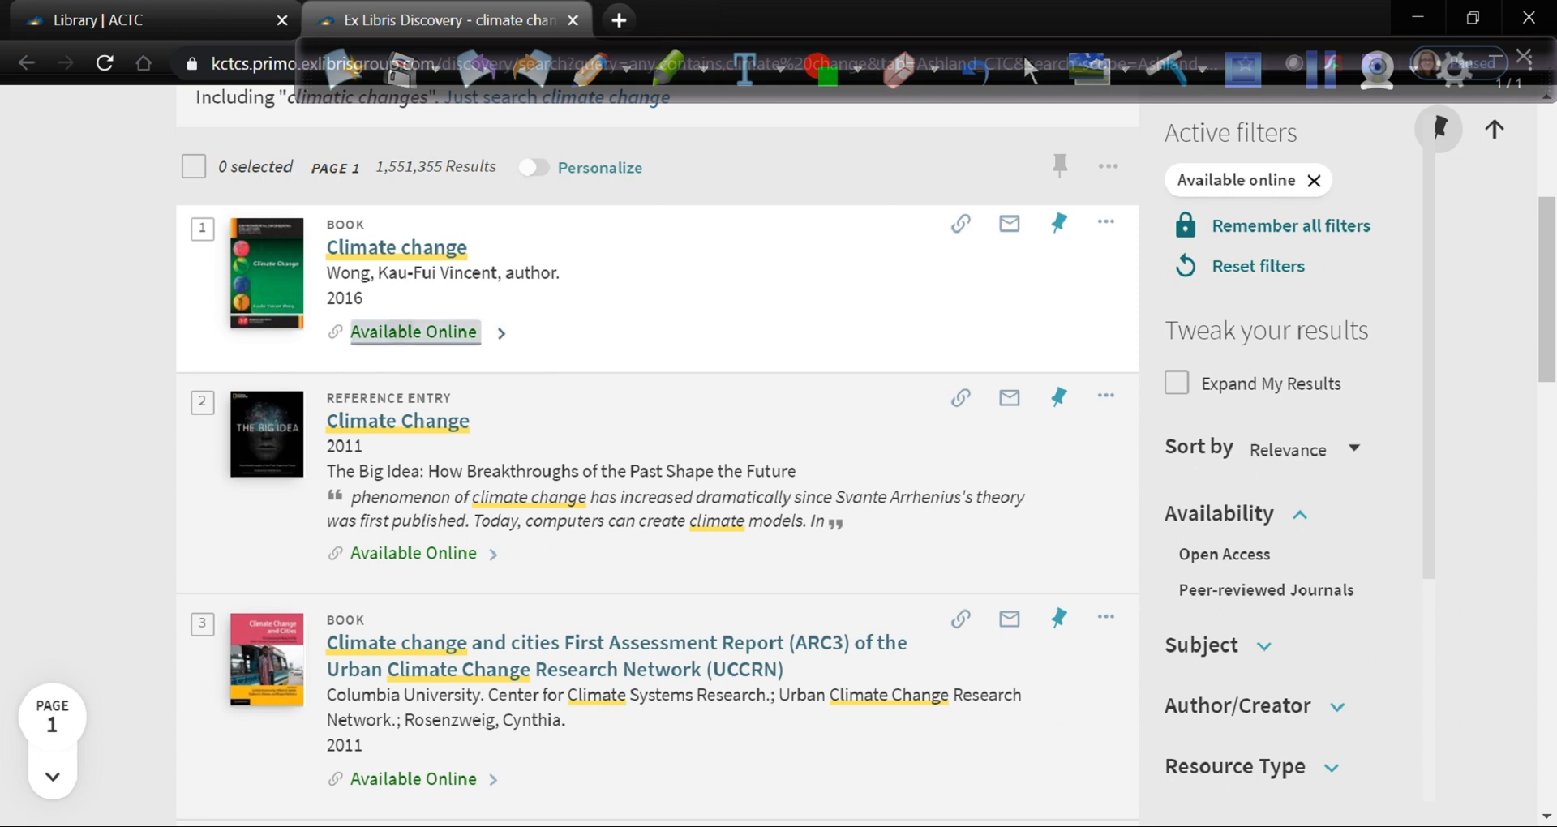
pyautogui.click(396, 247)
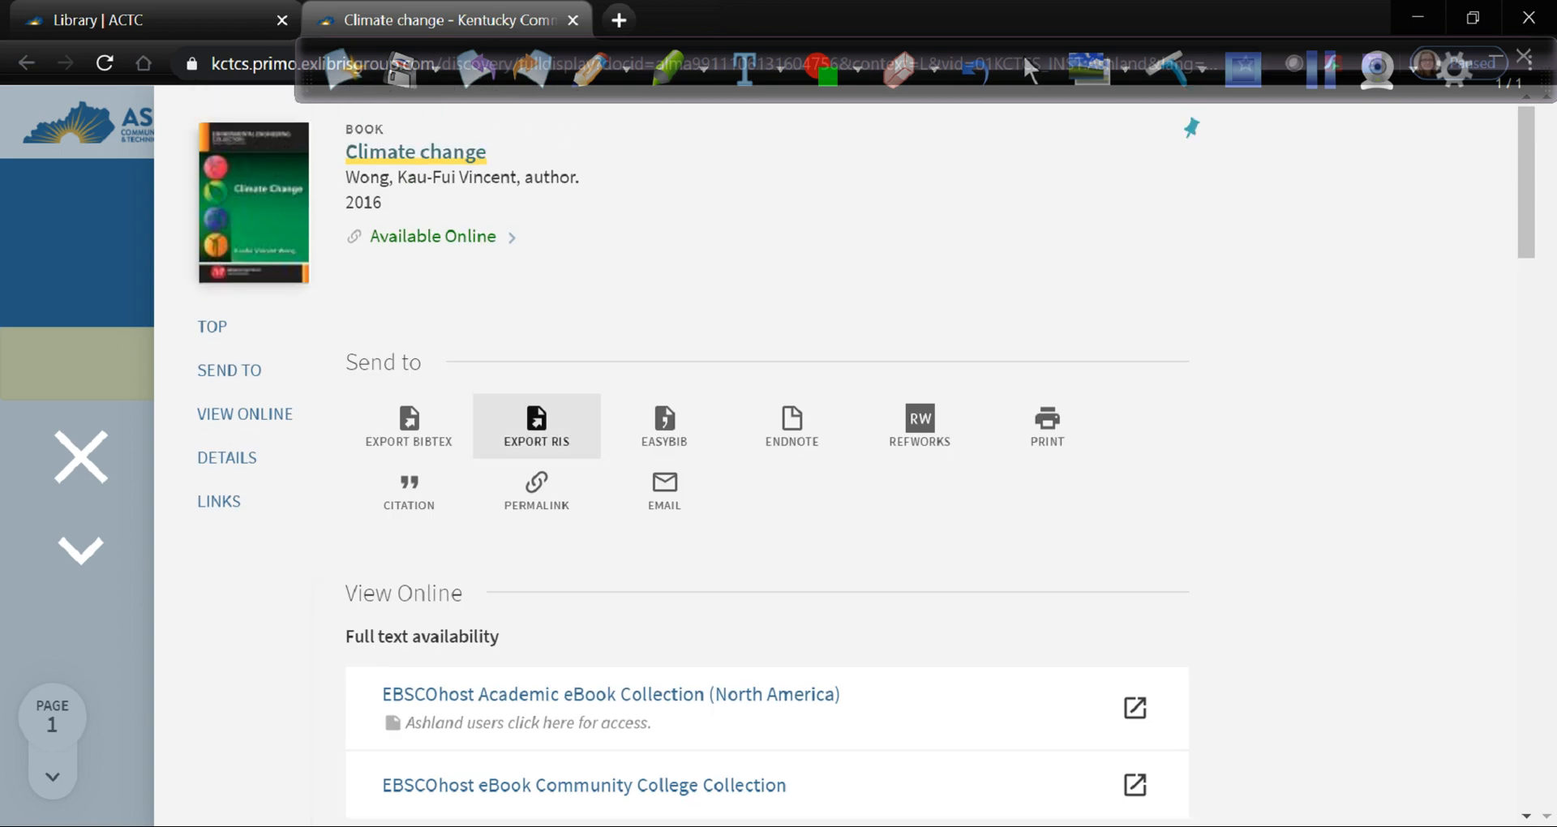
pyautogui.scroll(-3)
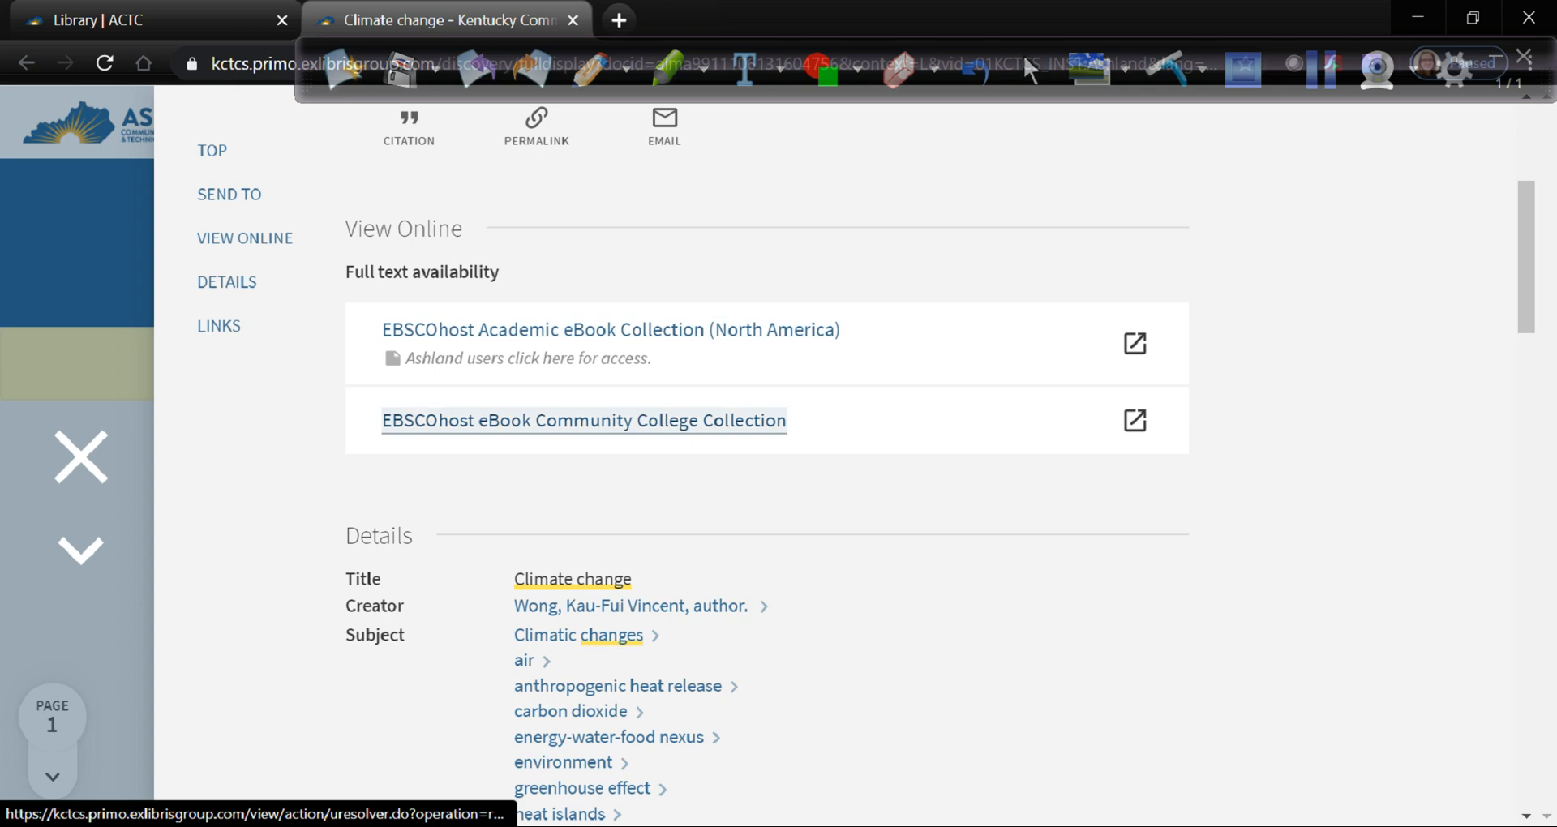
pyautogui.moveTo(612, 329)
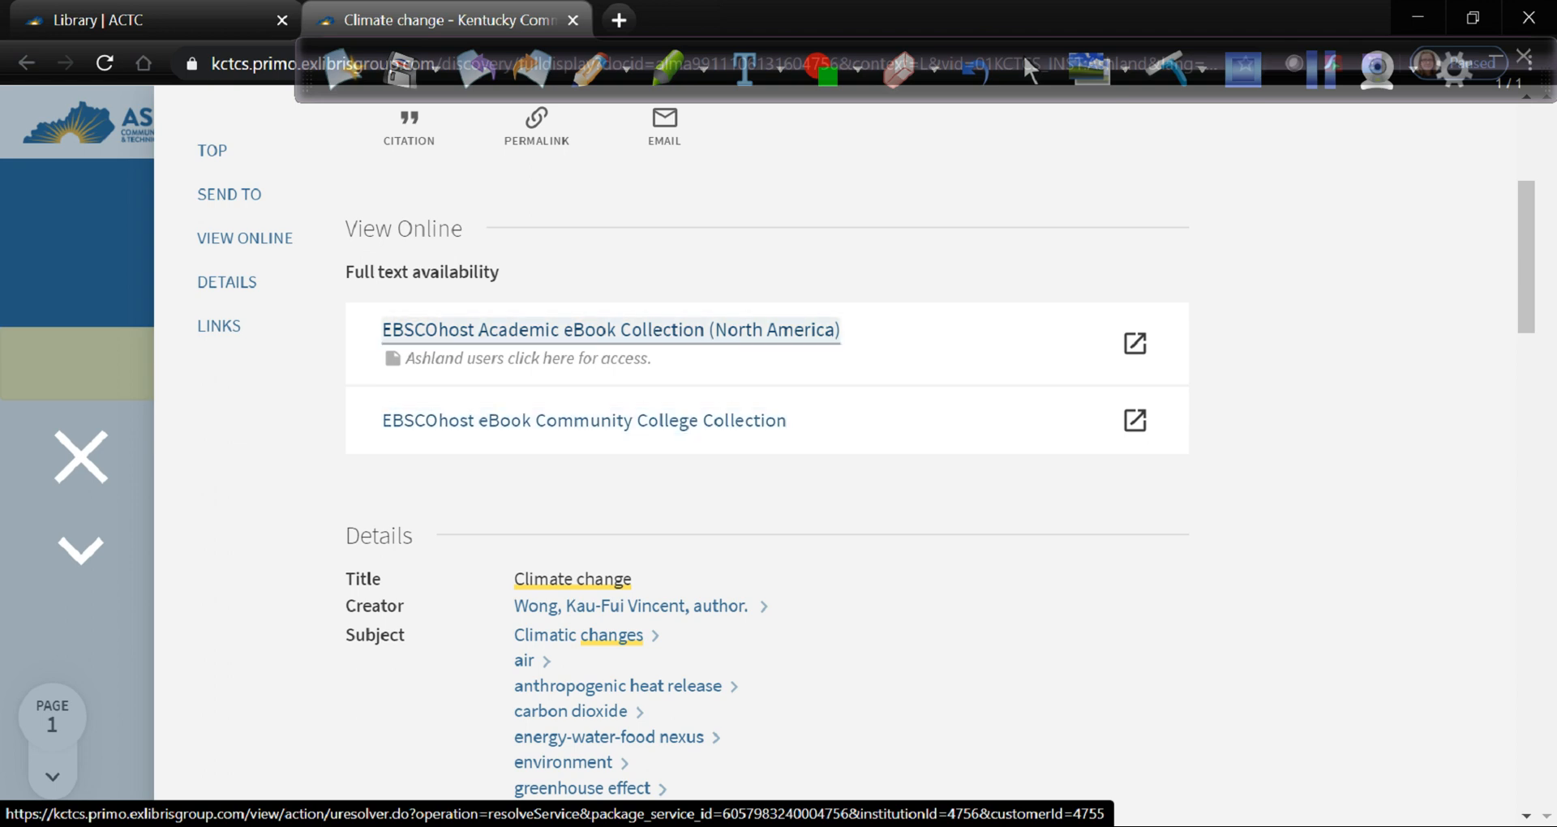
pyautogui.click(610, 329)
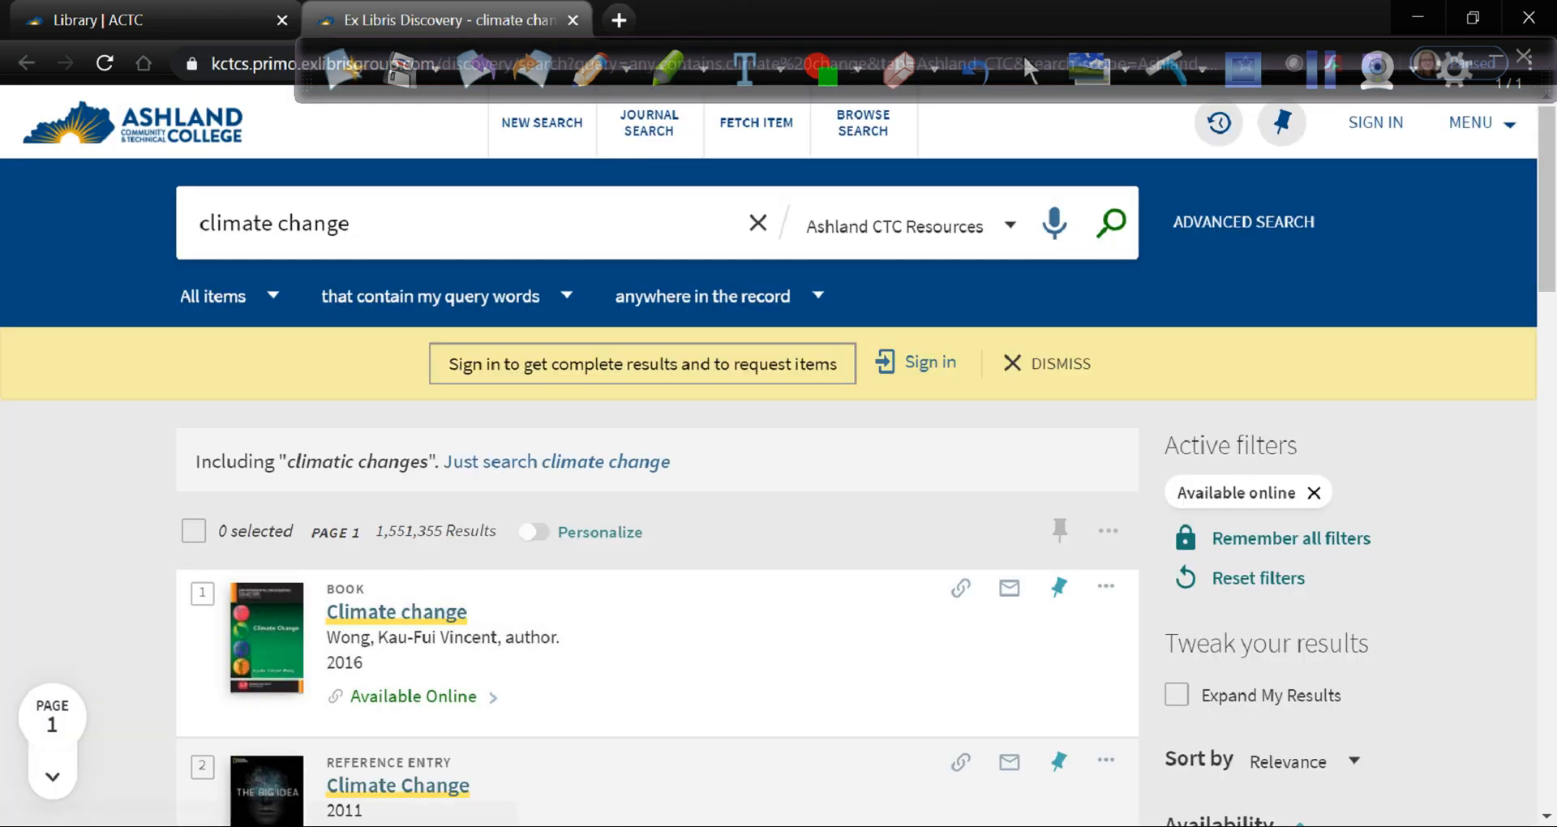
pyautogui.moveTo(1312, 491)
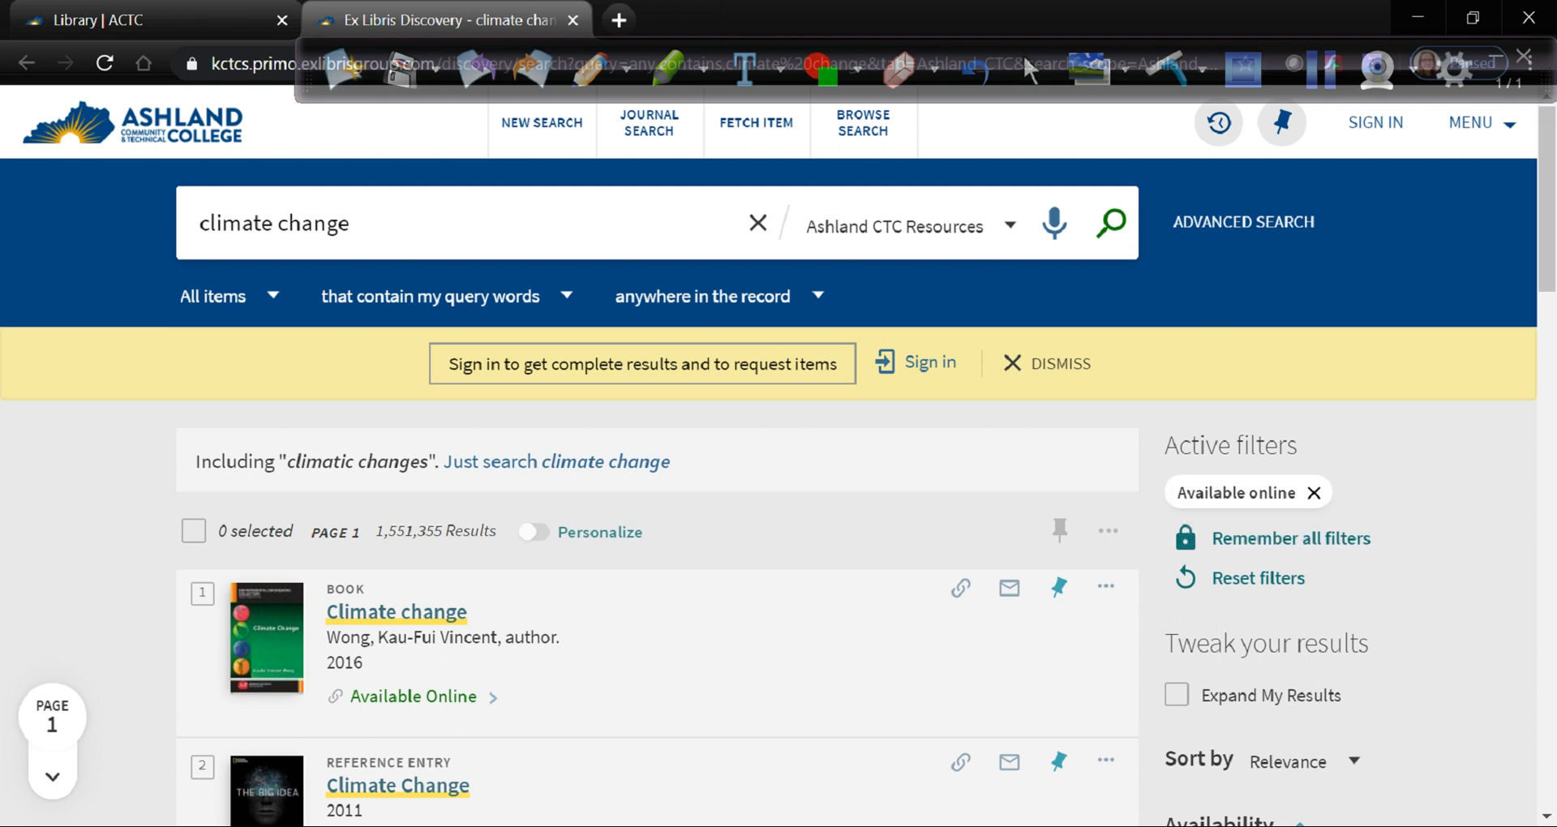
# Step: Add the Peer-reviewed Journals limit, narrowing the online results to 456,347
pyautogui.scroll(-3)
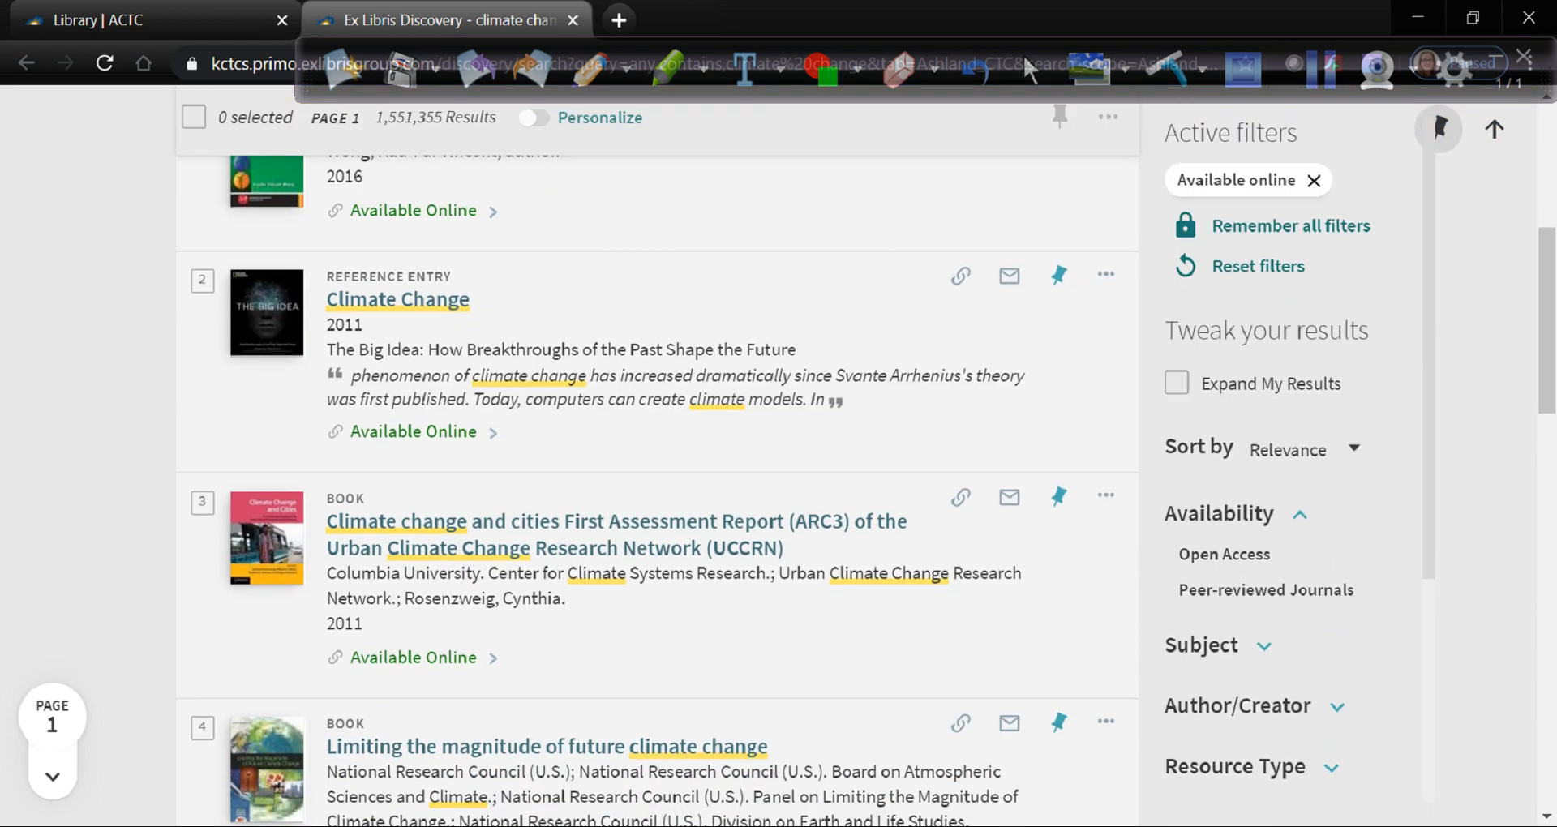
pyautogui.scroll(-3)
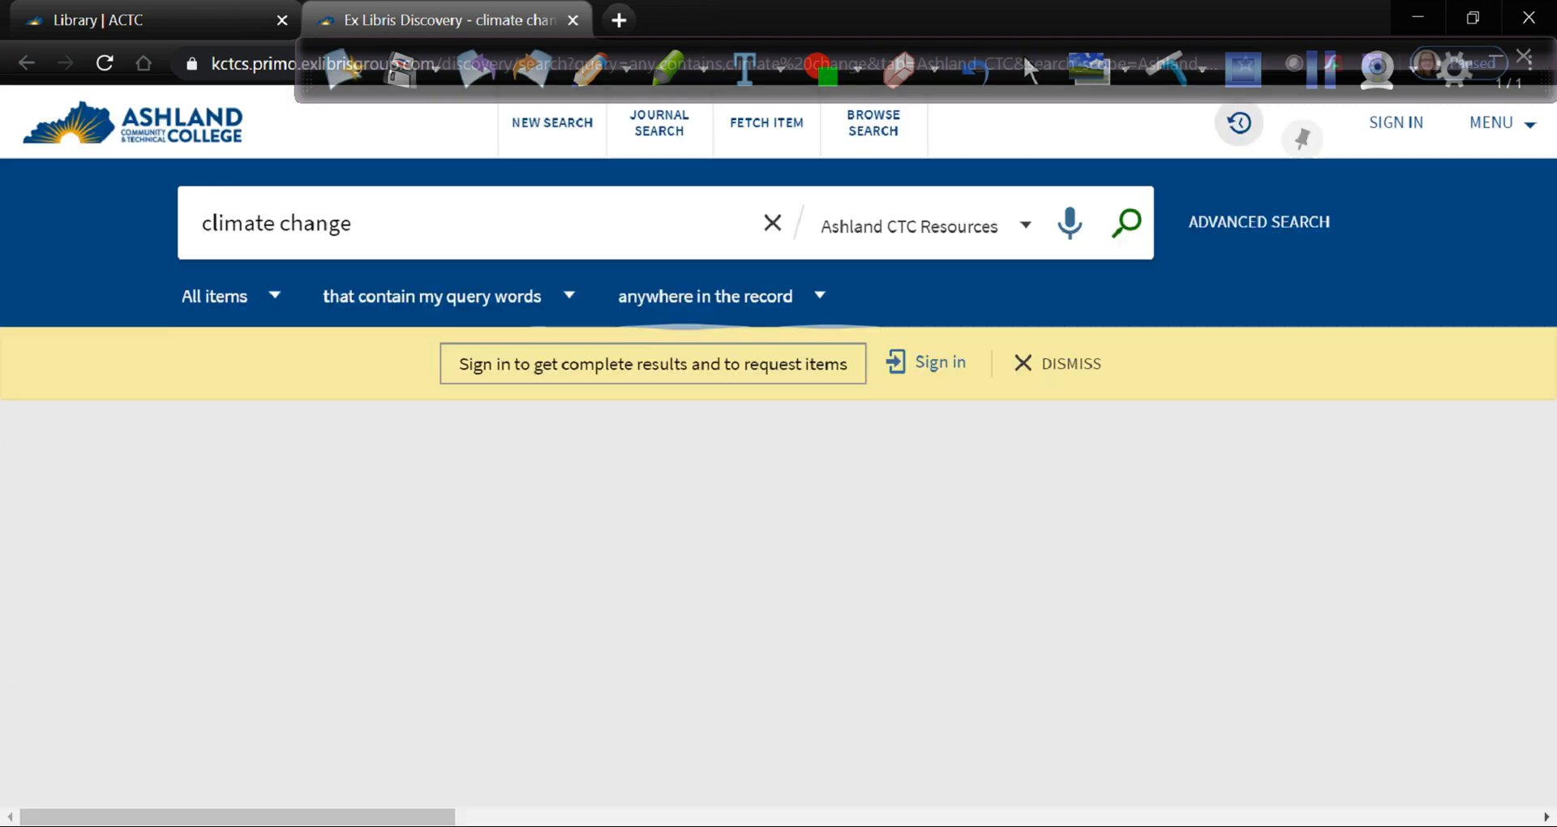
pyautogui.click(1301, 123)
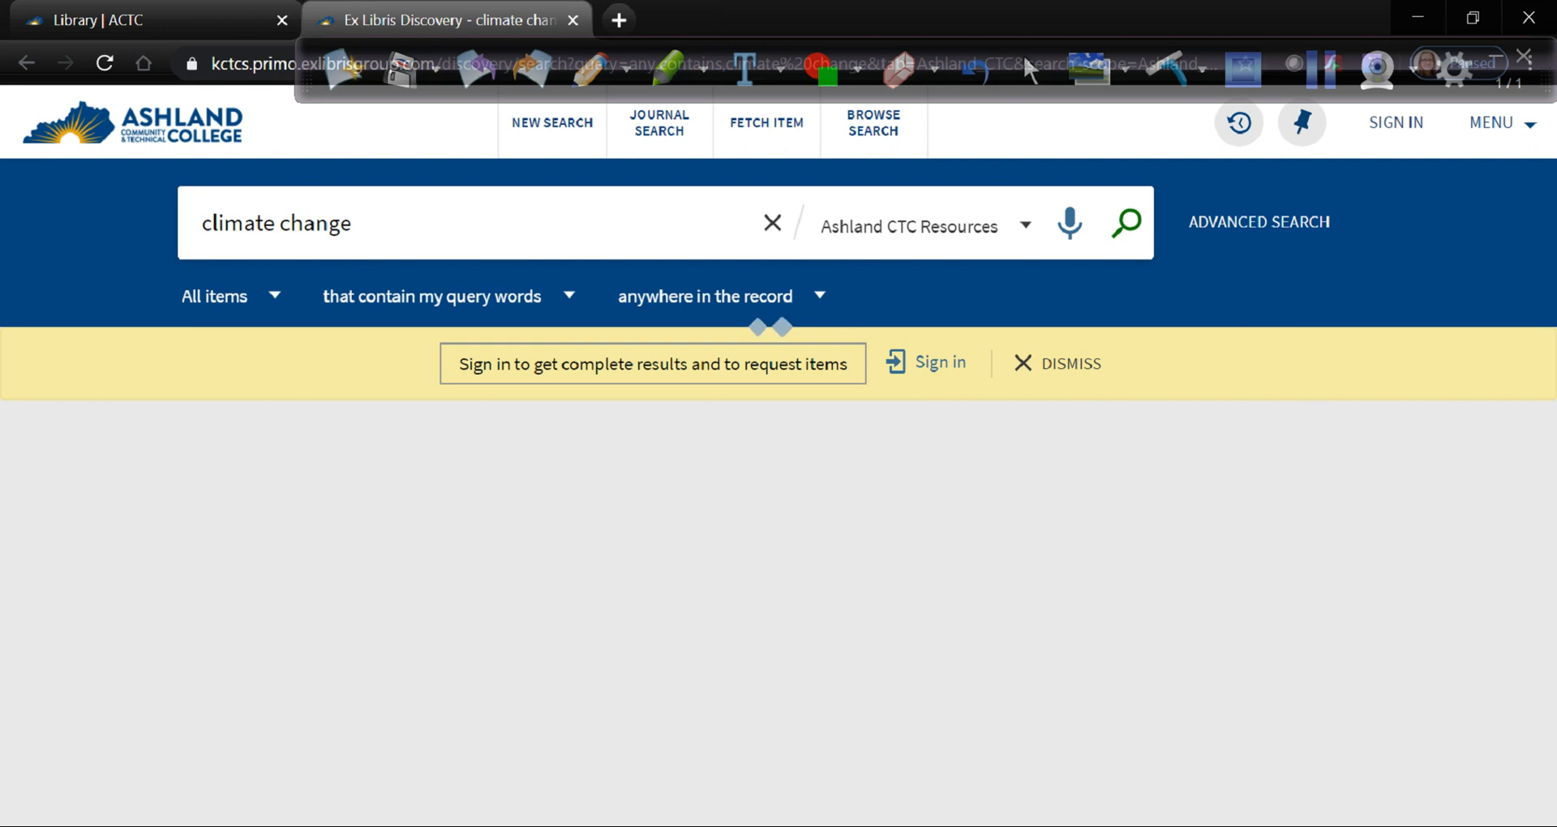
pyautogui.click(1126, 222)
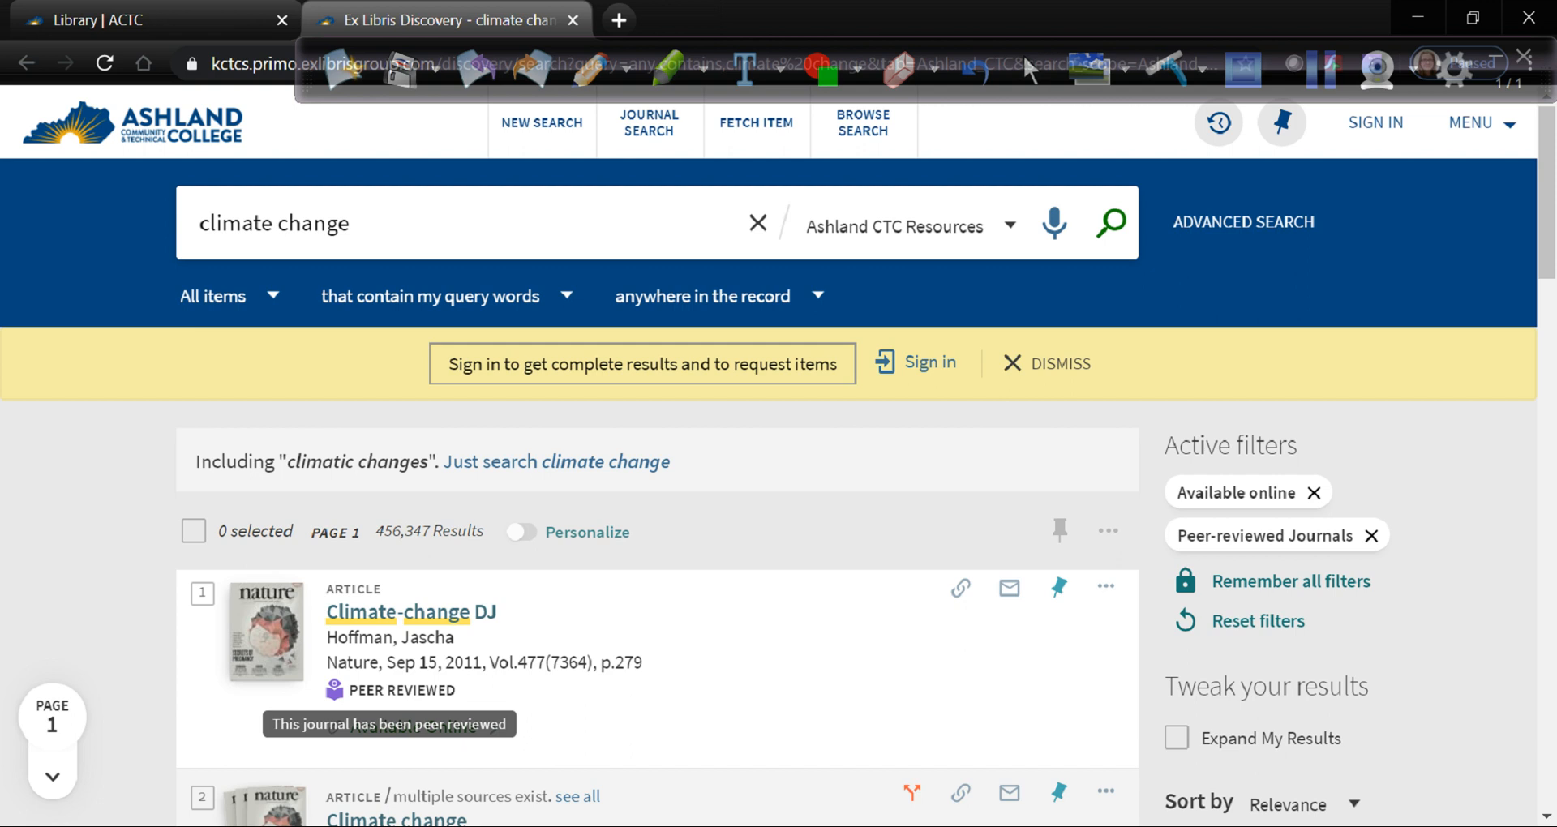
# Step: Filter the peer-reviewed results to the Temperature subject, leaving 23,563 items
pyautogui.scroll(-3)
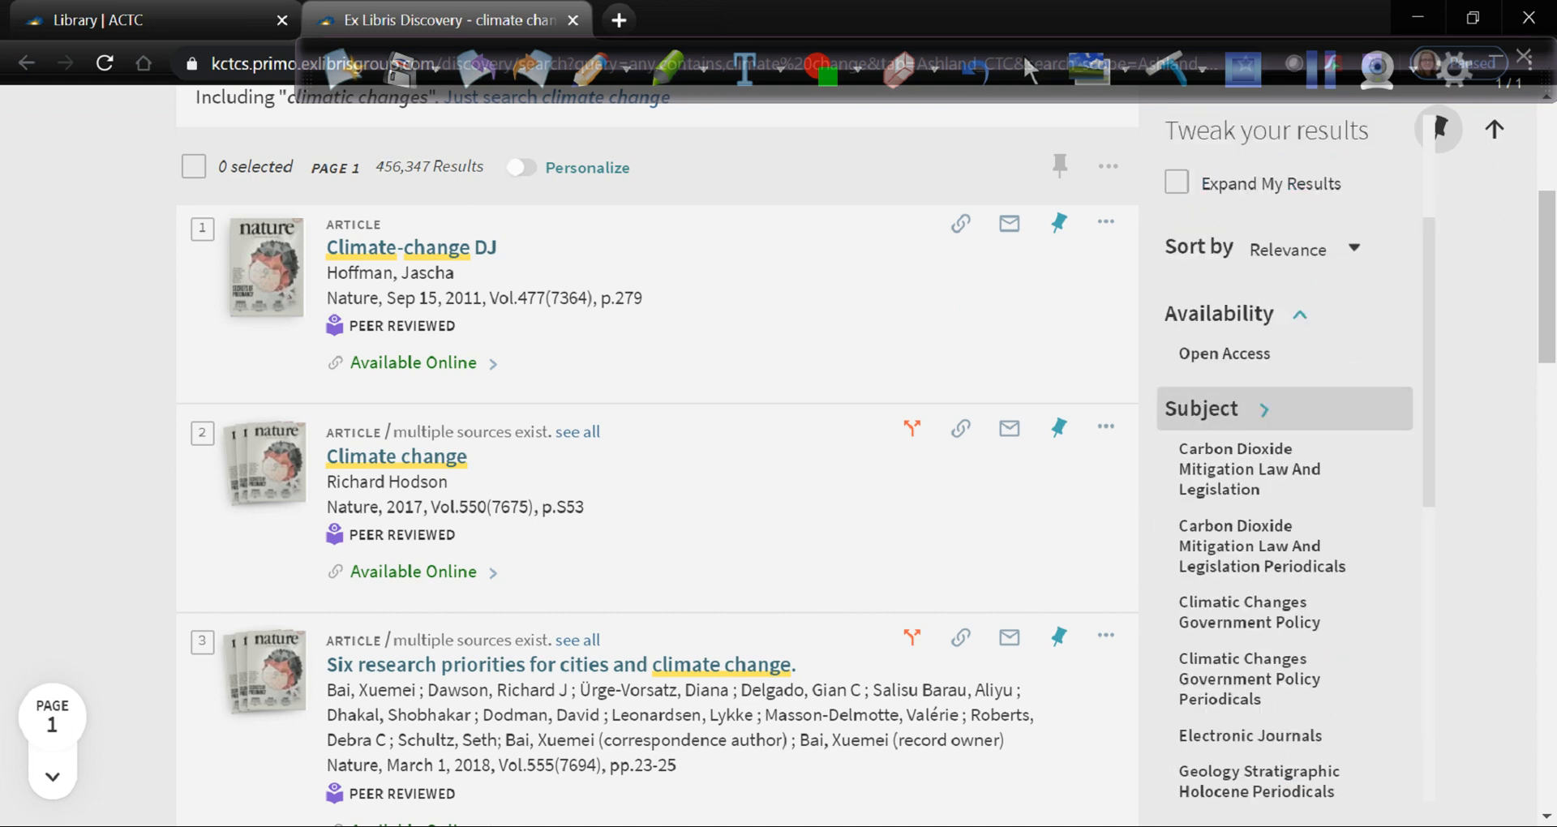
pyautogui.click(1274, 409)
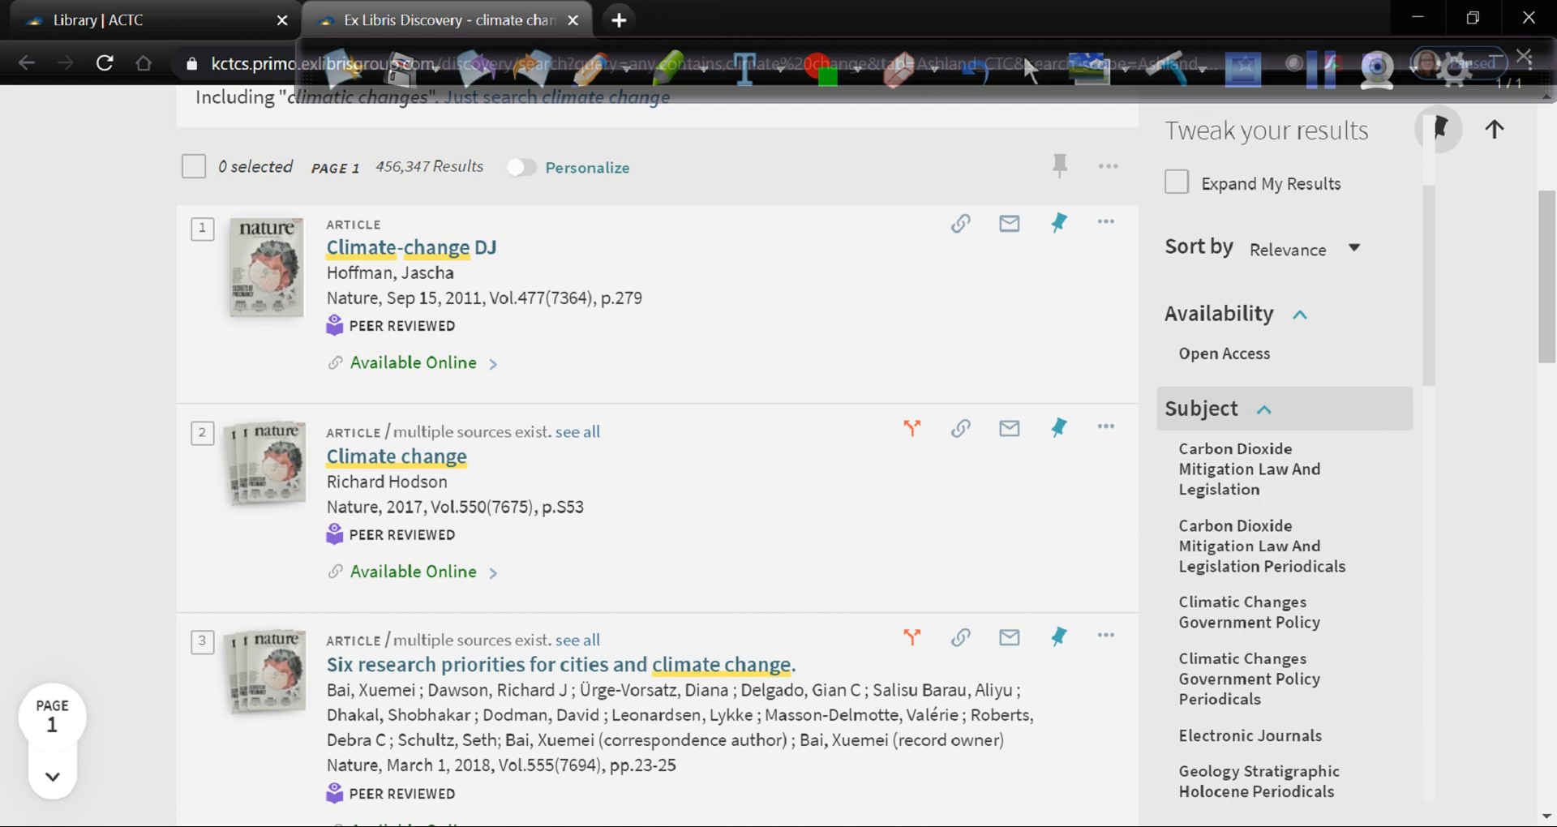
pyautogui.scroll(-3)
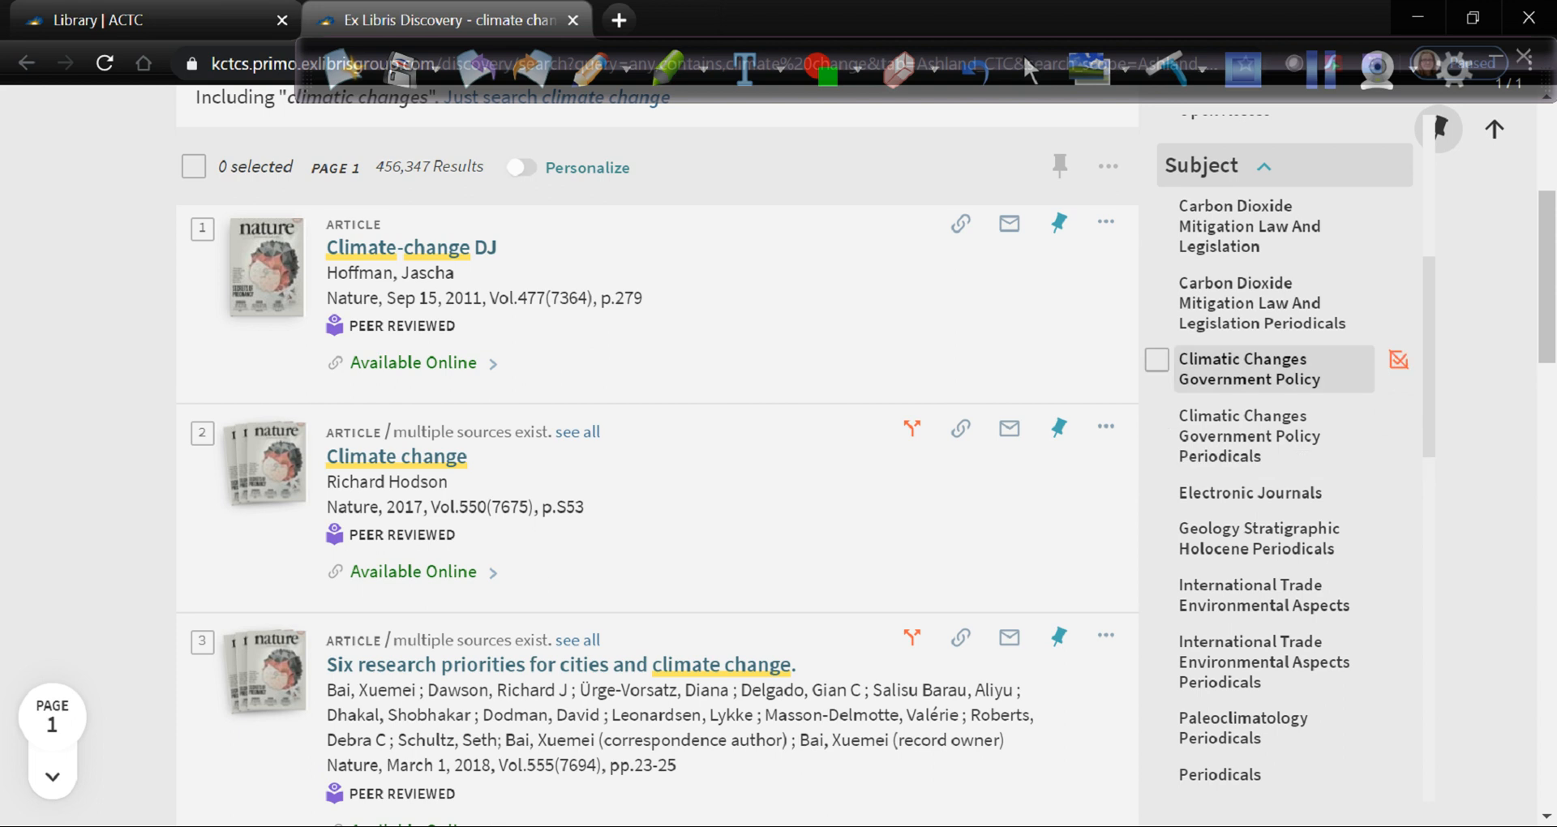
pyautogui.moveTo(1249, 368)
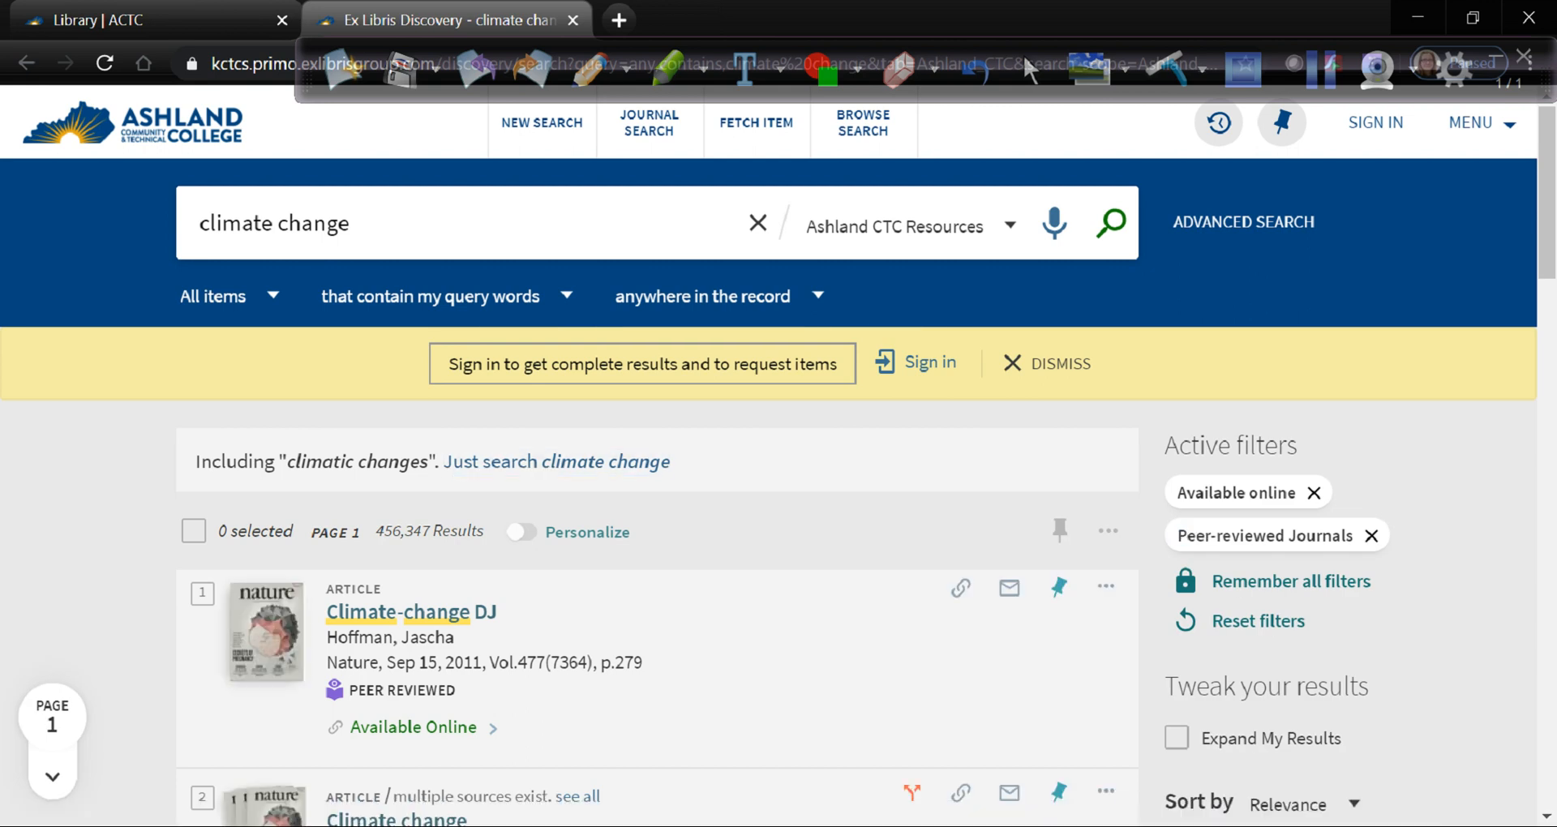
pyautogui.scroll(-3)
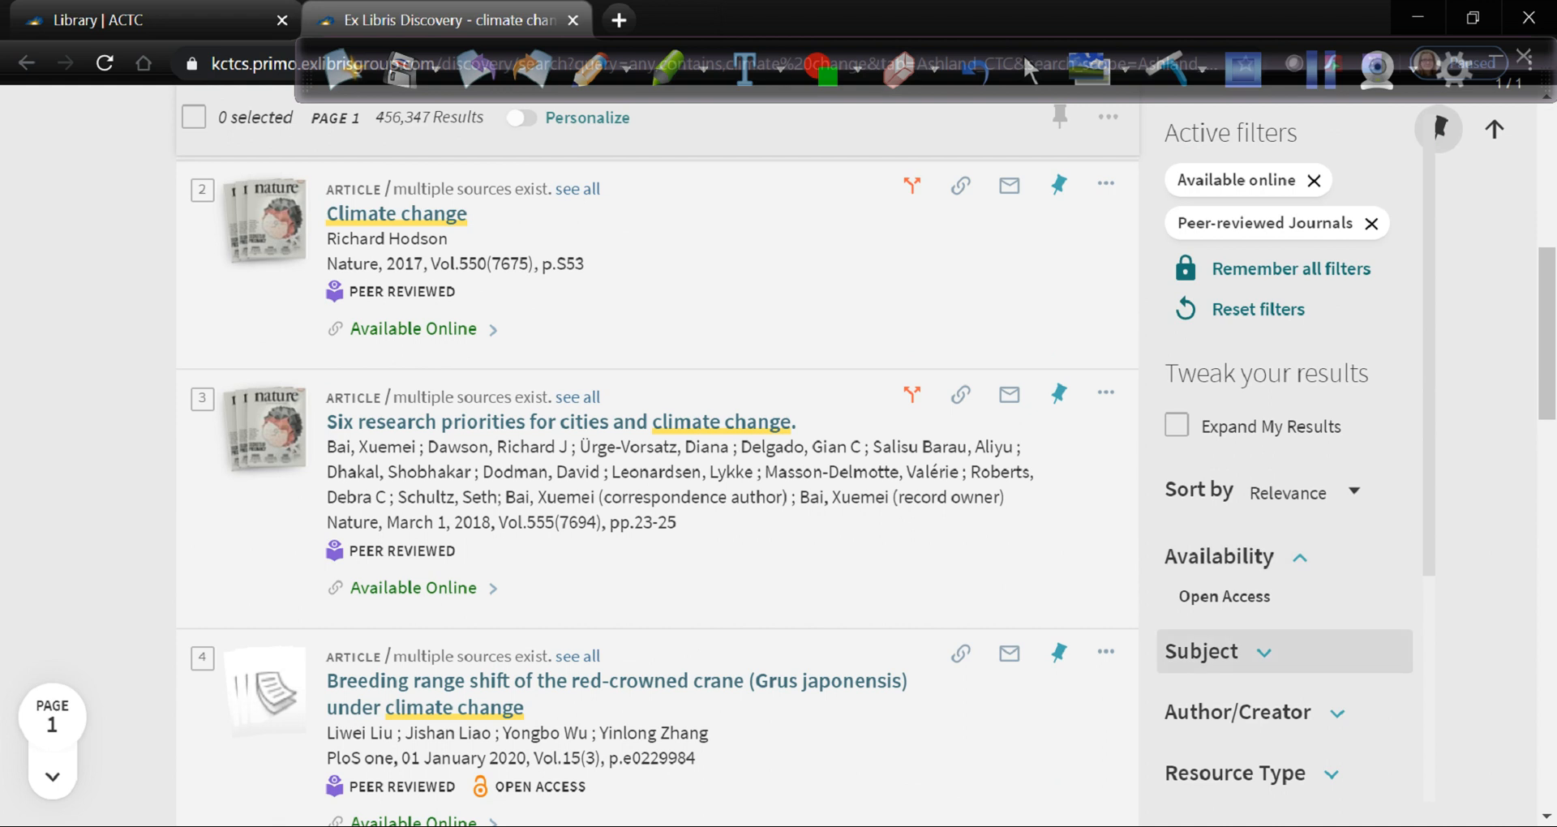
pyautogui.click(1202, 652)
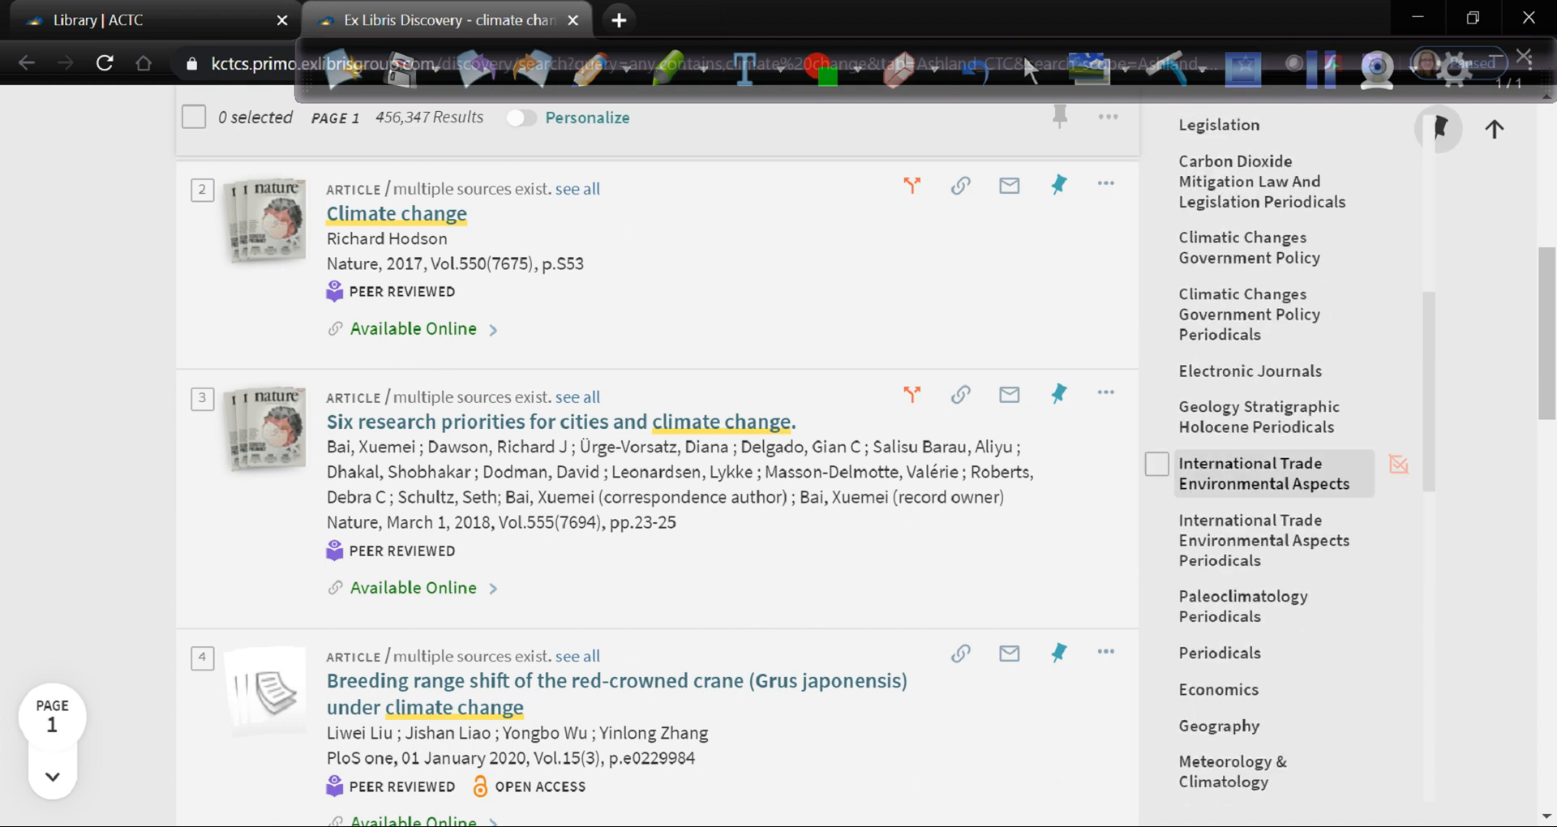
pyautogui.scroll(-3)
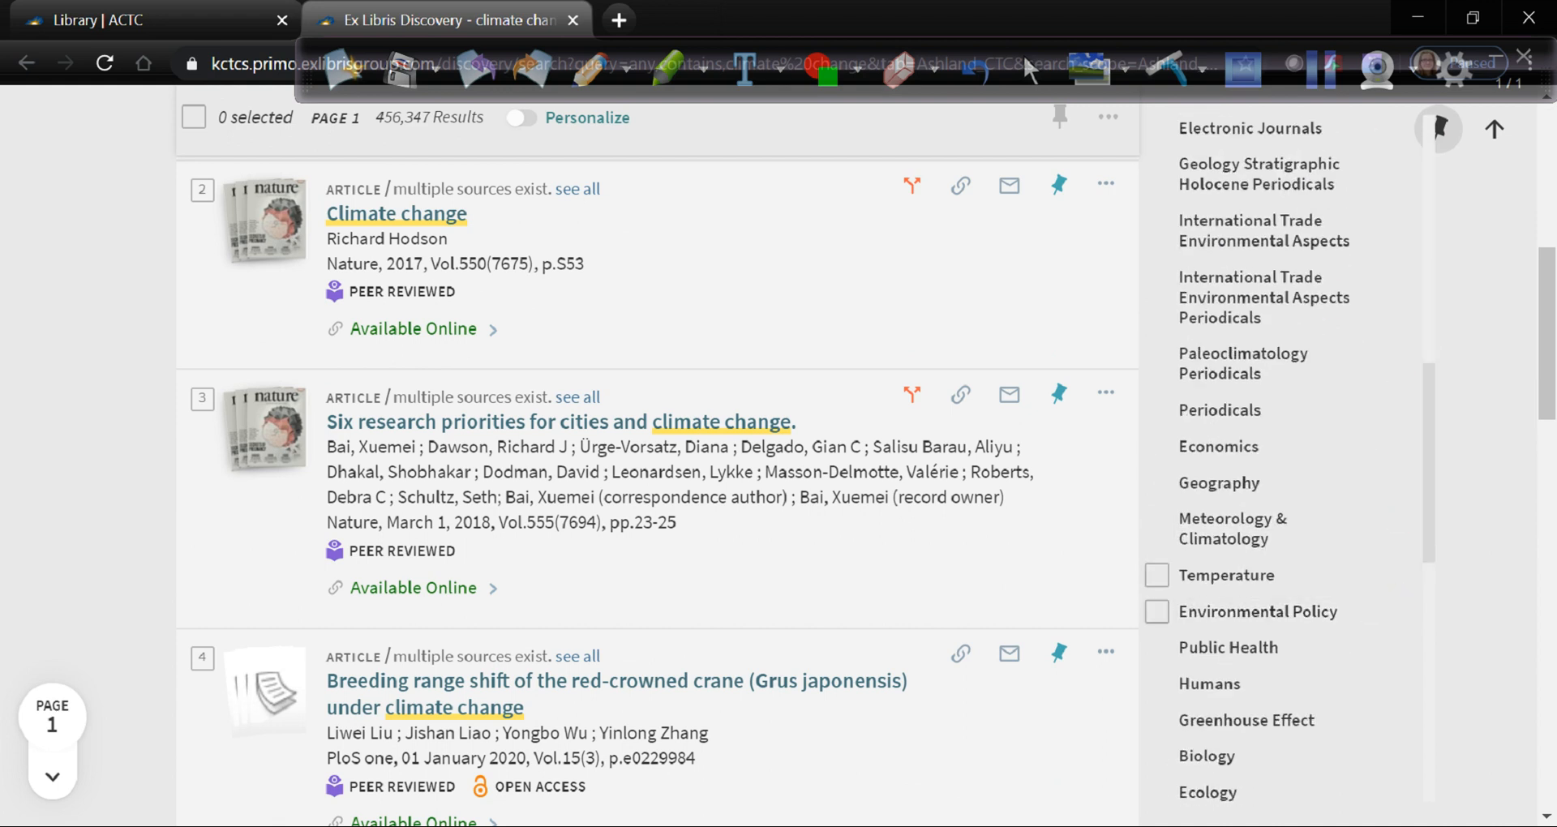
pyautogui.moveTo(1241, 527)
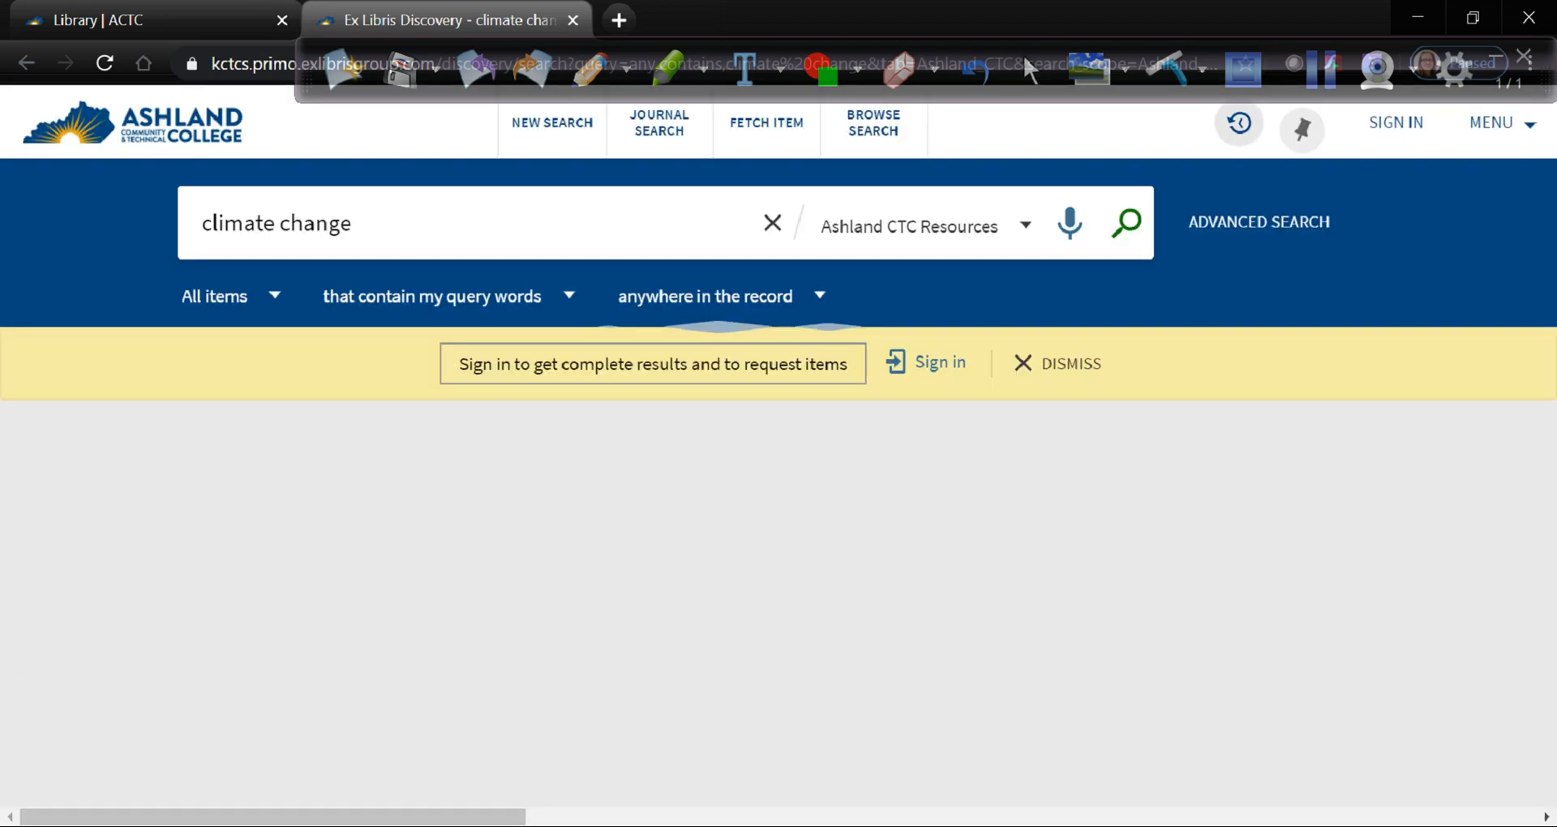
pyautogui.click(1122, 222)
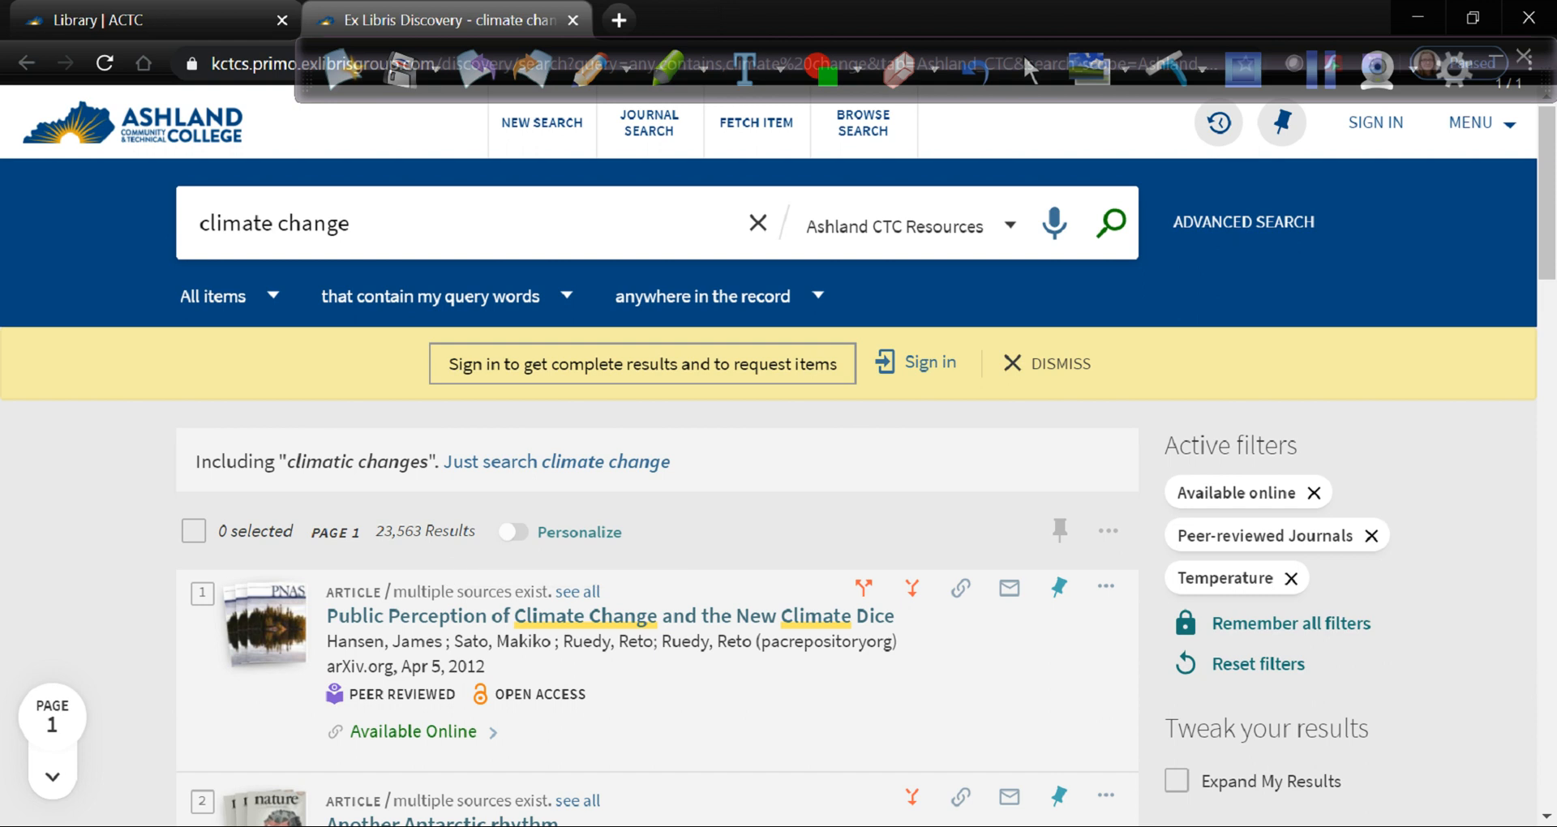
# Step: Collapse the Subject facet after reviewing the filtered results
pyautogui.scroll(-3)
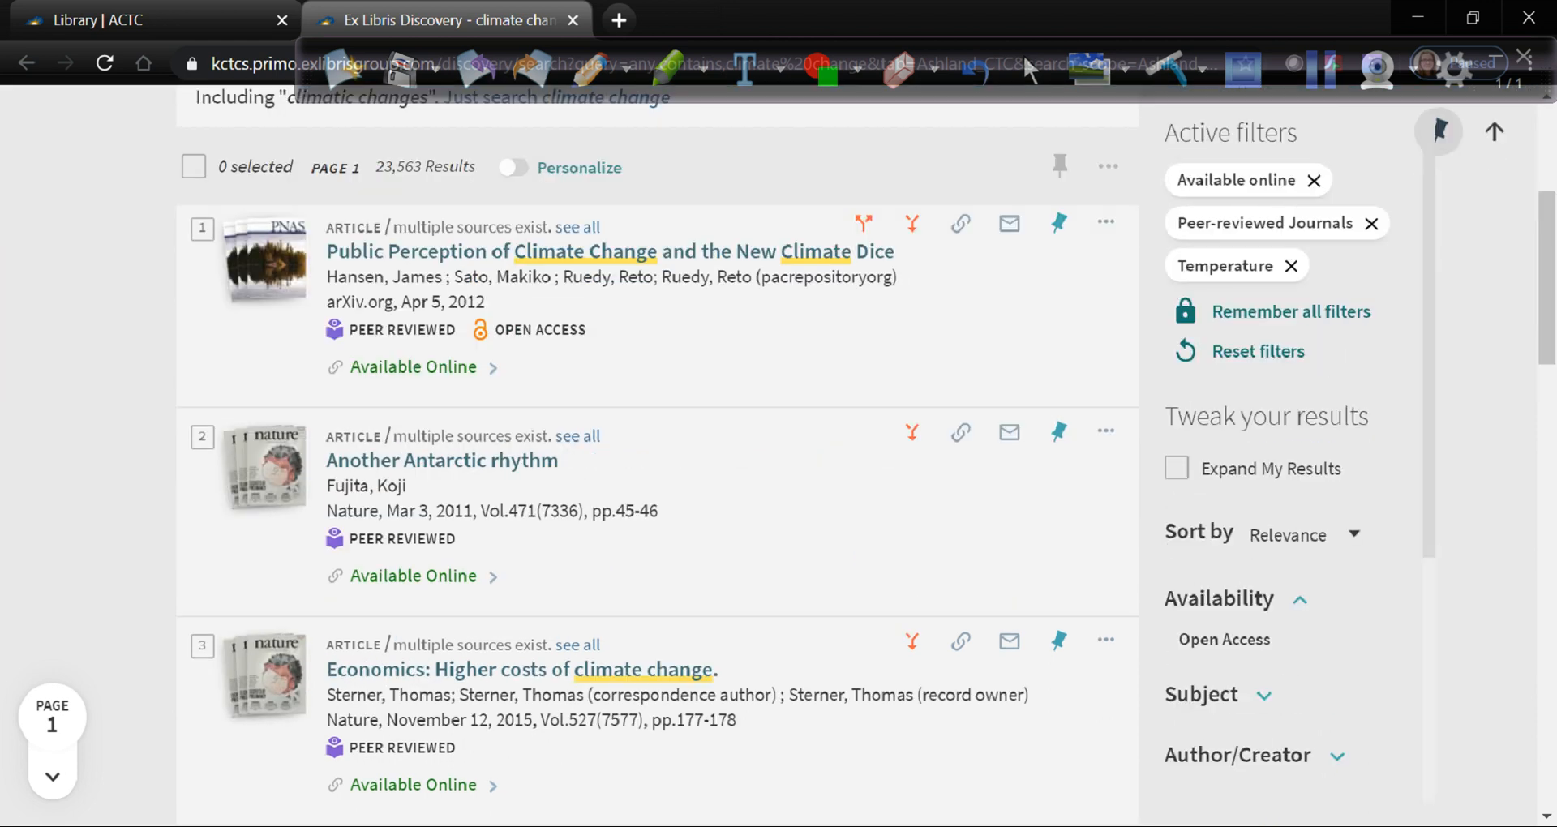
pyautogui.scroll(-3)
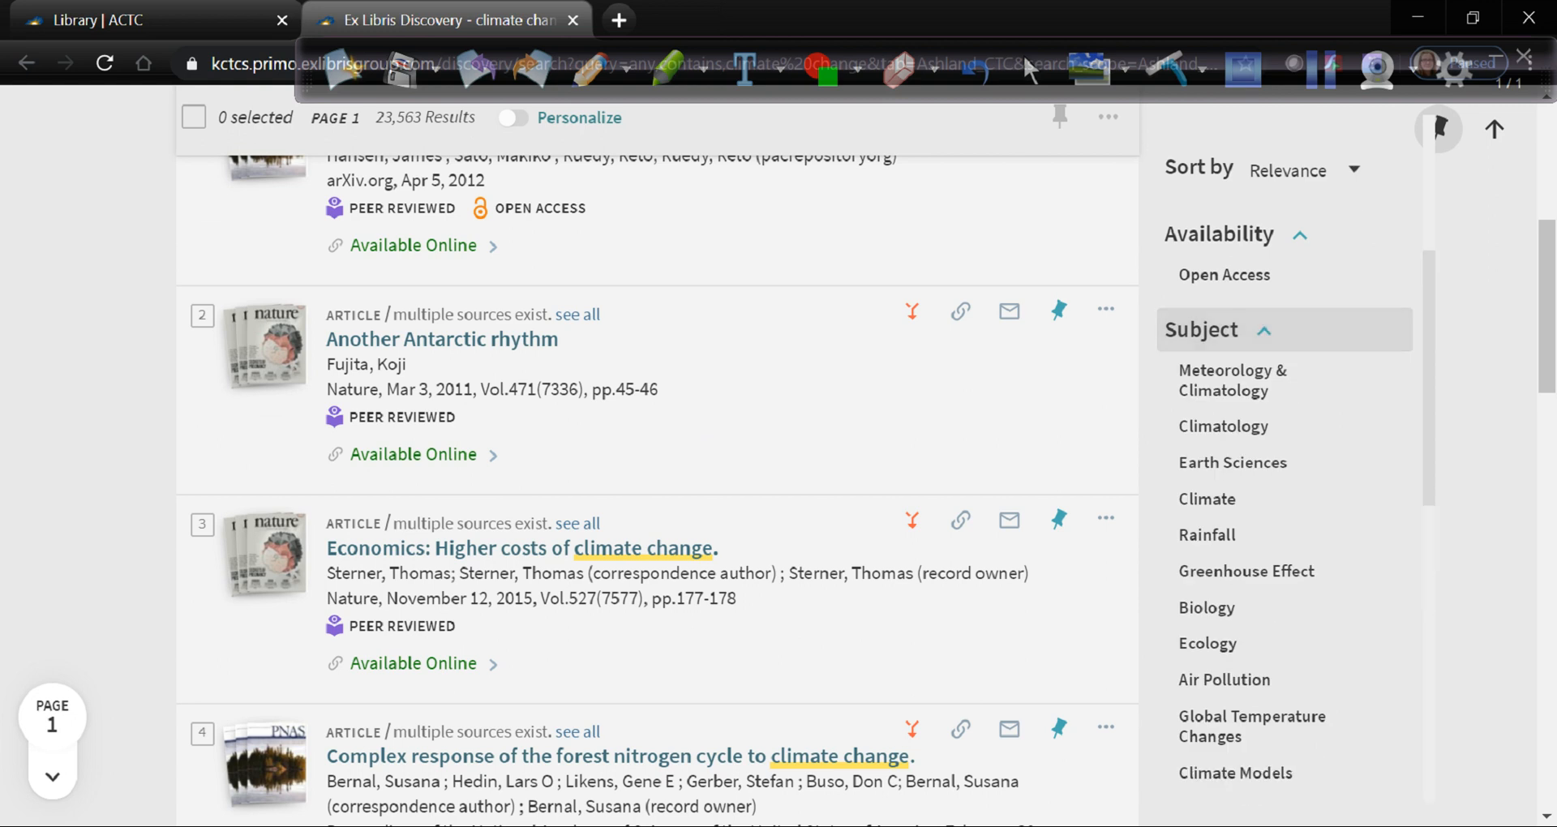
pyautogui.click(1201, 329)
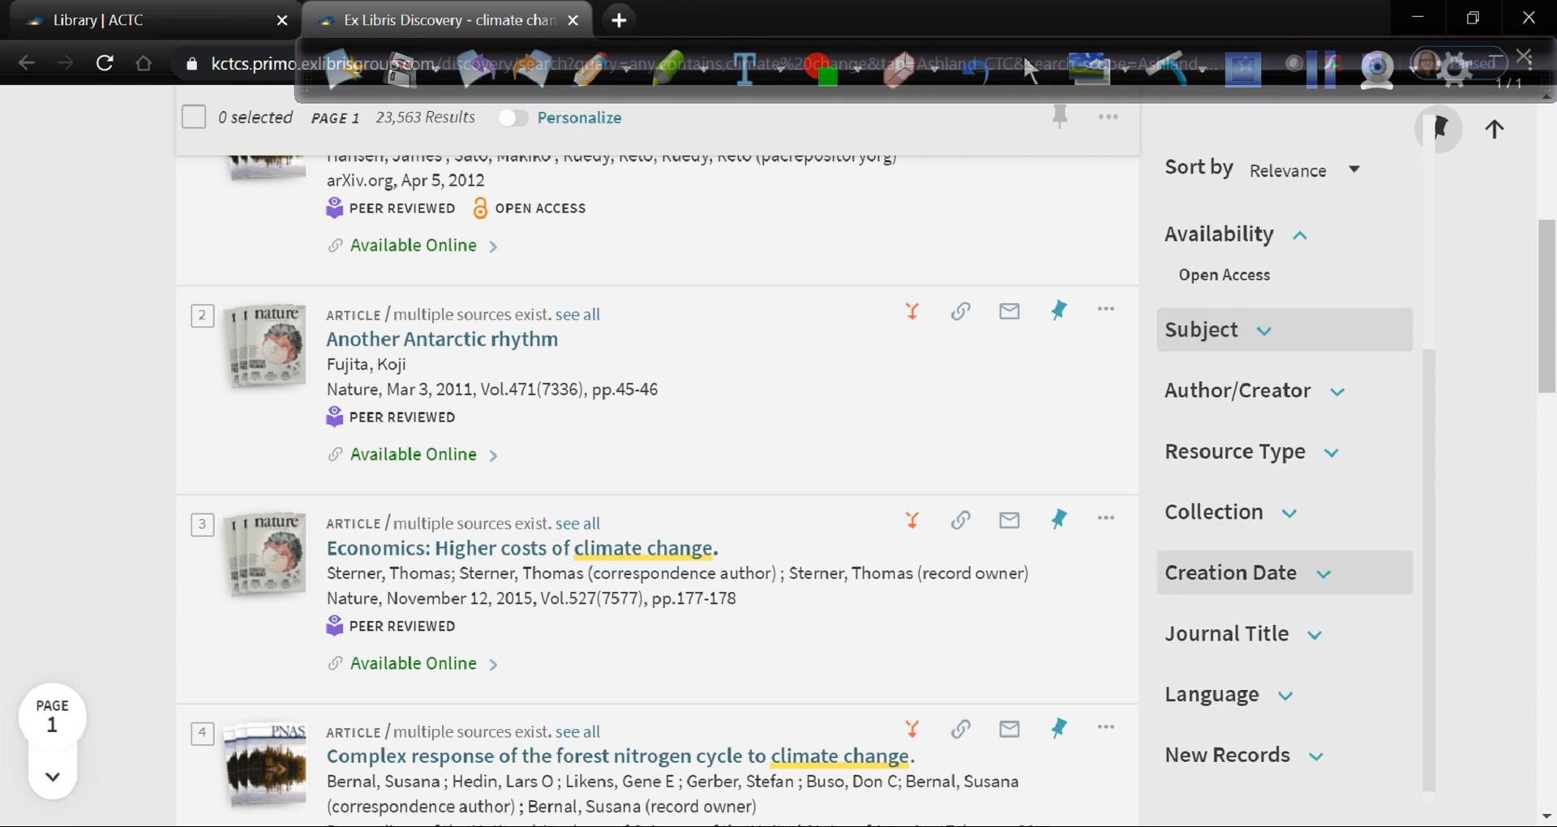
# Step: Refine the results to a 2015–2020 creation date range
pyautogui.click(1233, 573)
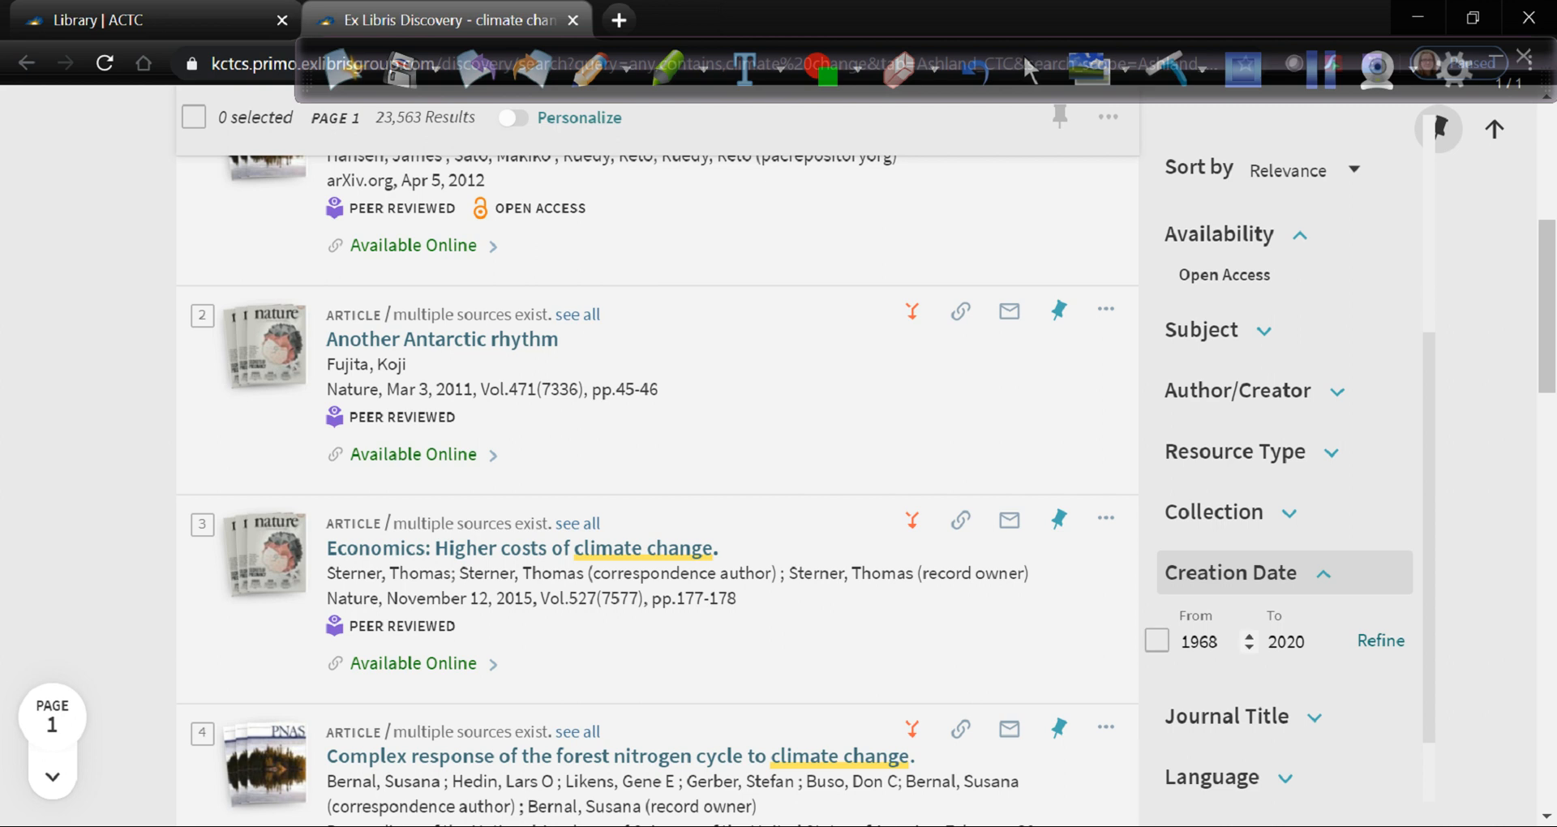
pyautogui.click(1202, 641)
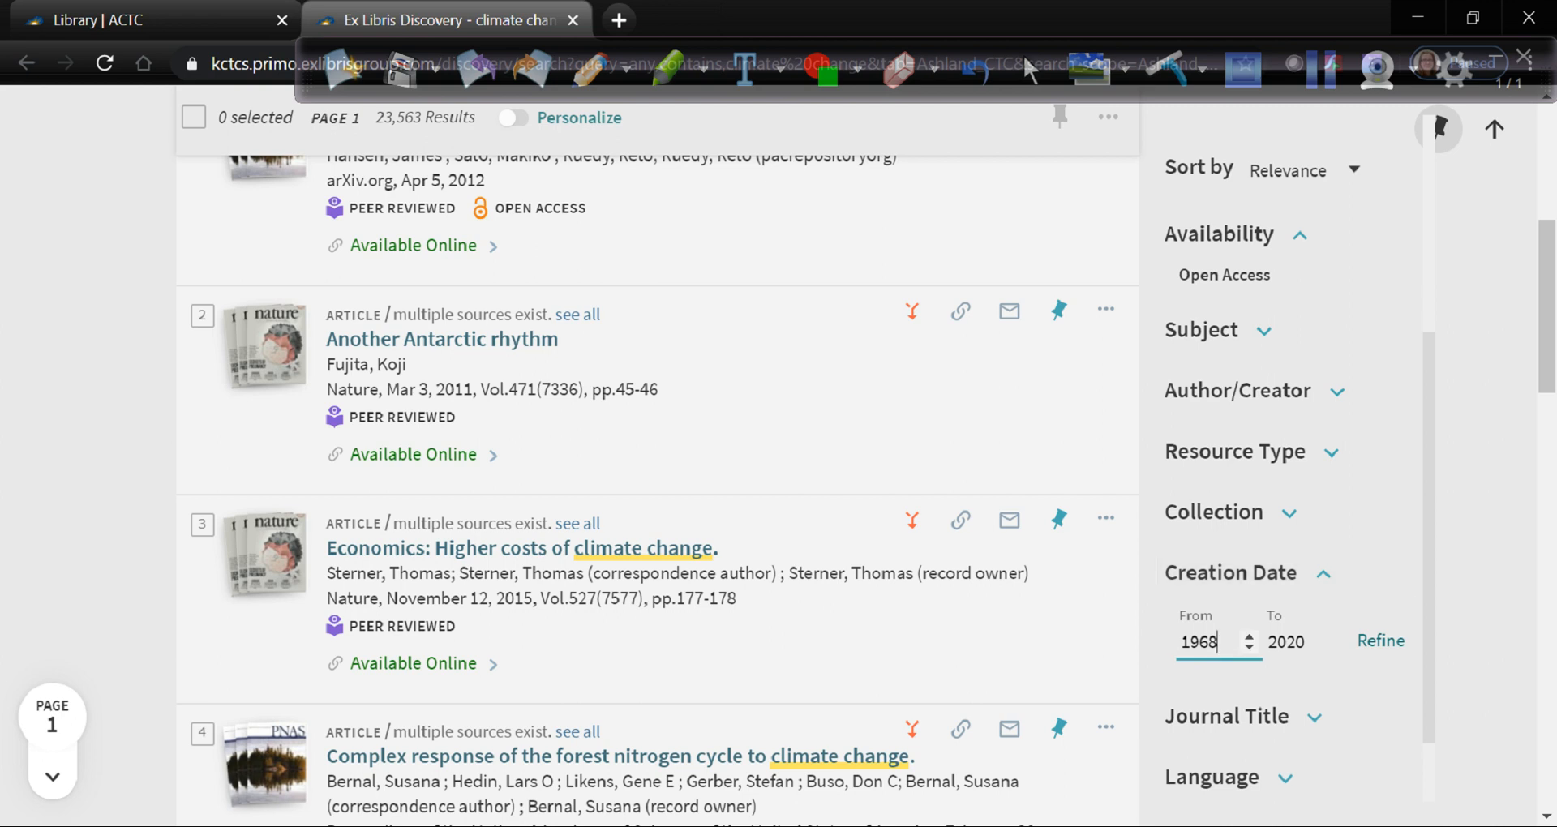
pyautogui.press('Backspace')
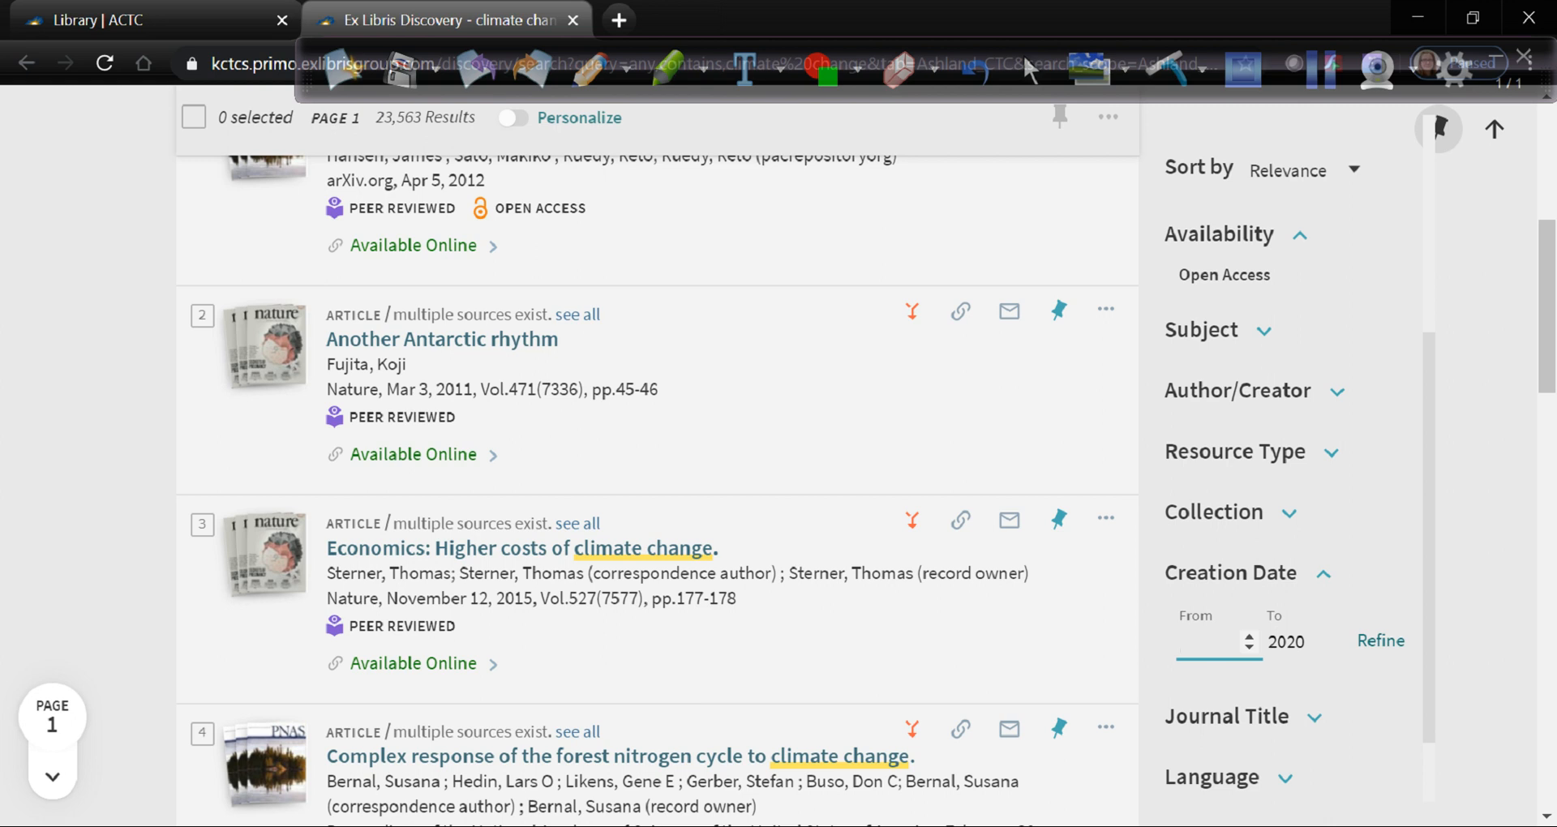
pyautogui.click(1202, 641)
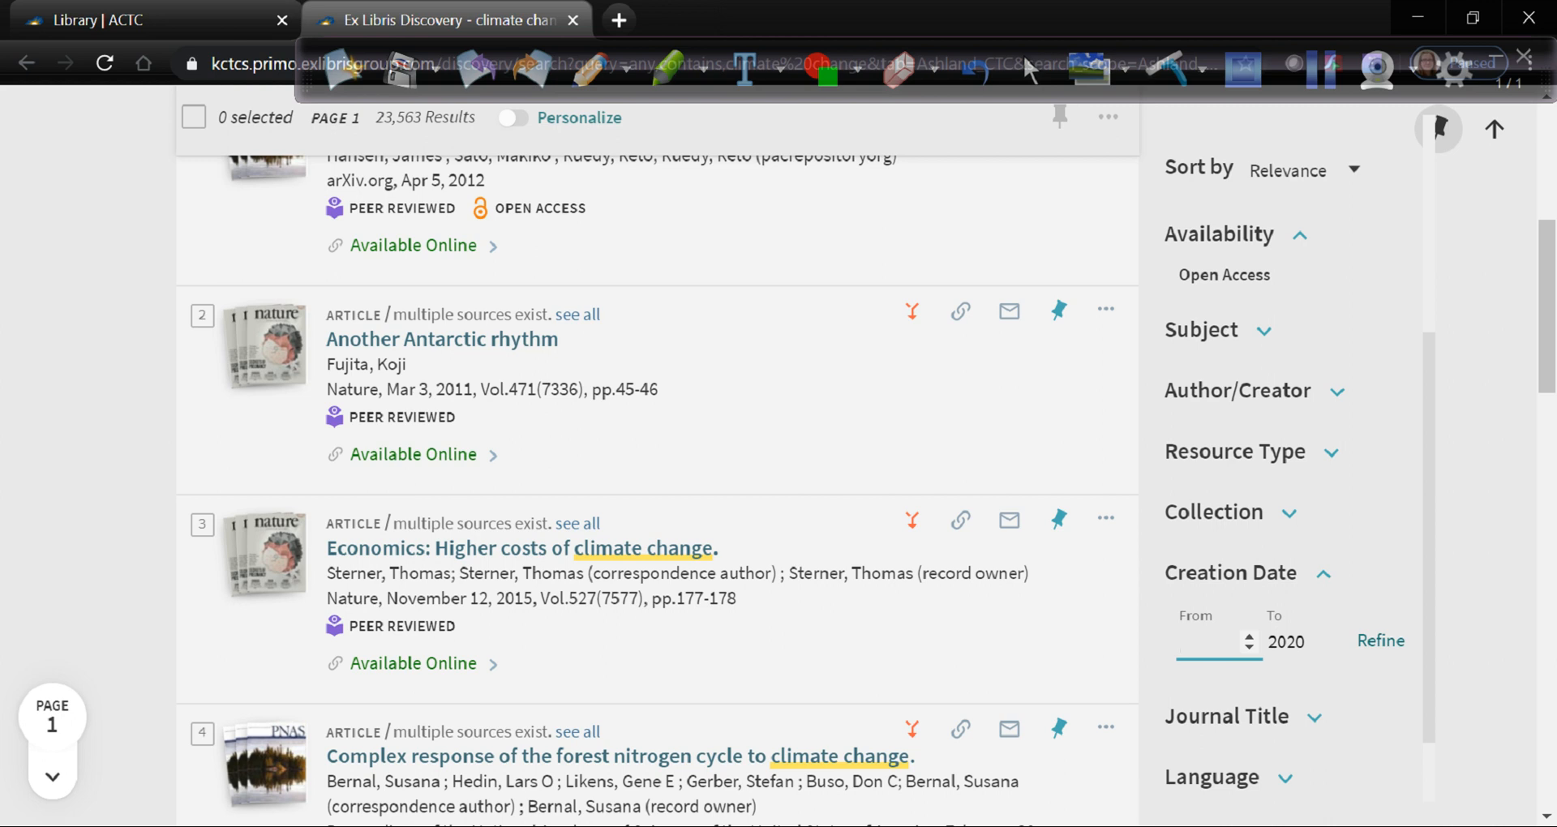
pyautogui.click(1202, 643)
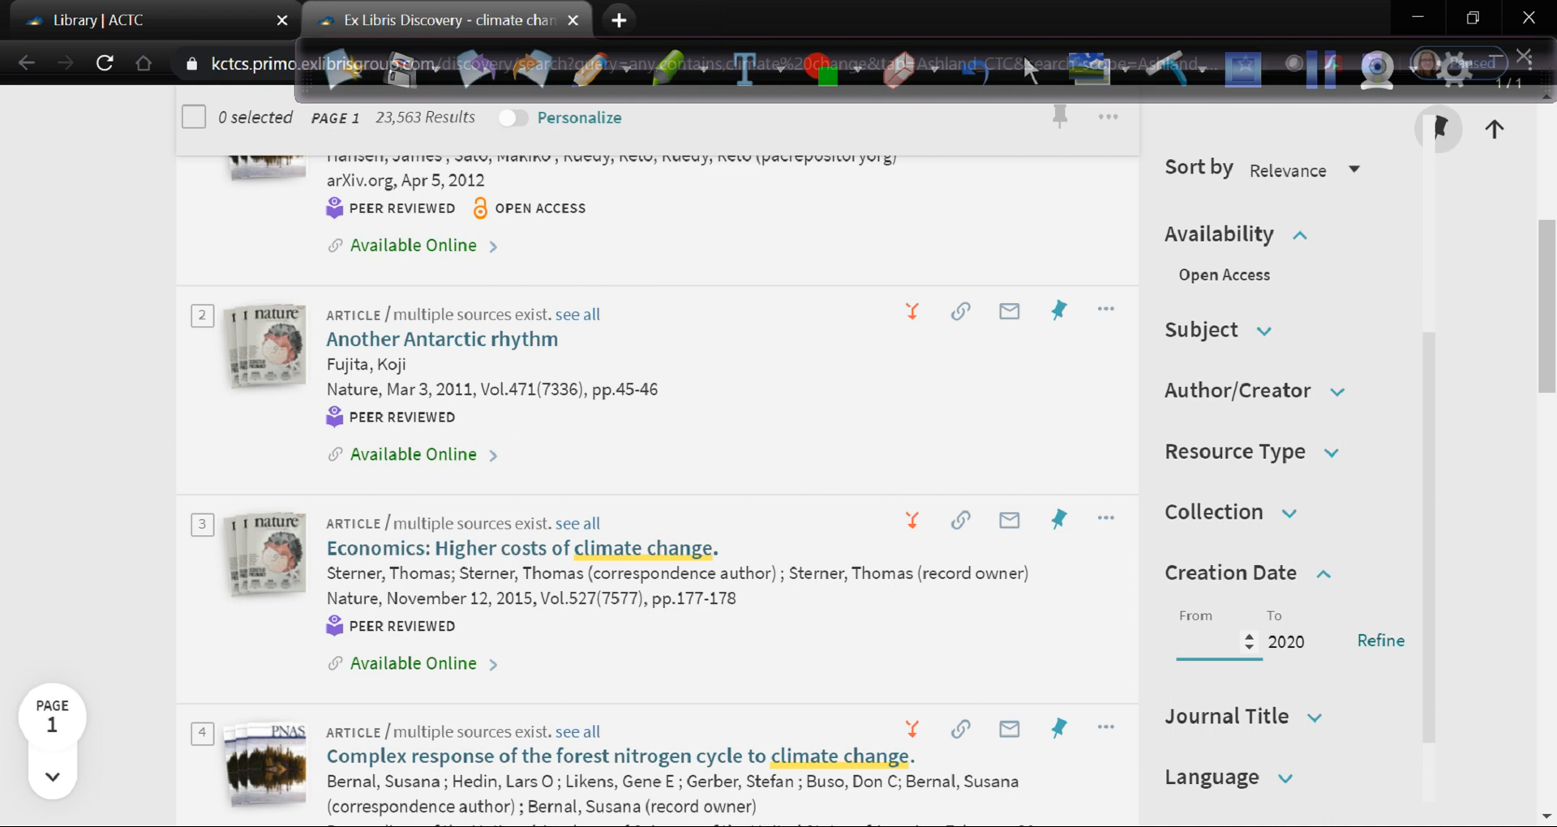
pyautogui.write('2015')
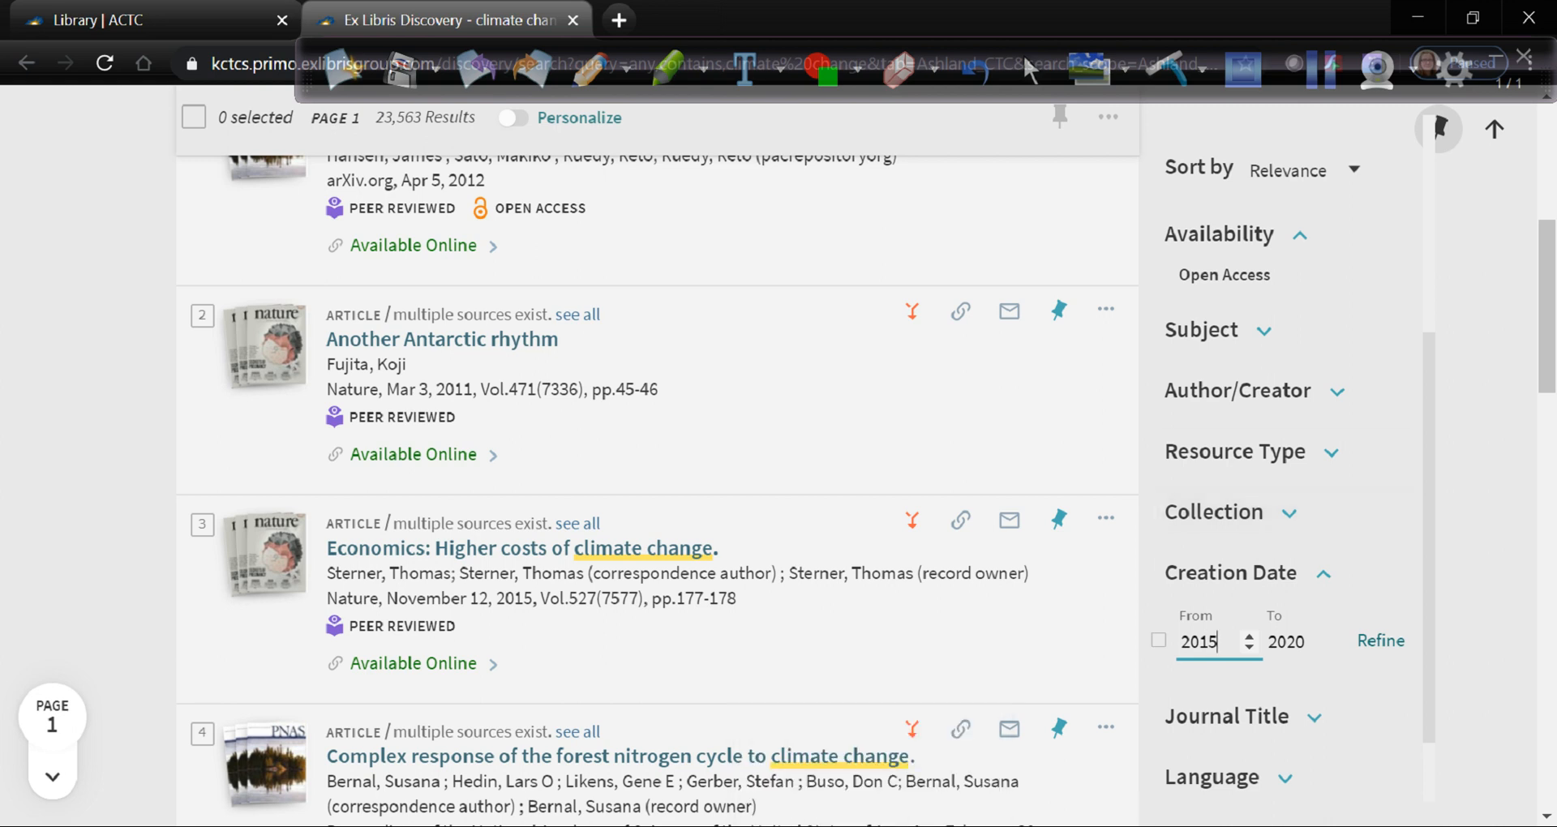
pyautogui.click(1379, 641)
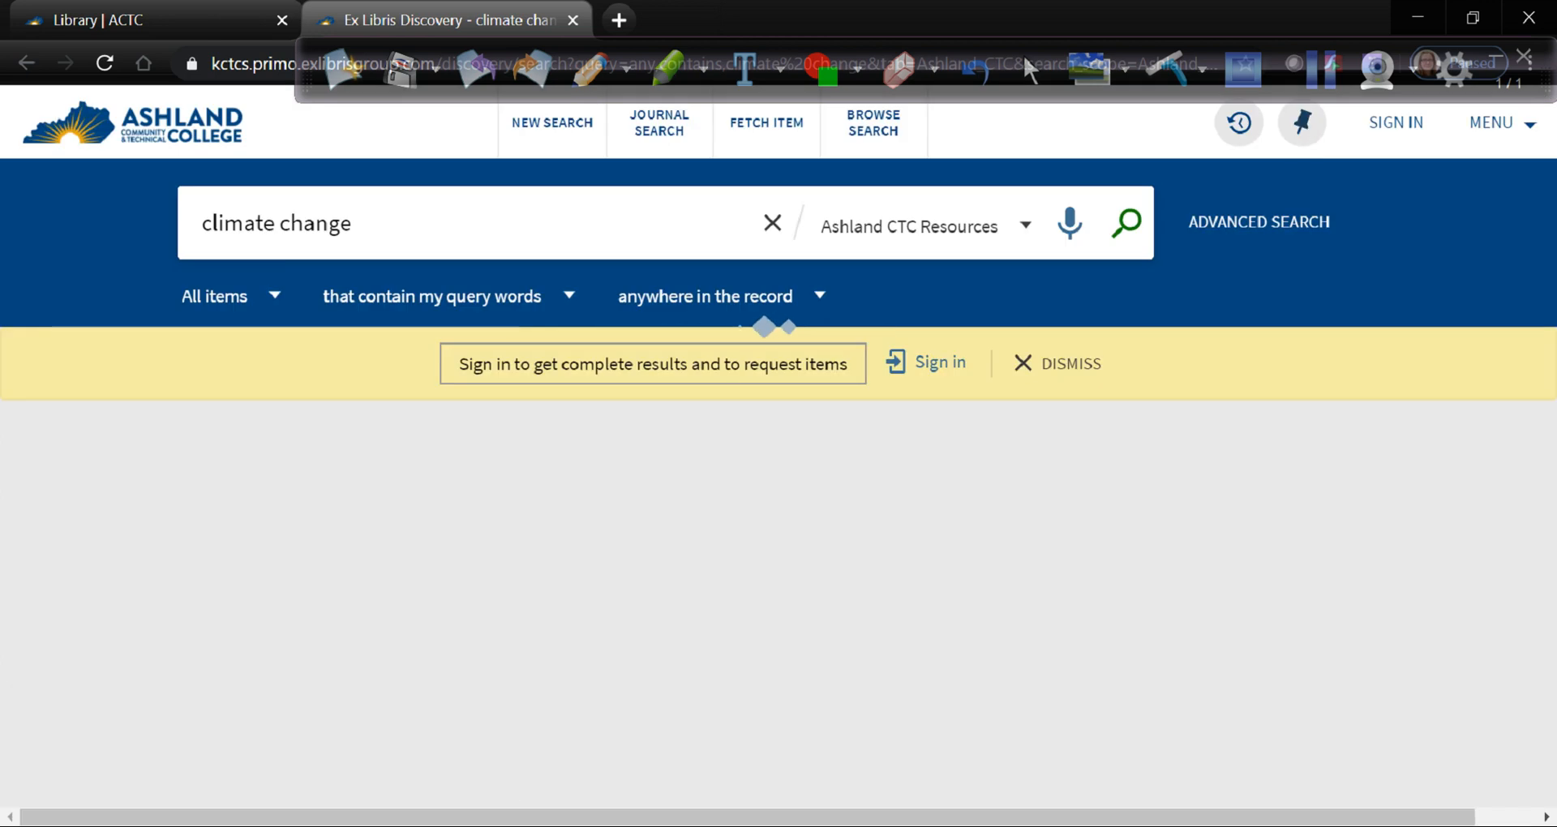
# Step: Reload the results page showing the full 1,747,134 unfiltered climate change items
pyautogui.click(1122, 222)
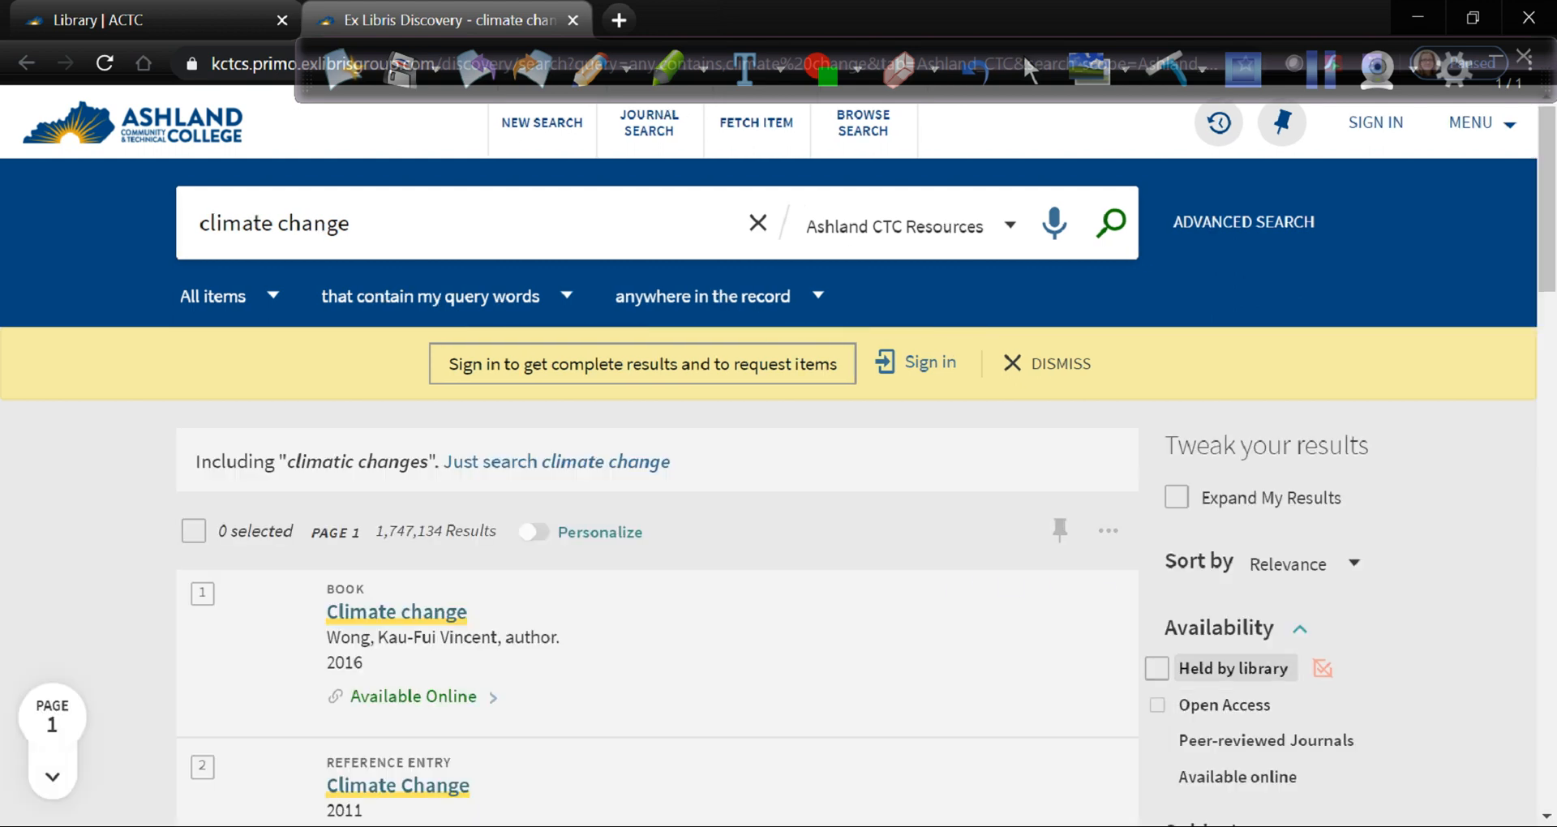
pyautogui.scroll(-3)
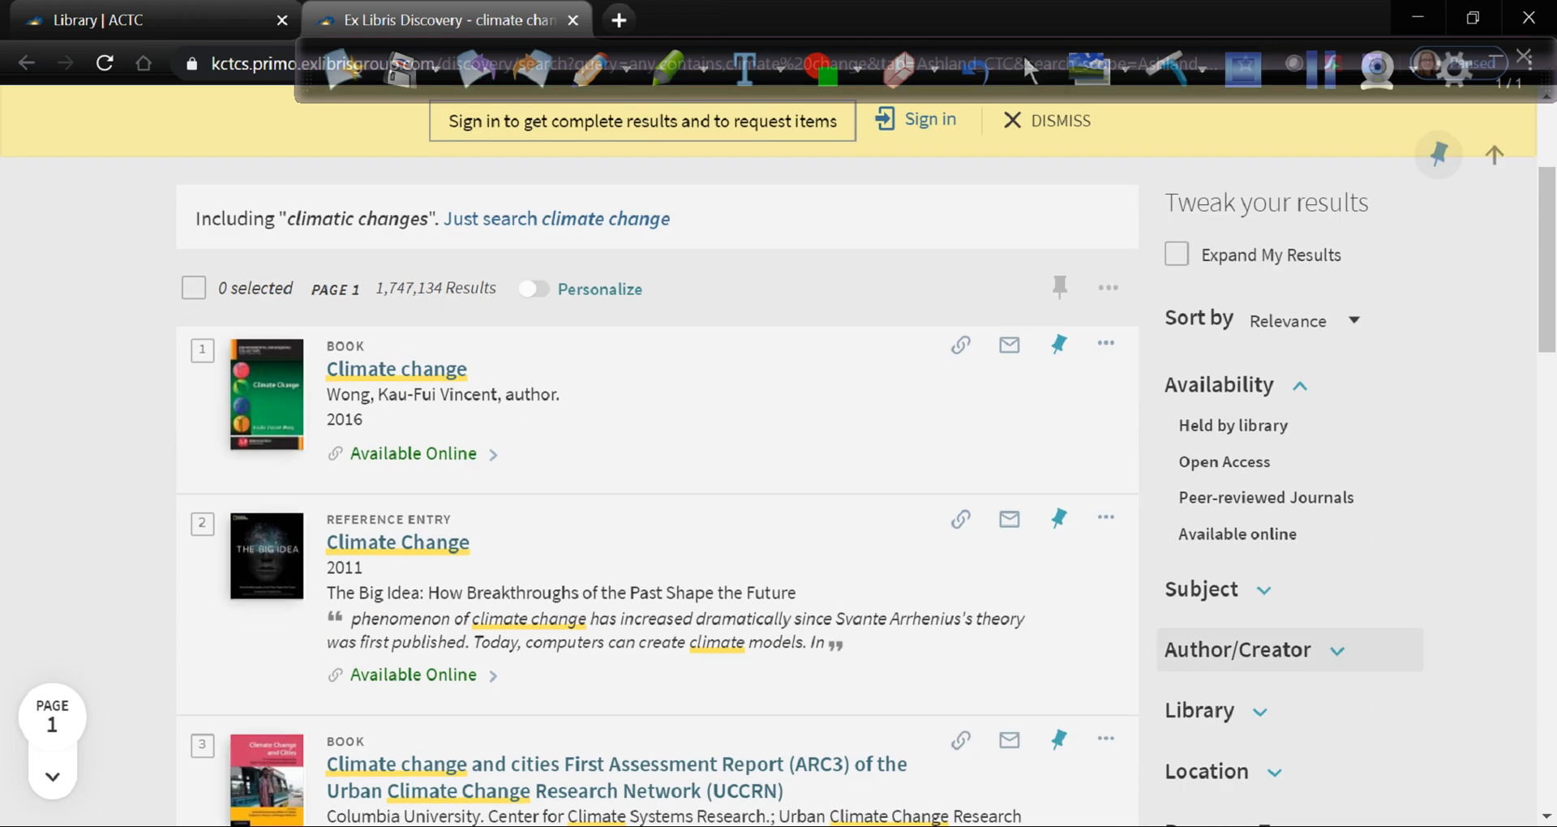
pyautogui.moveTo(1232, 425)
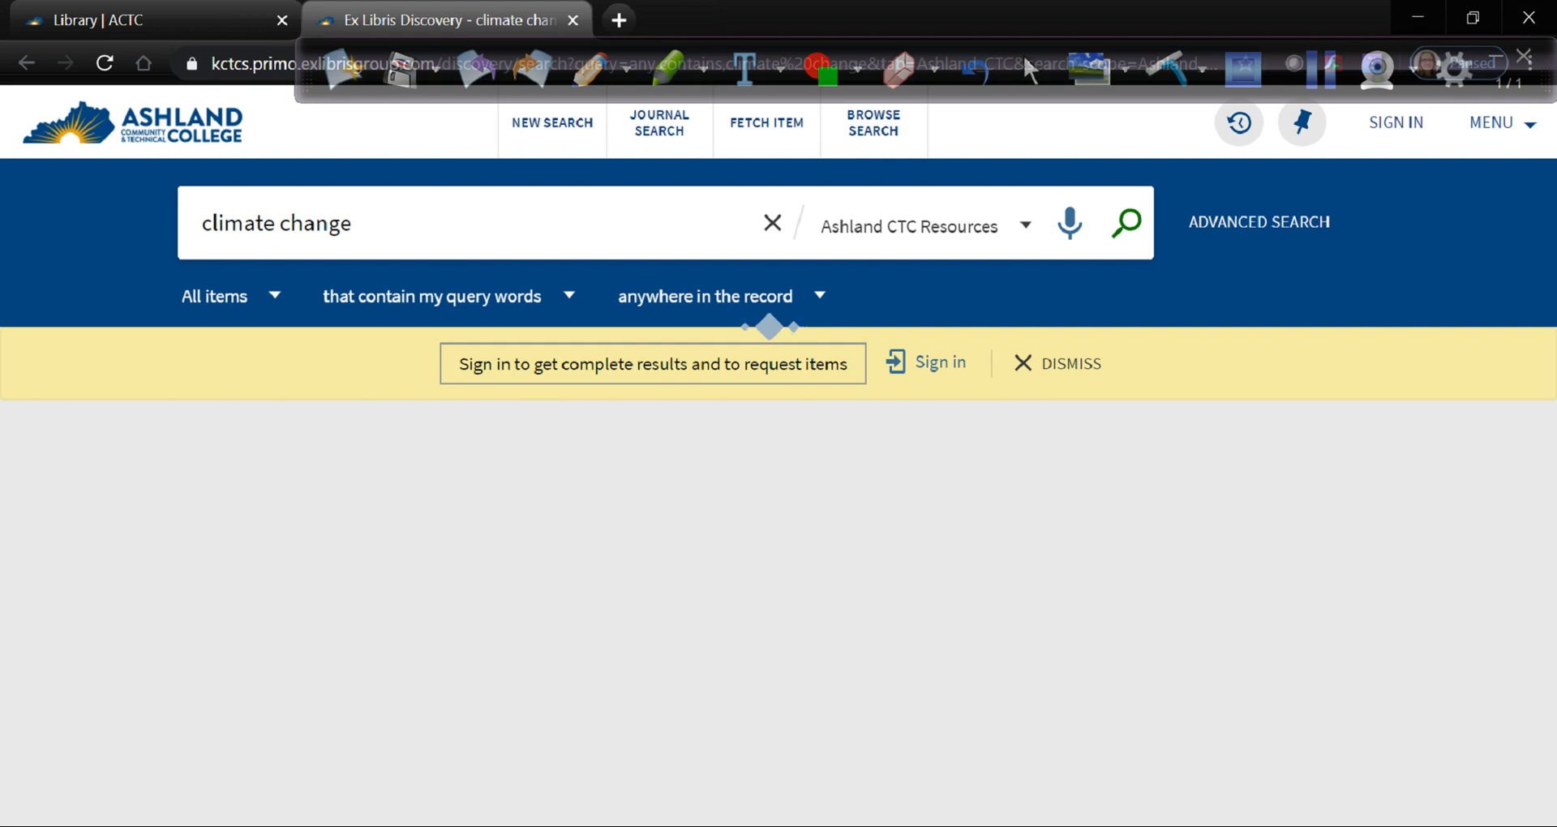
# Step: Apply Held by library and the Renewable Energy Sources subject, leaving six books
pyautogui.click(1122, 222)
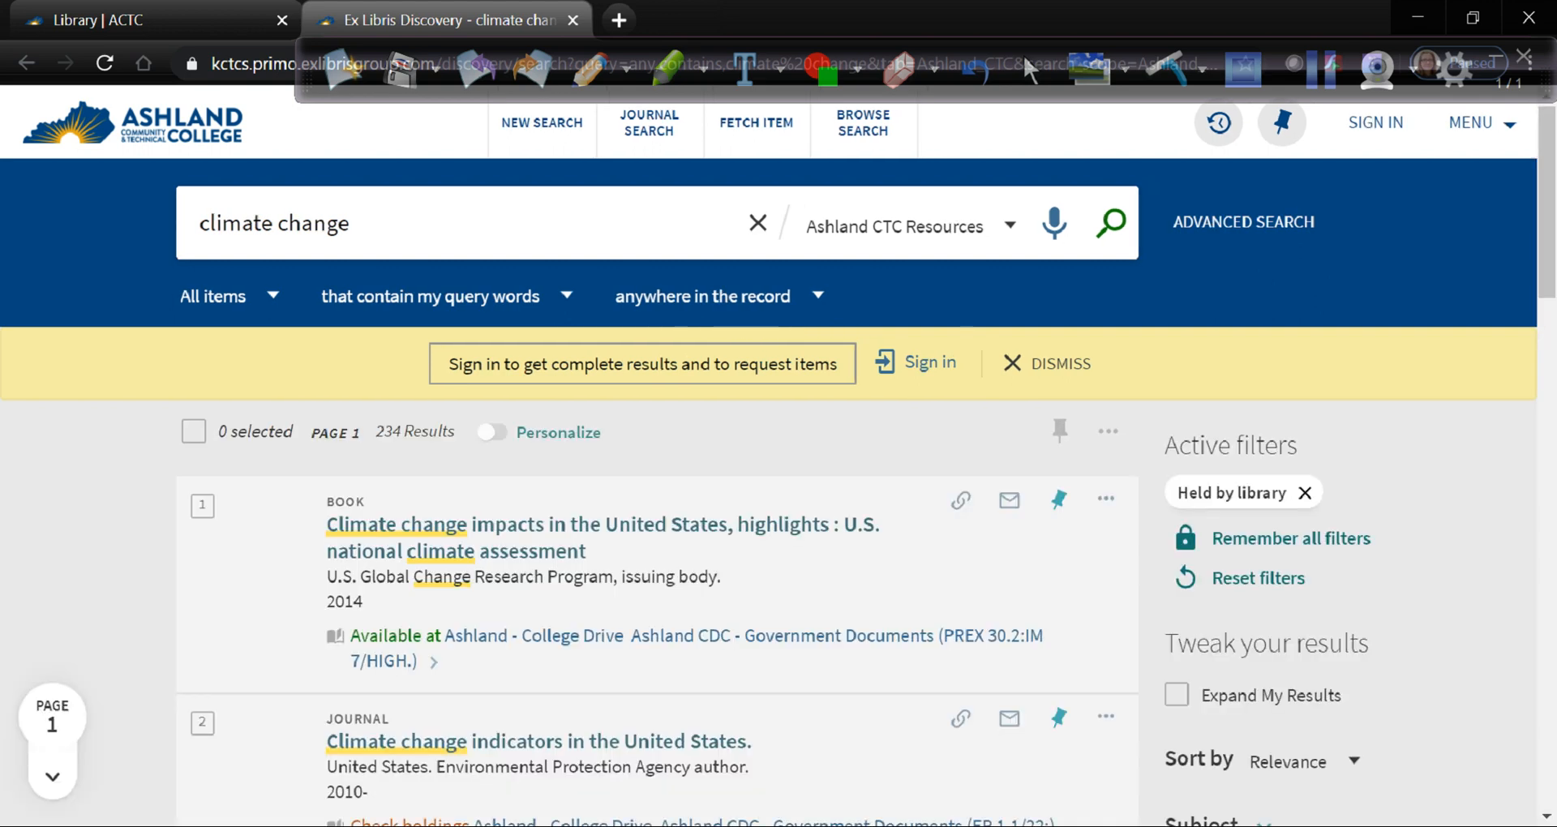
pyautogui.scroll(-3)
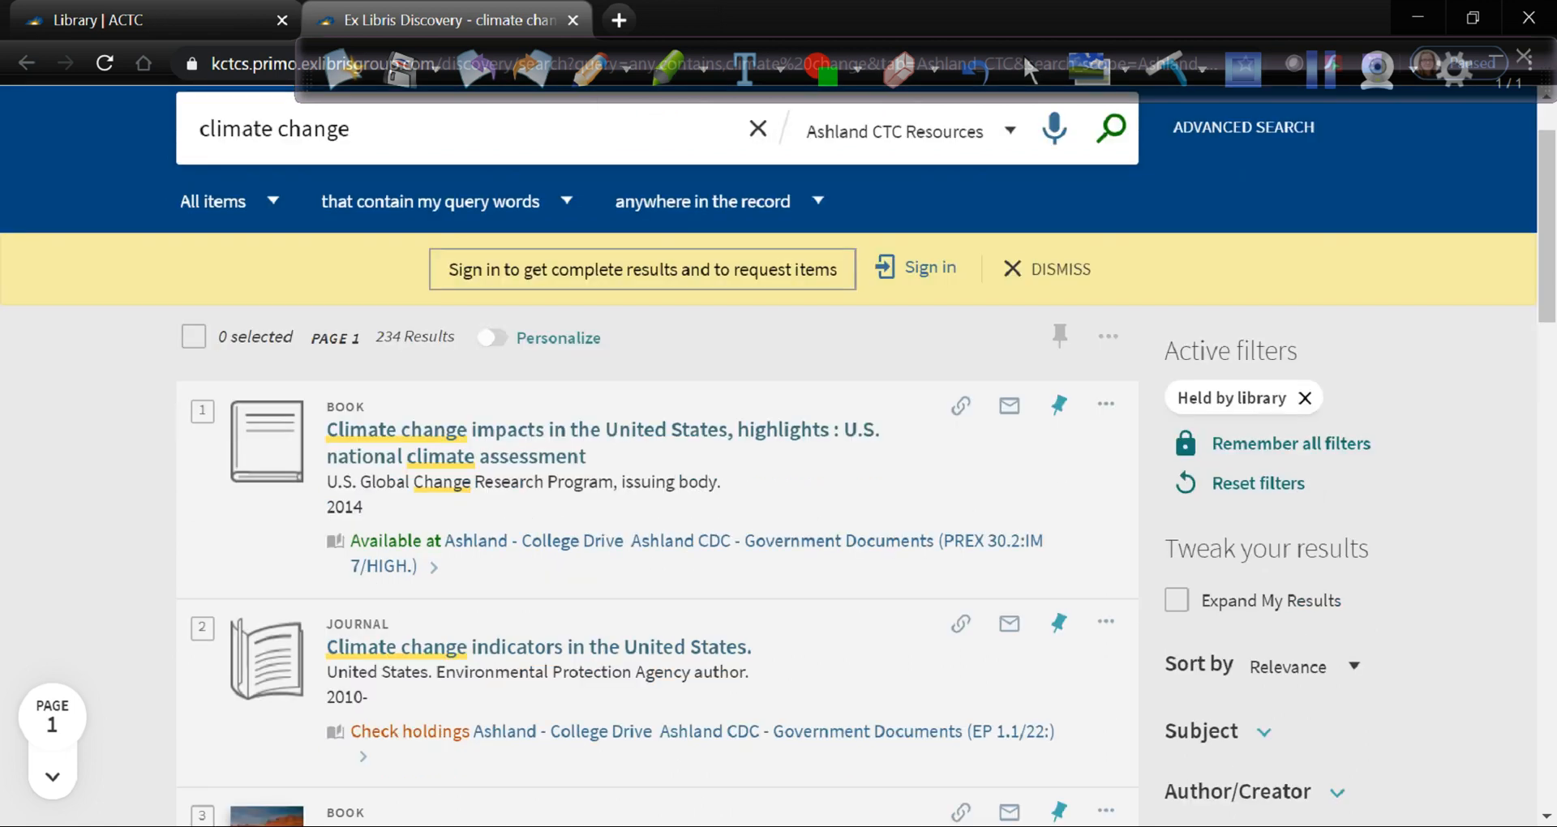
pyautogui.scroll(-3)
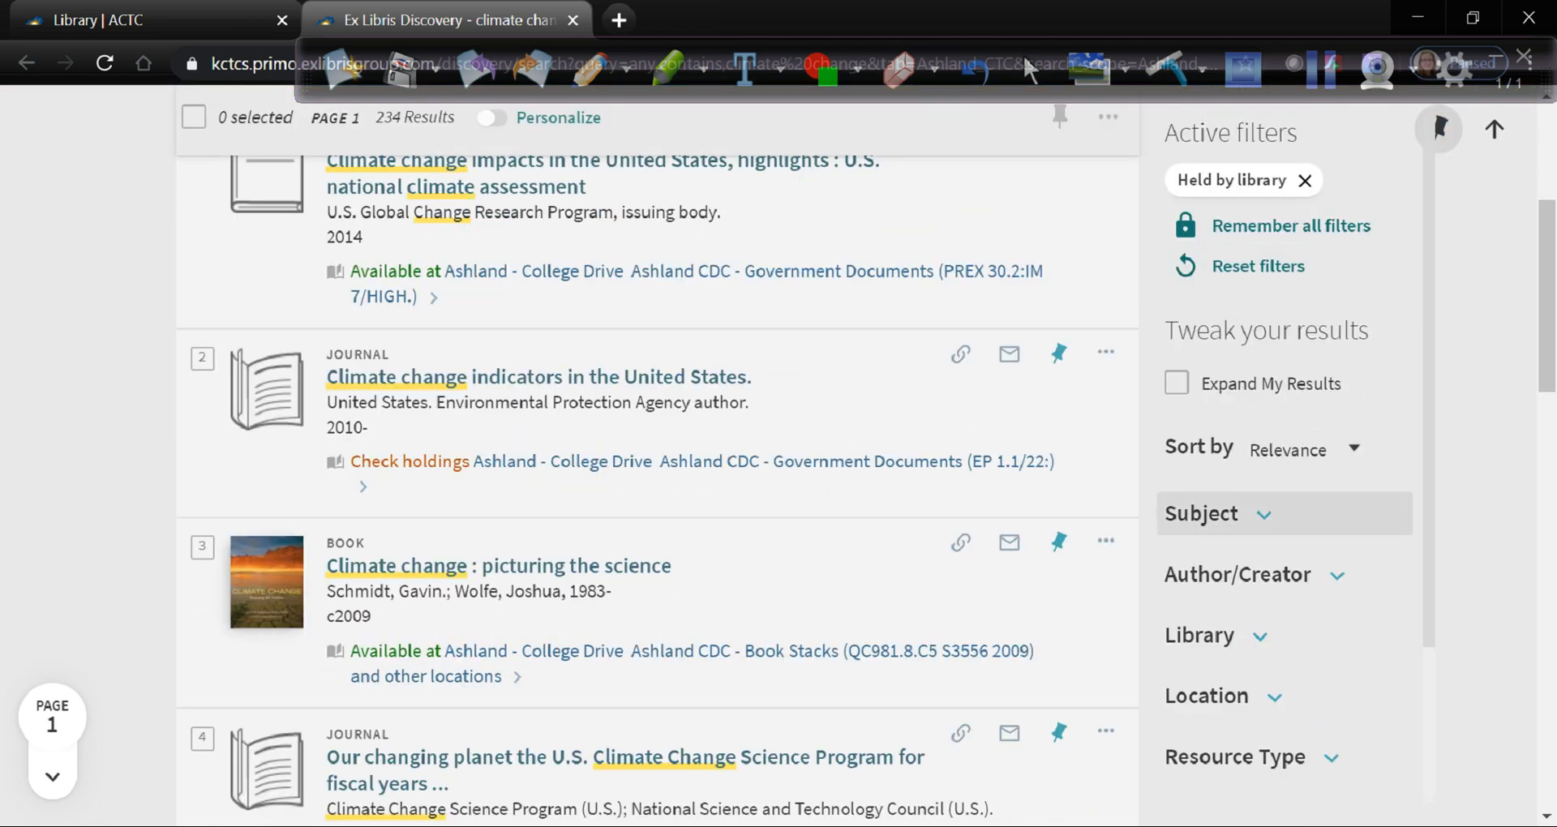
pyautogui.click(1200, 514)
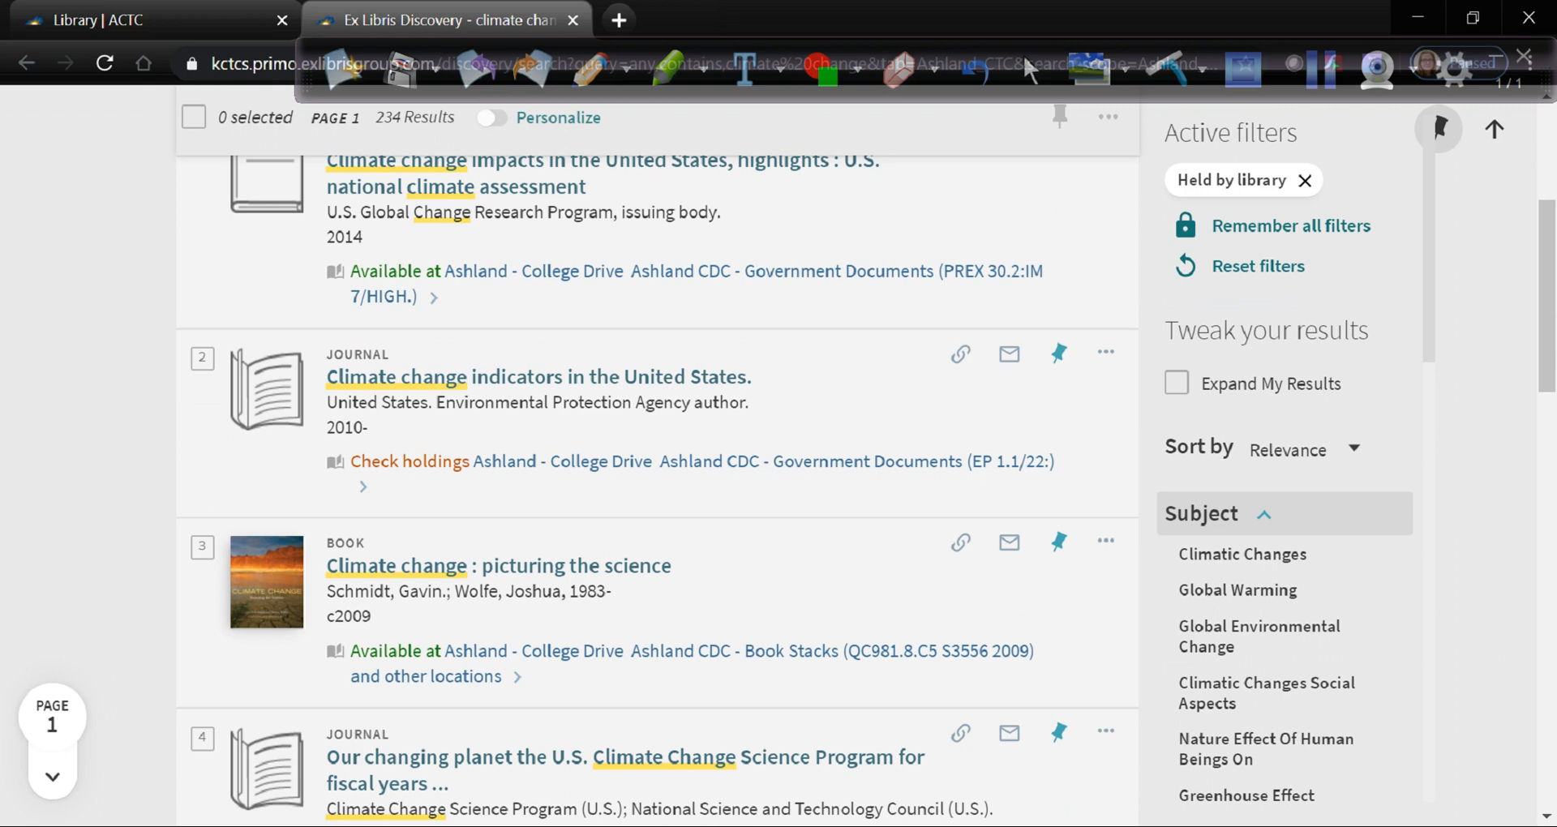
pyautogui.scroll(-3)
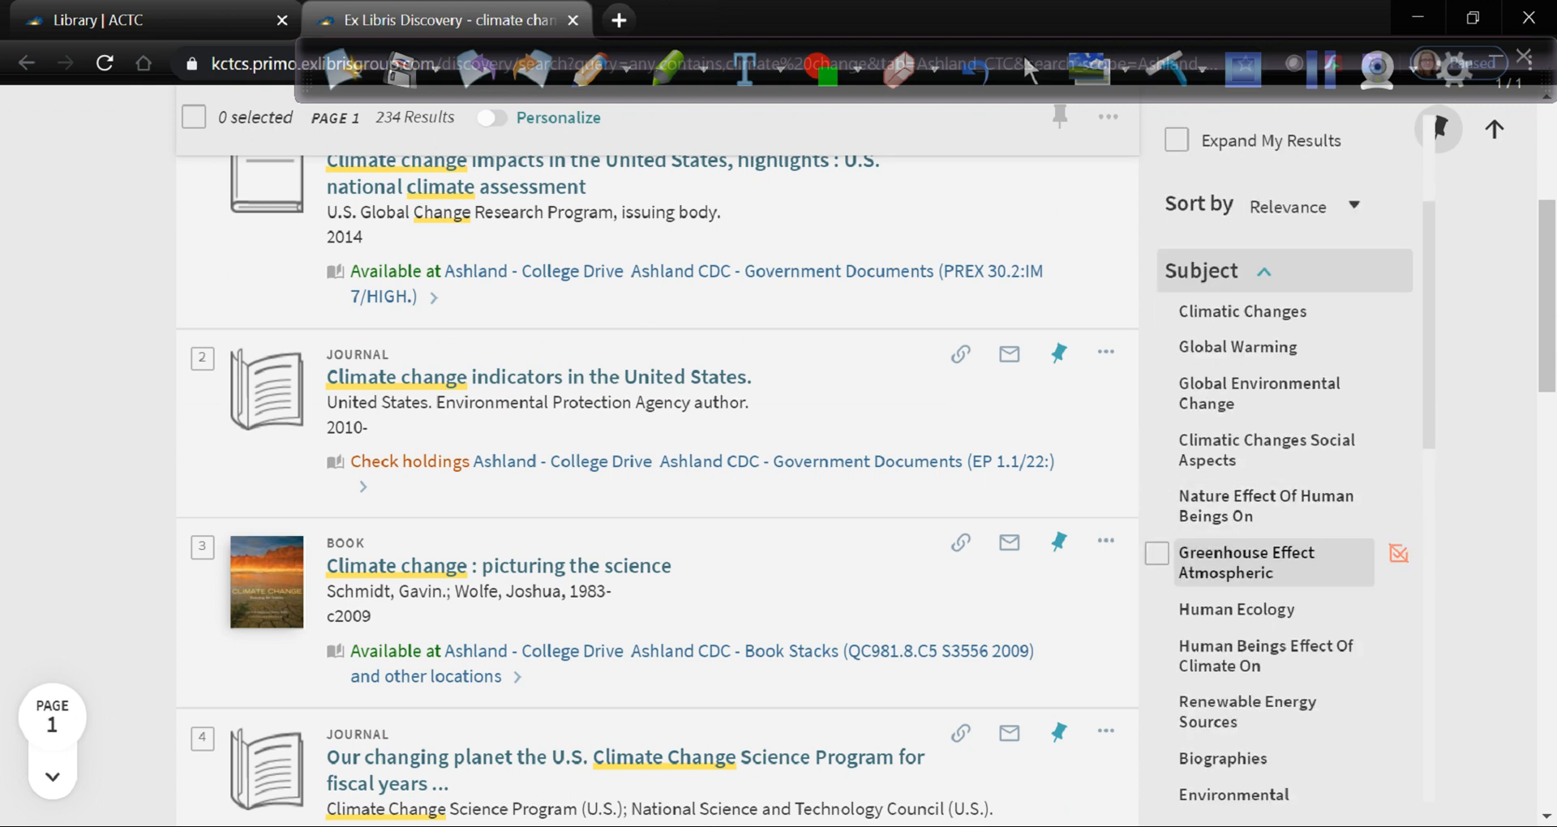
pyautogui.moveTo(1272, 654)
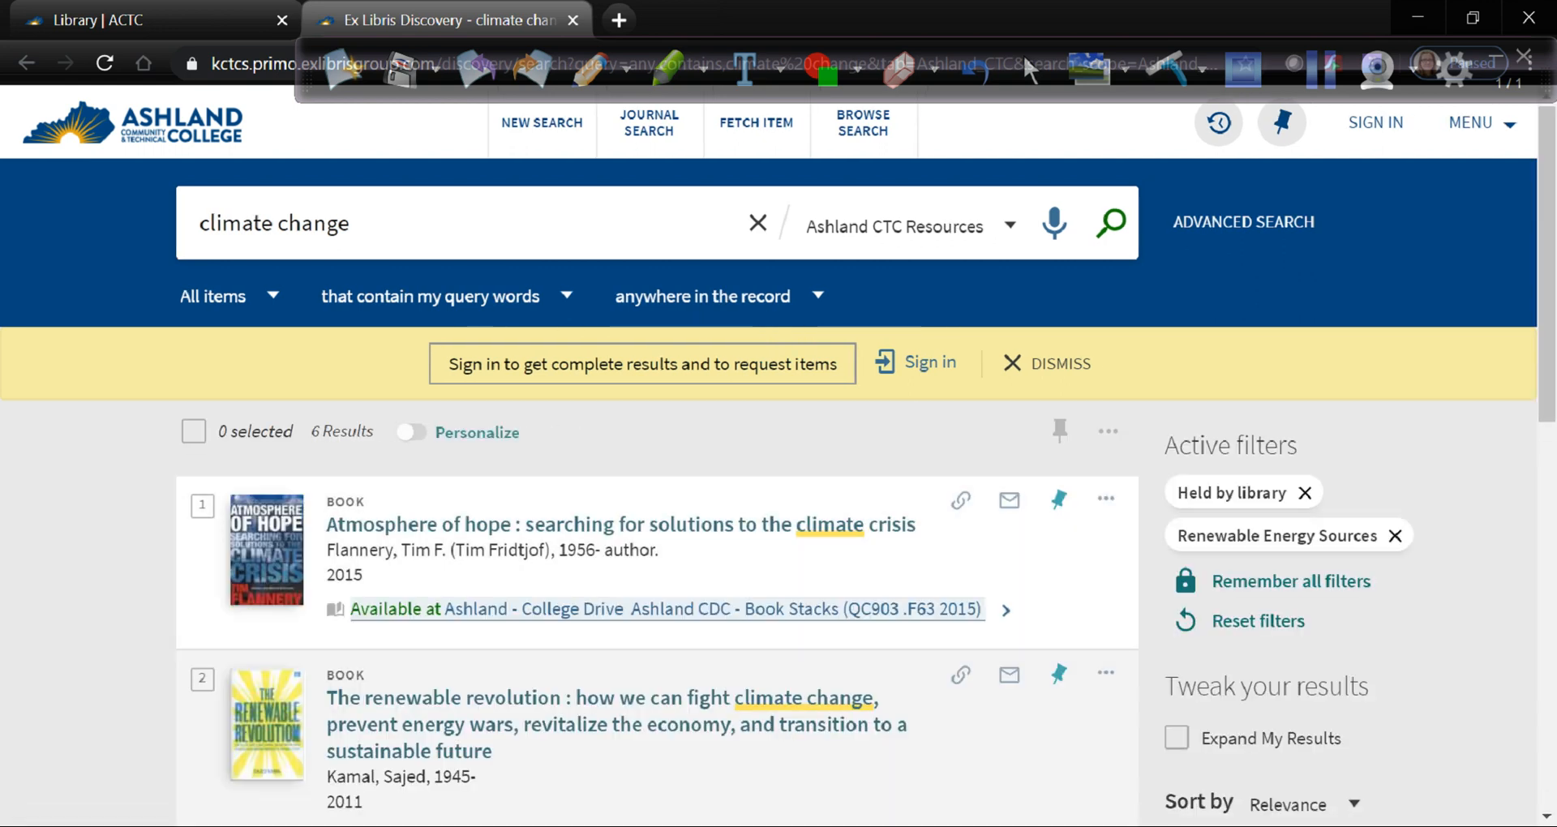
pyautogui.scroll(-3)
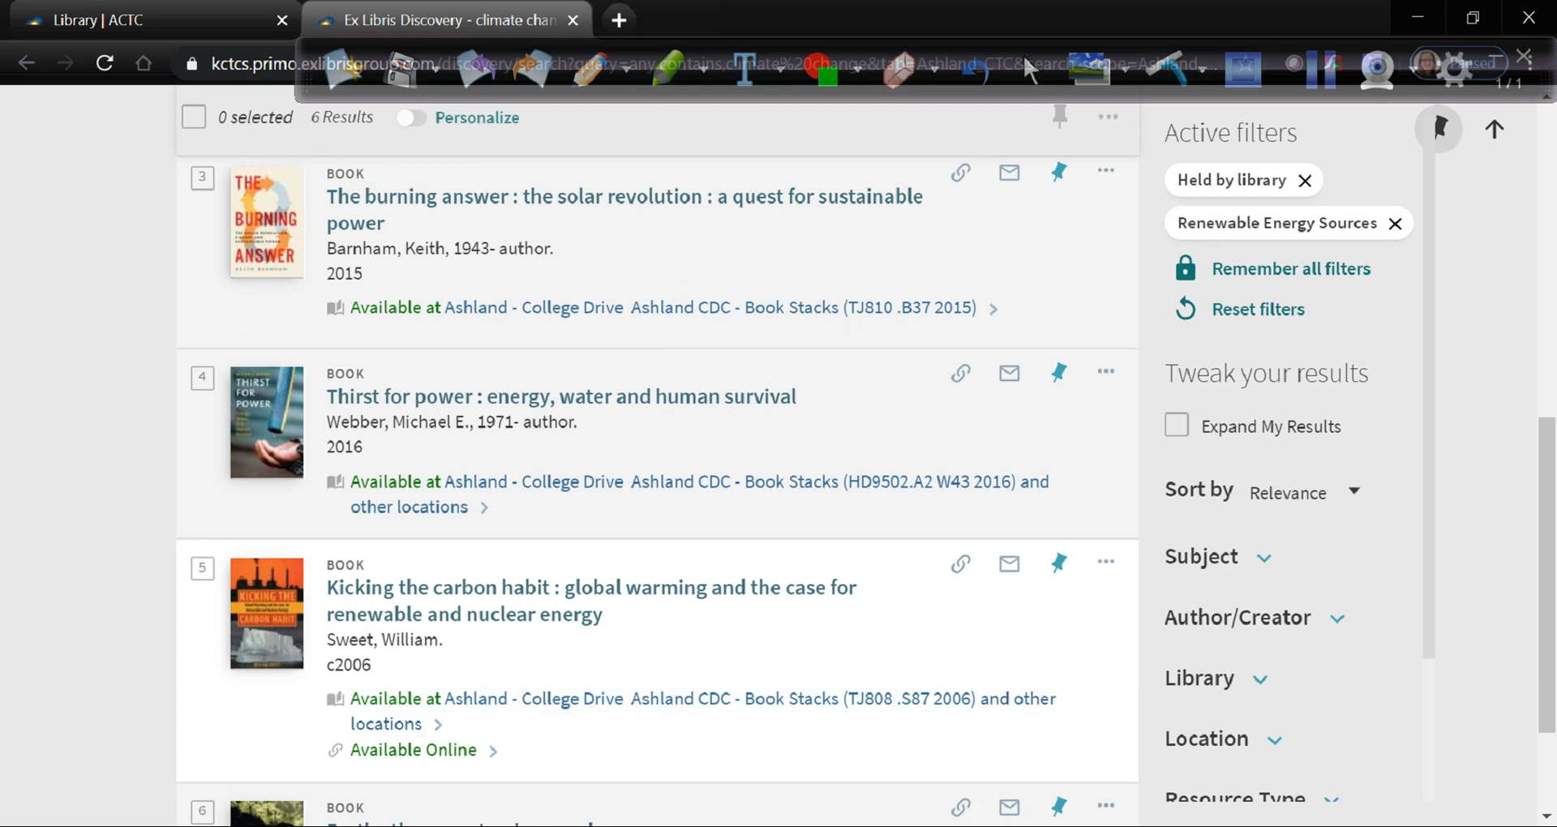
pyautogui.scroll(-3)
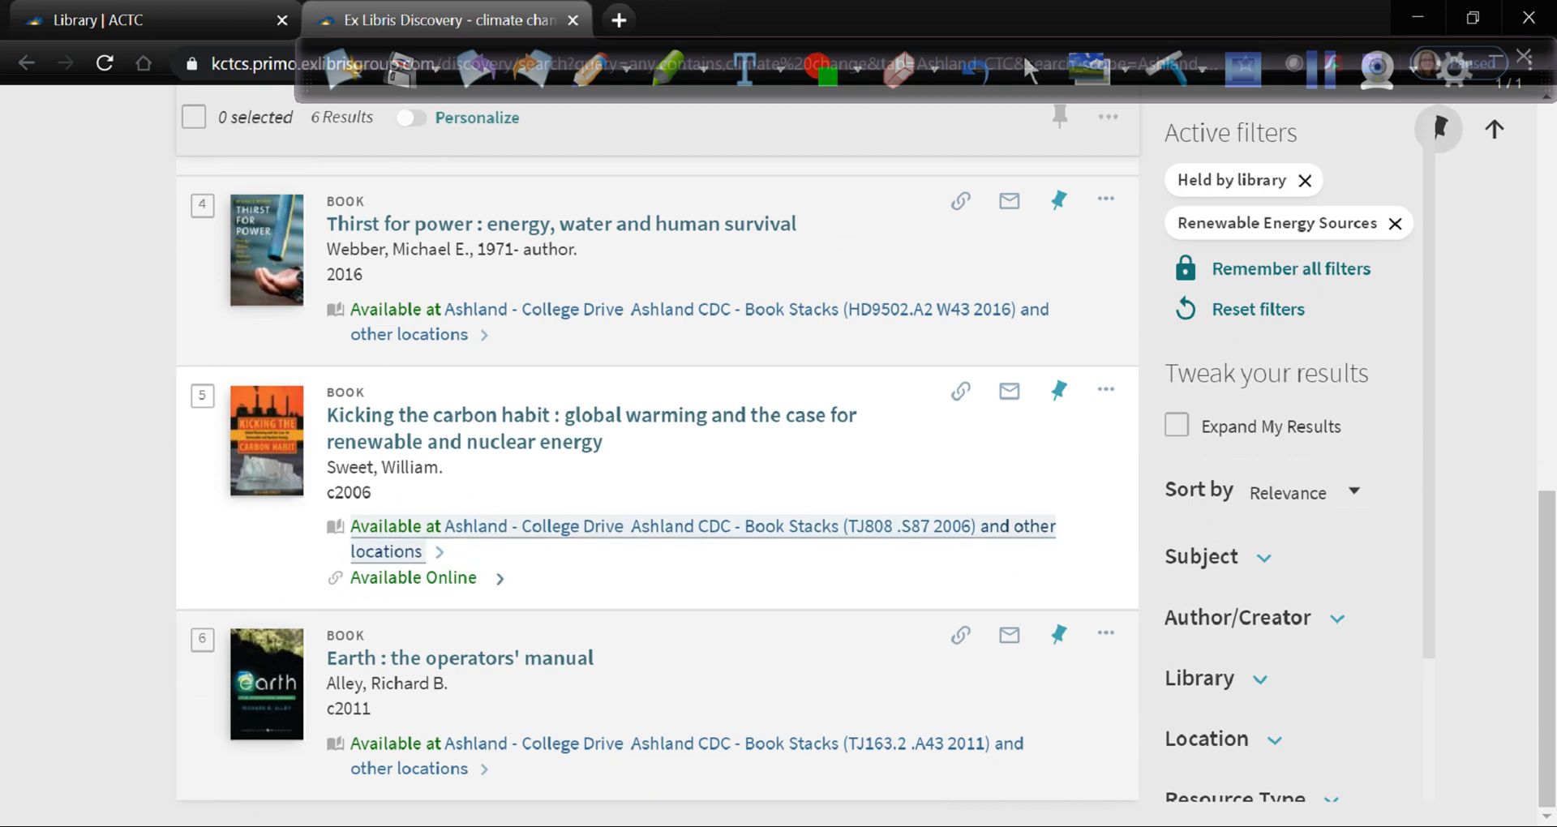
pyautogui.moveTo(440, 551)
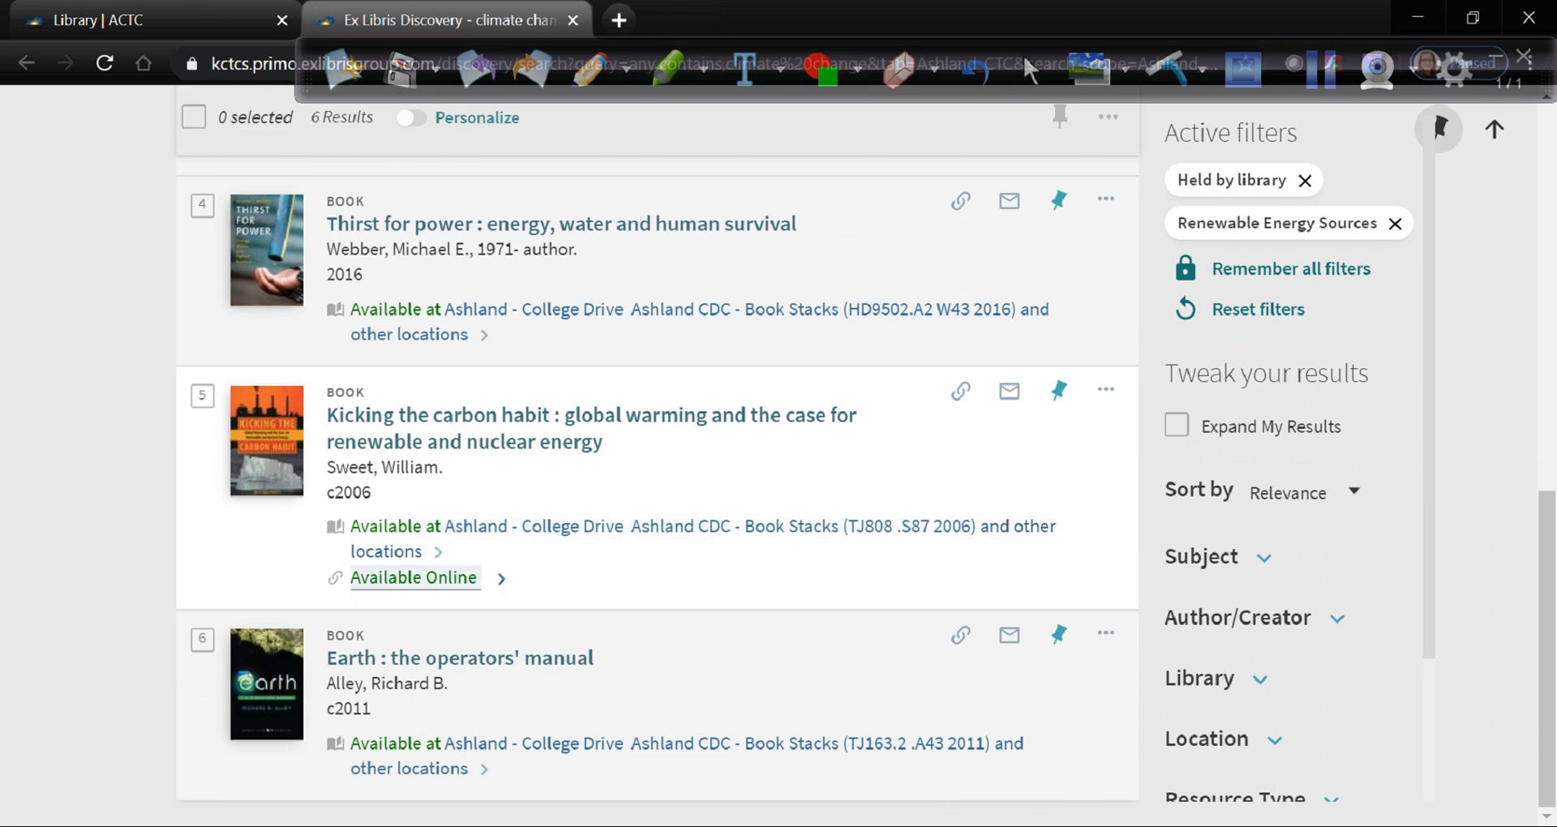
pyautogui.moveTo(414, 577)
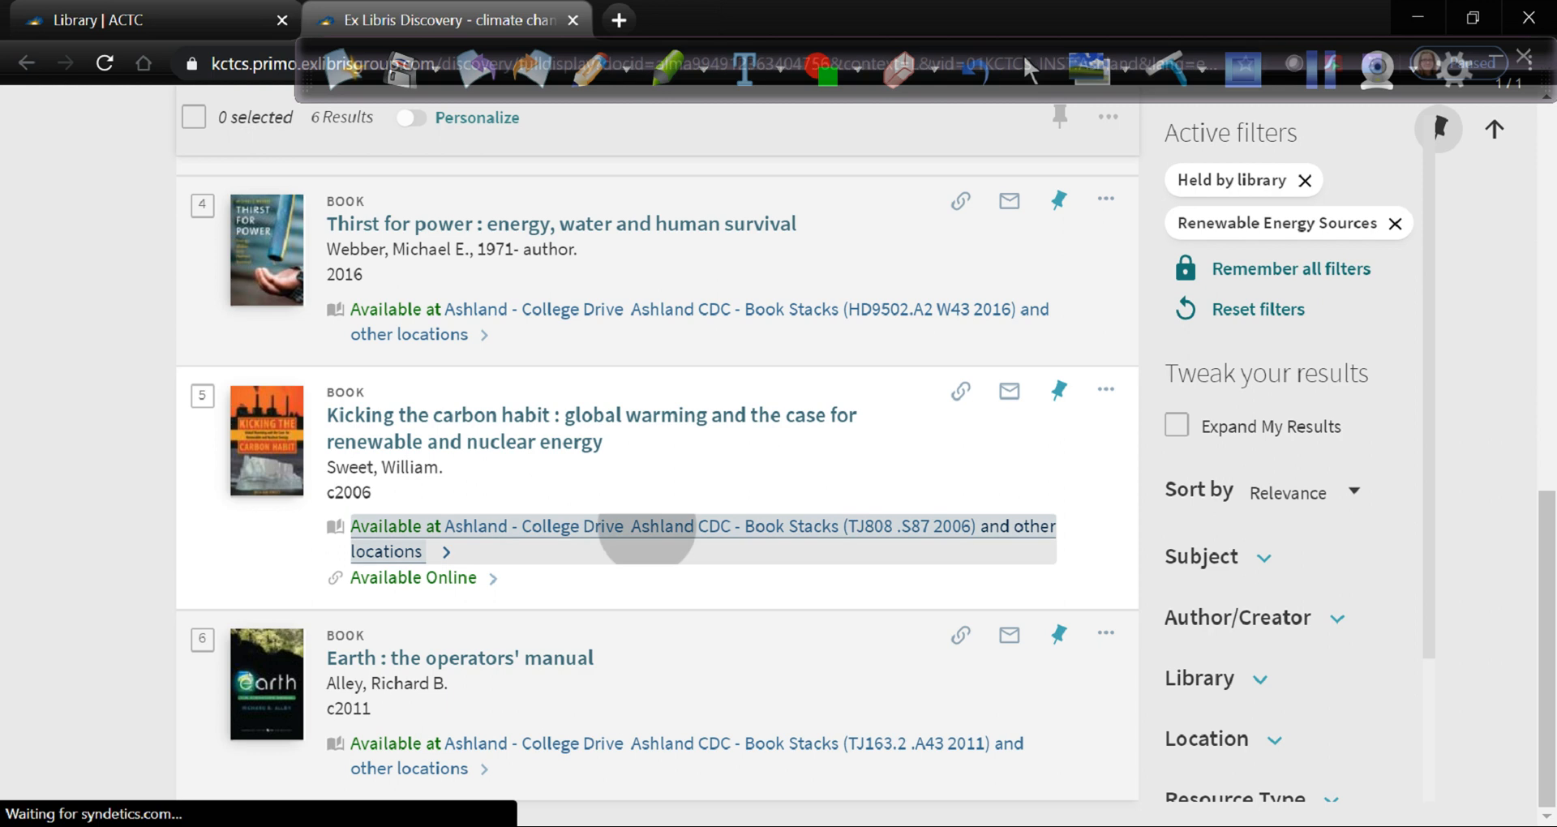
# Step: Show and copy the MLA citation for 'Kicking the carbon habit' from its full record
pyautogui.click(591, 428)
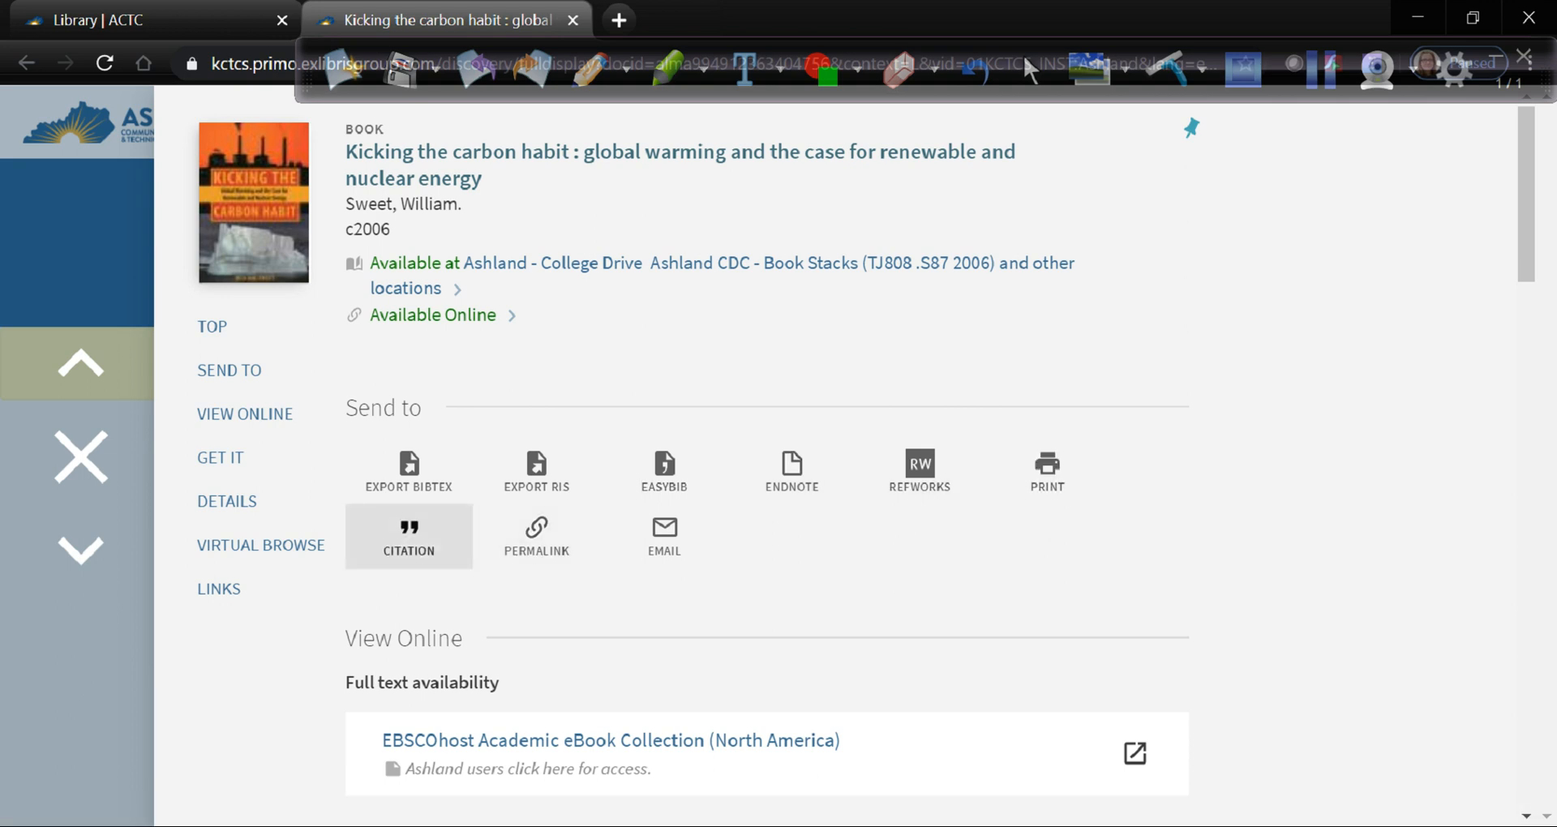
pyautogui.click(409, 537)
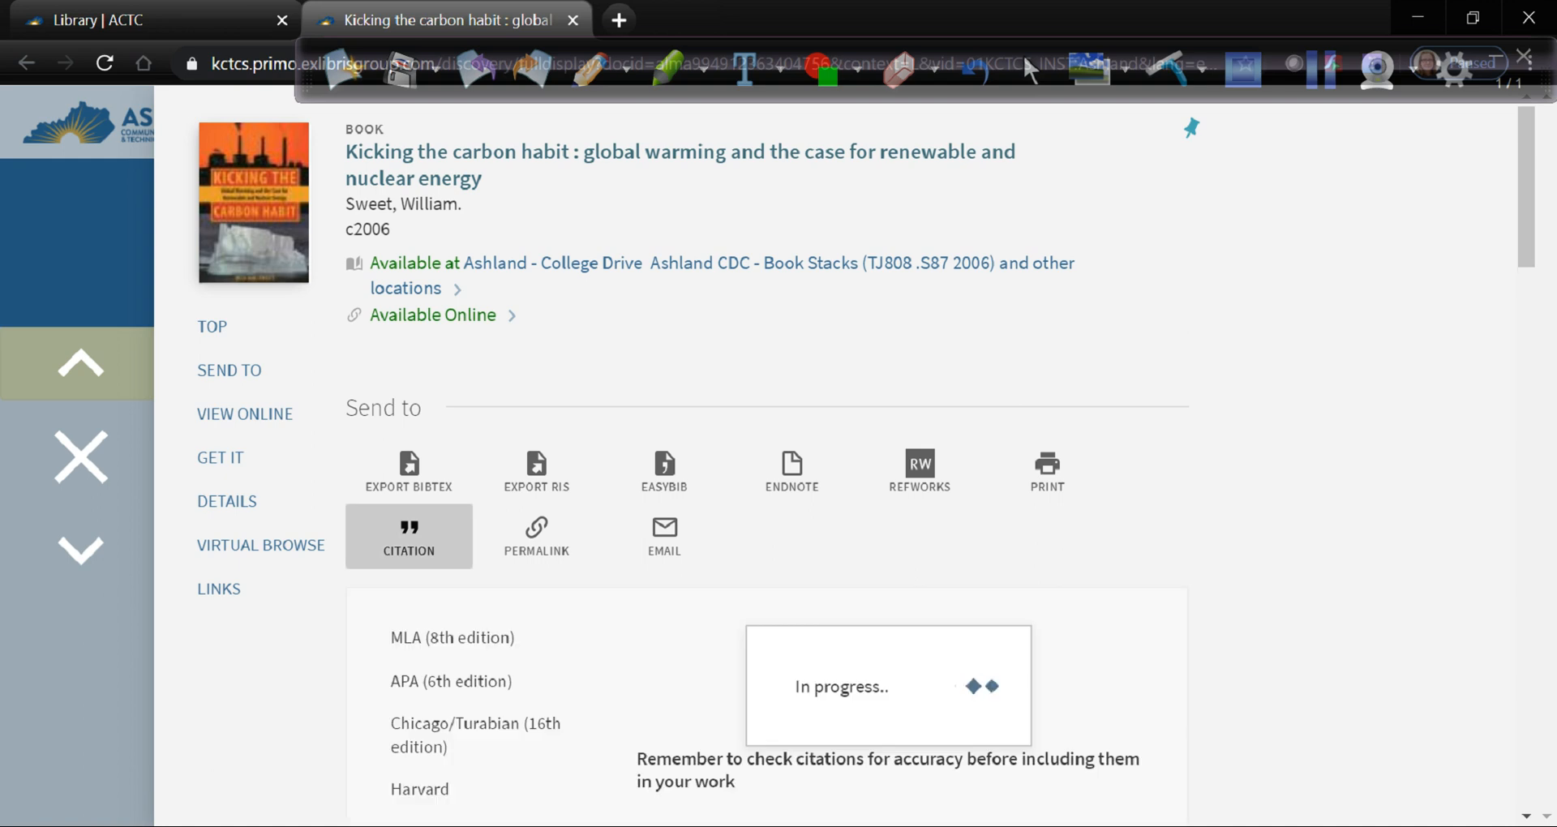
pyautogui.scroll(-3)
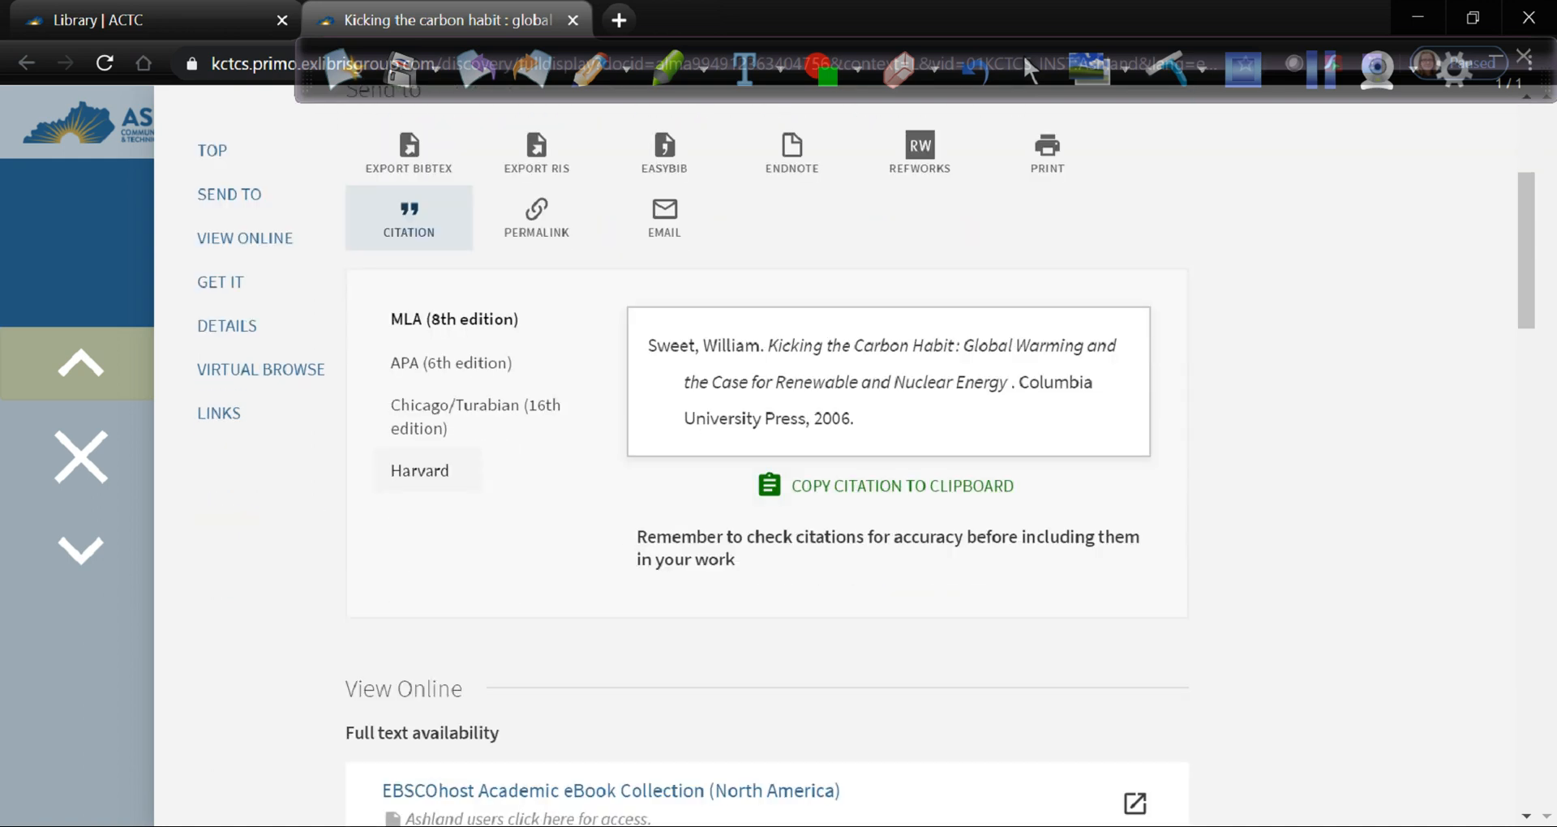
pyautogui.scroll(-3)
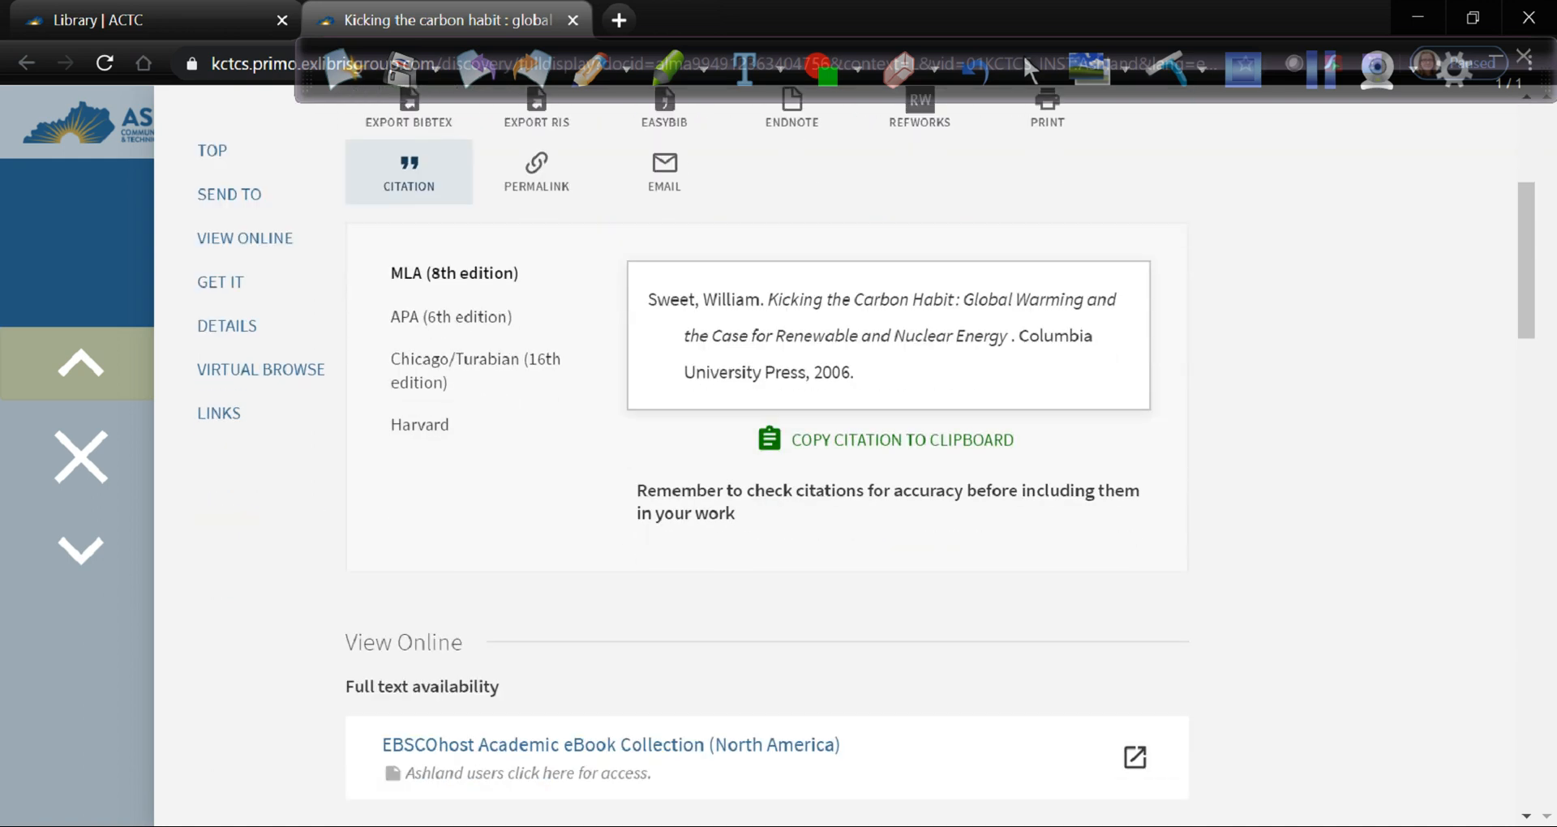
pyautogui.click(453, 273)
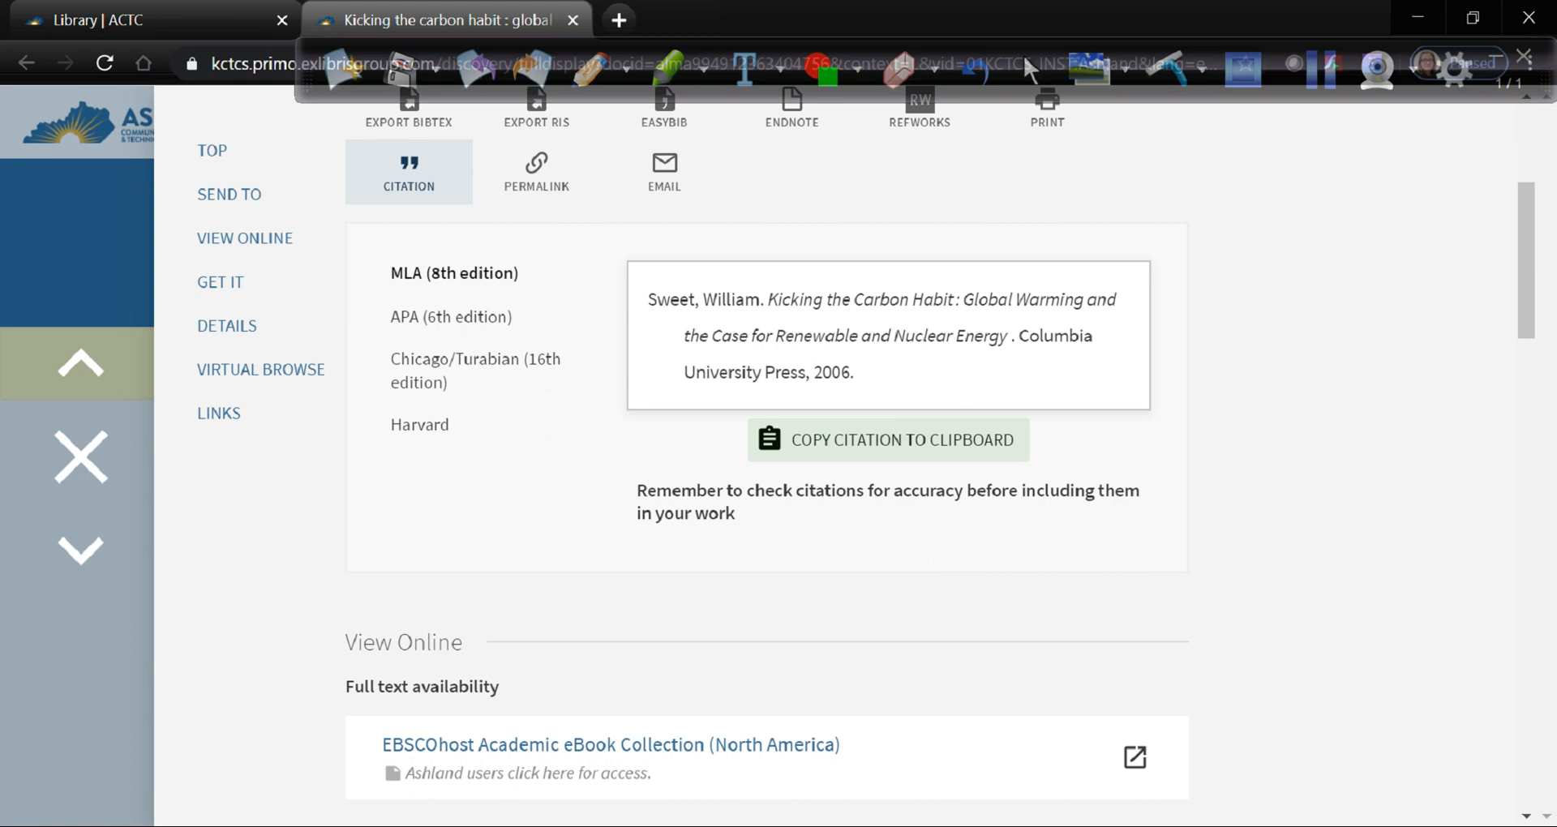
# Step: Switch the citation to APA (6th edition) and return to the six-book list
pyautogui.click(449, 317)
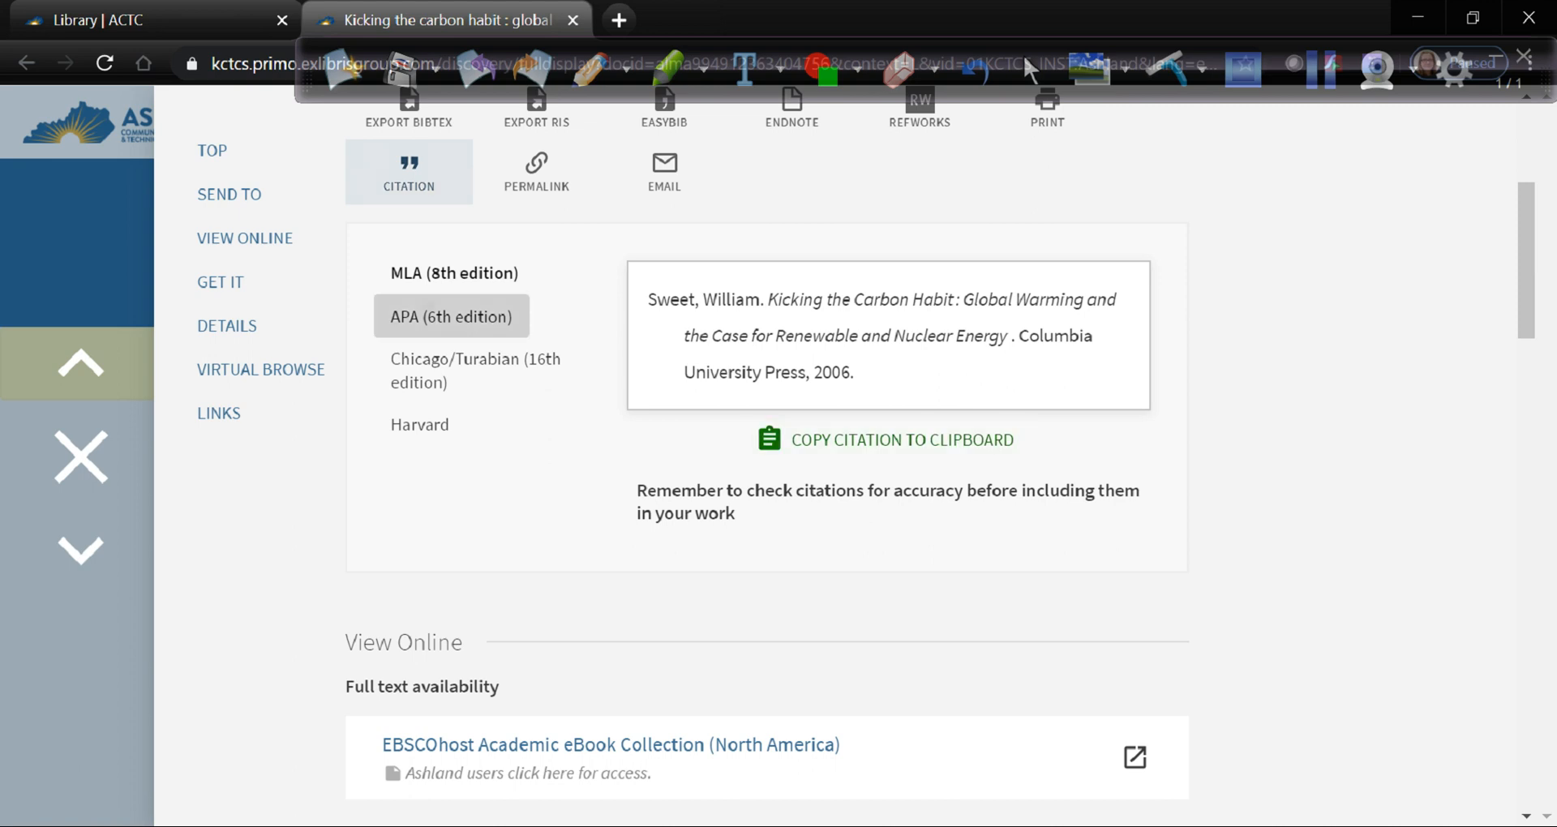
pyautogui.click(451, 316)
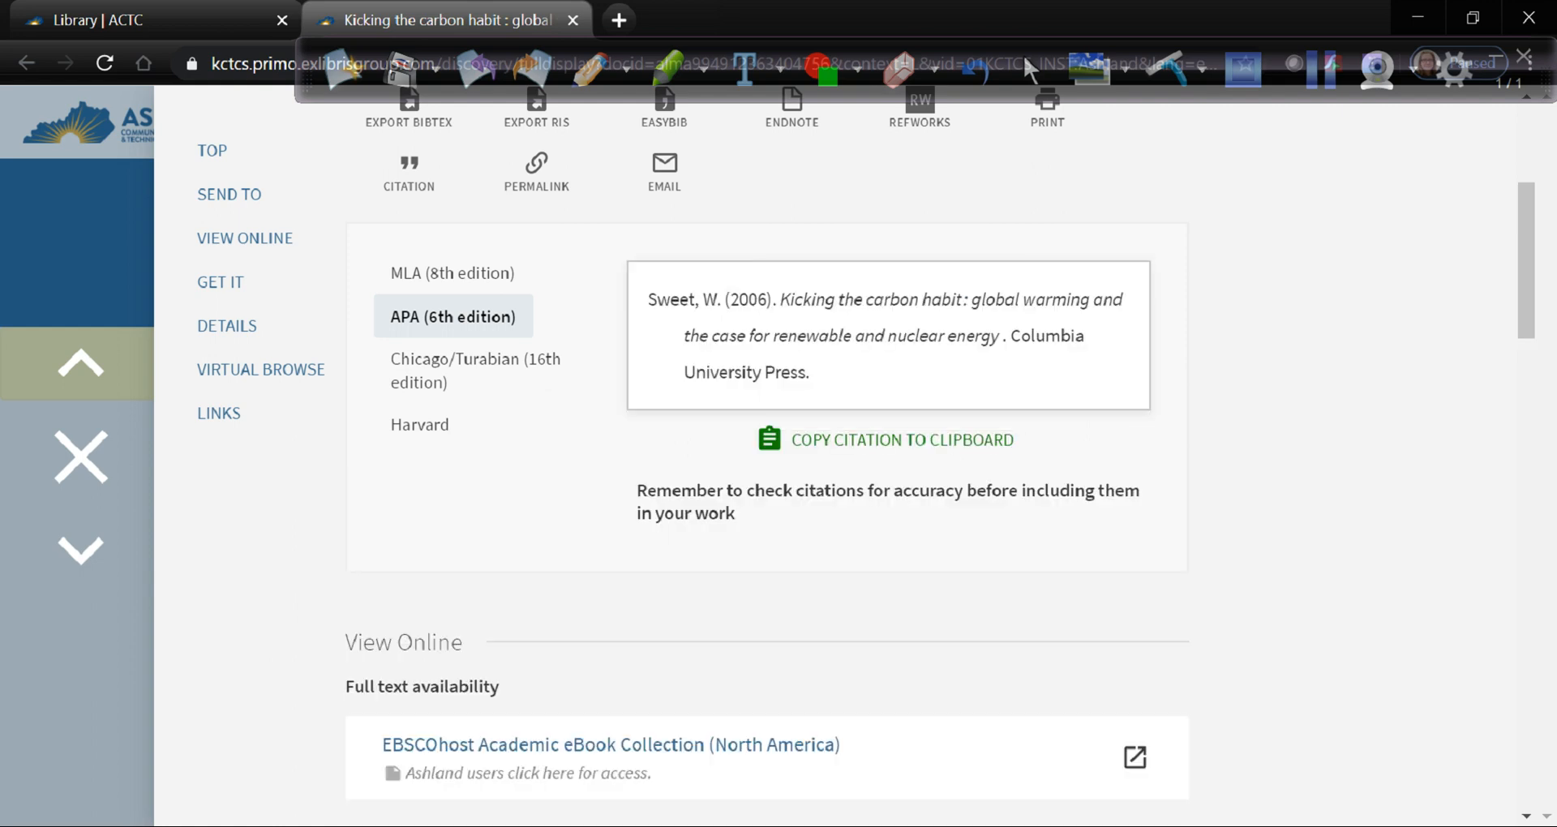
pyautogui.click(453, 273)
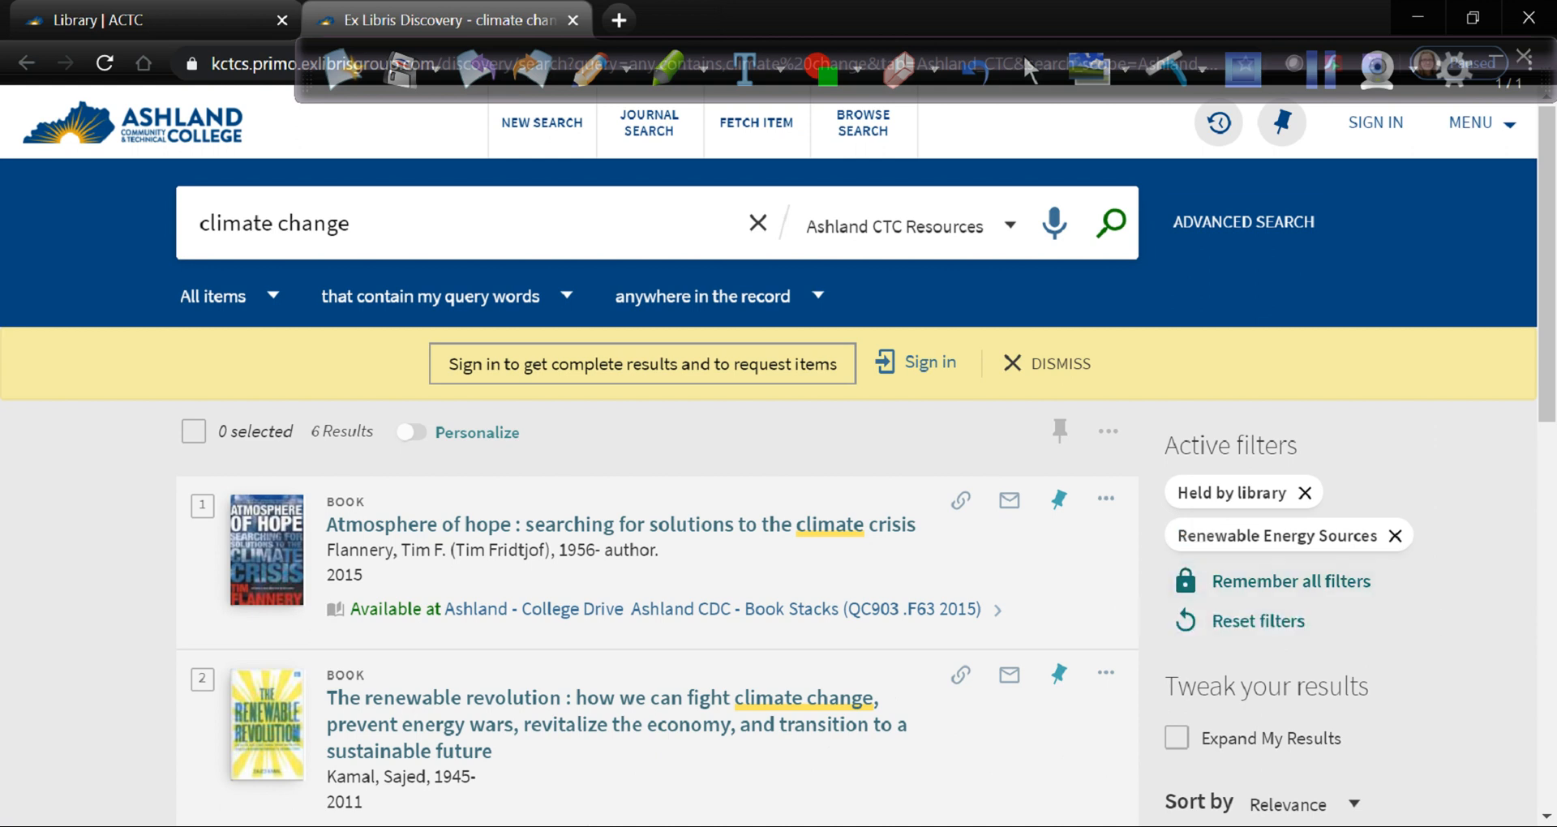
pyautogui.moveTo(1317, 69)
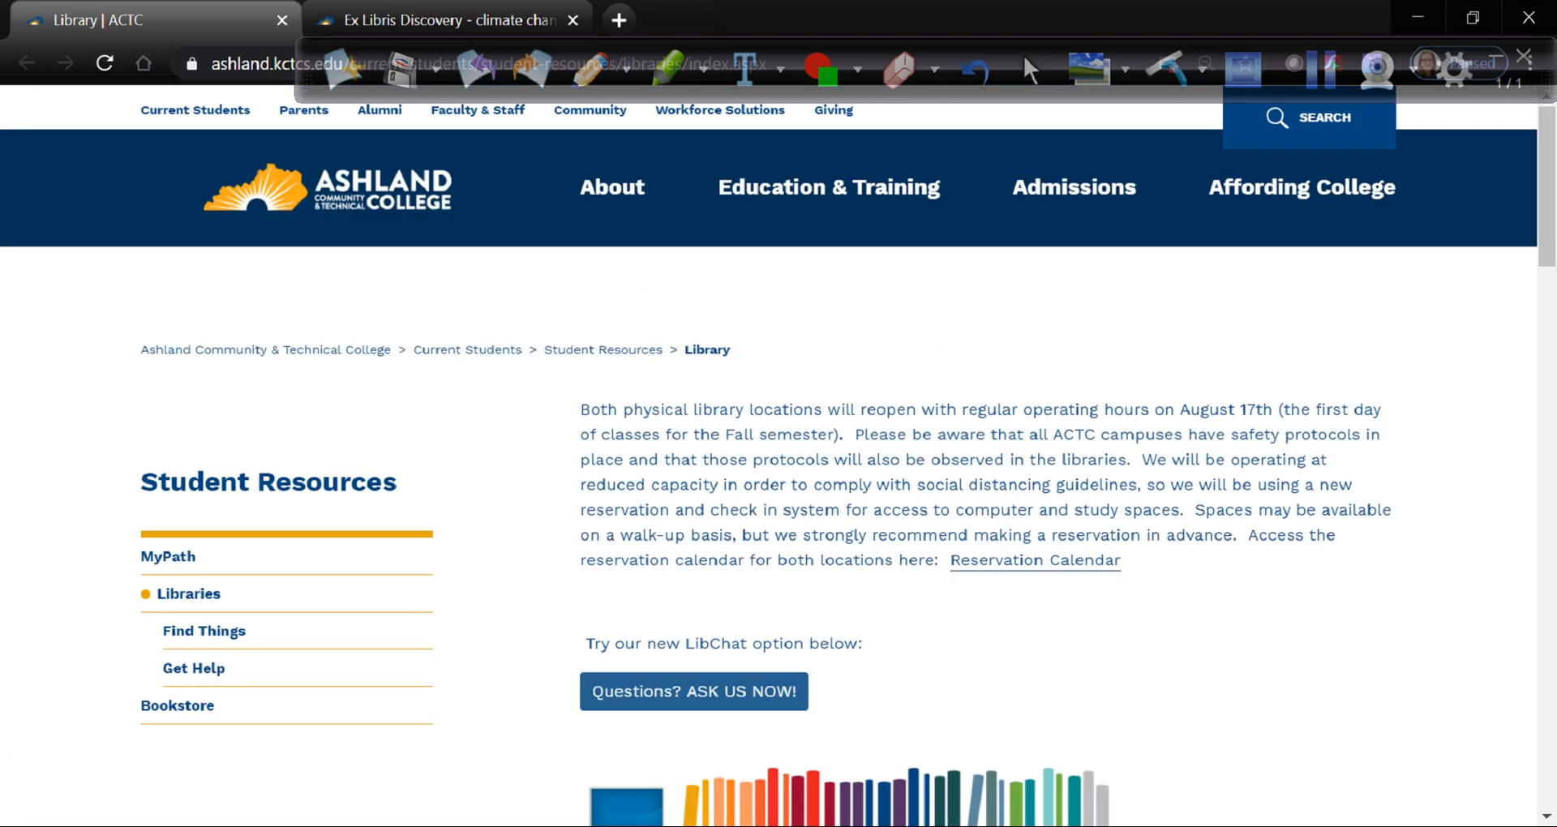
# Step: Reach 'Questions? ASK US NOW!' on the ACTC Library page and bring up the LibChat window
pyautogui.scroll(-3)
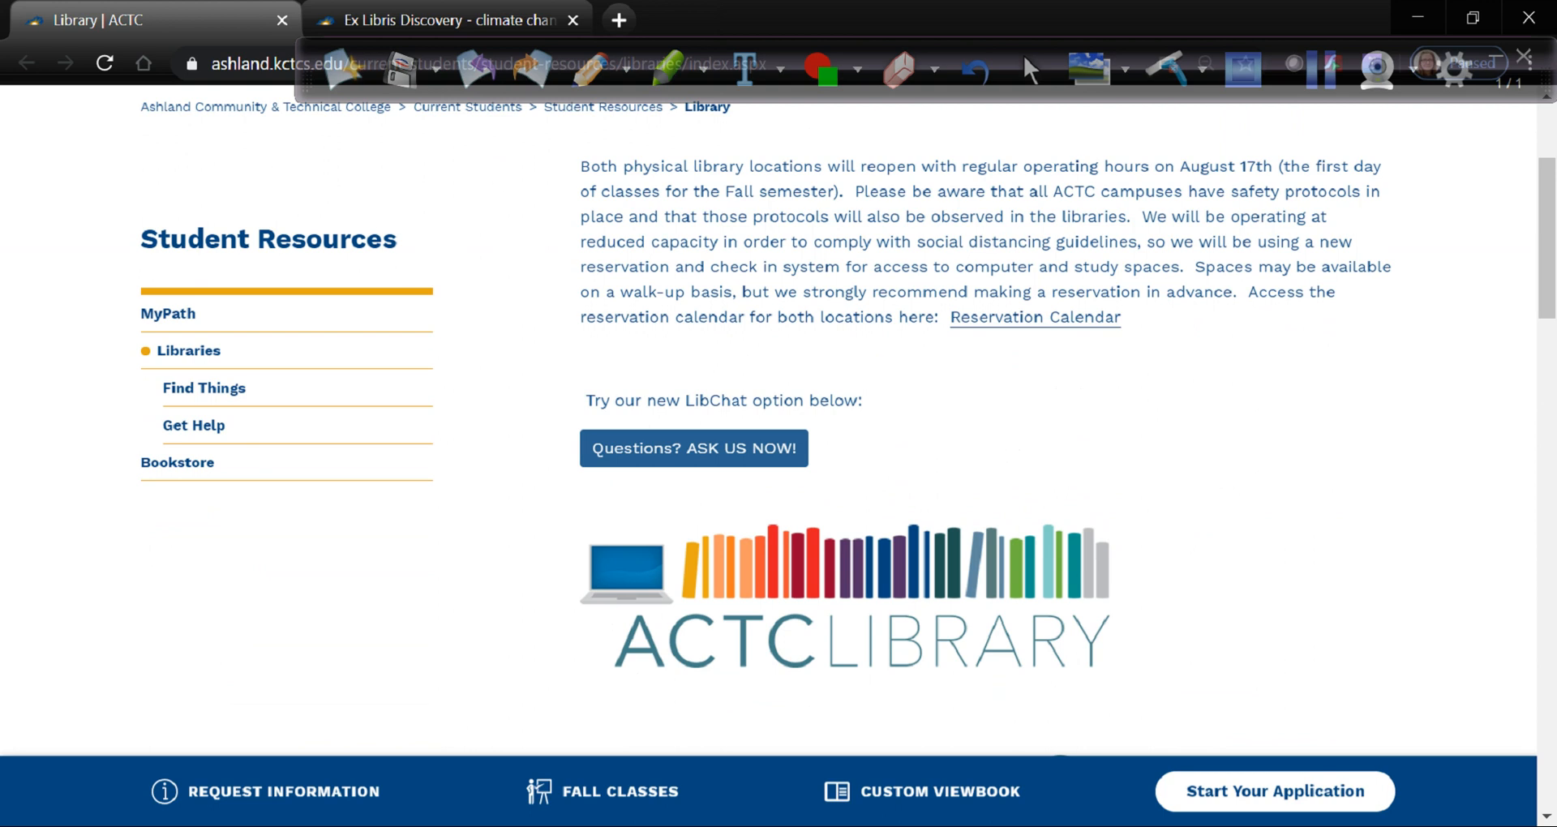
pyautogui.click(693, 447)
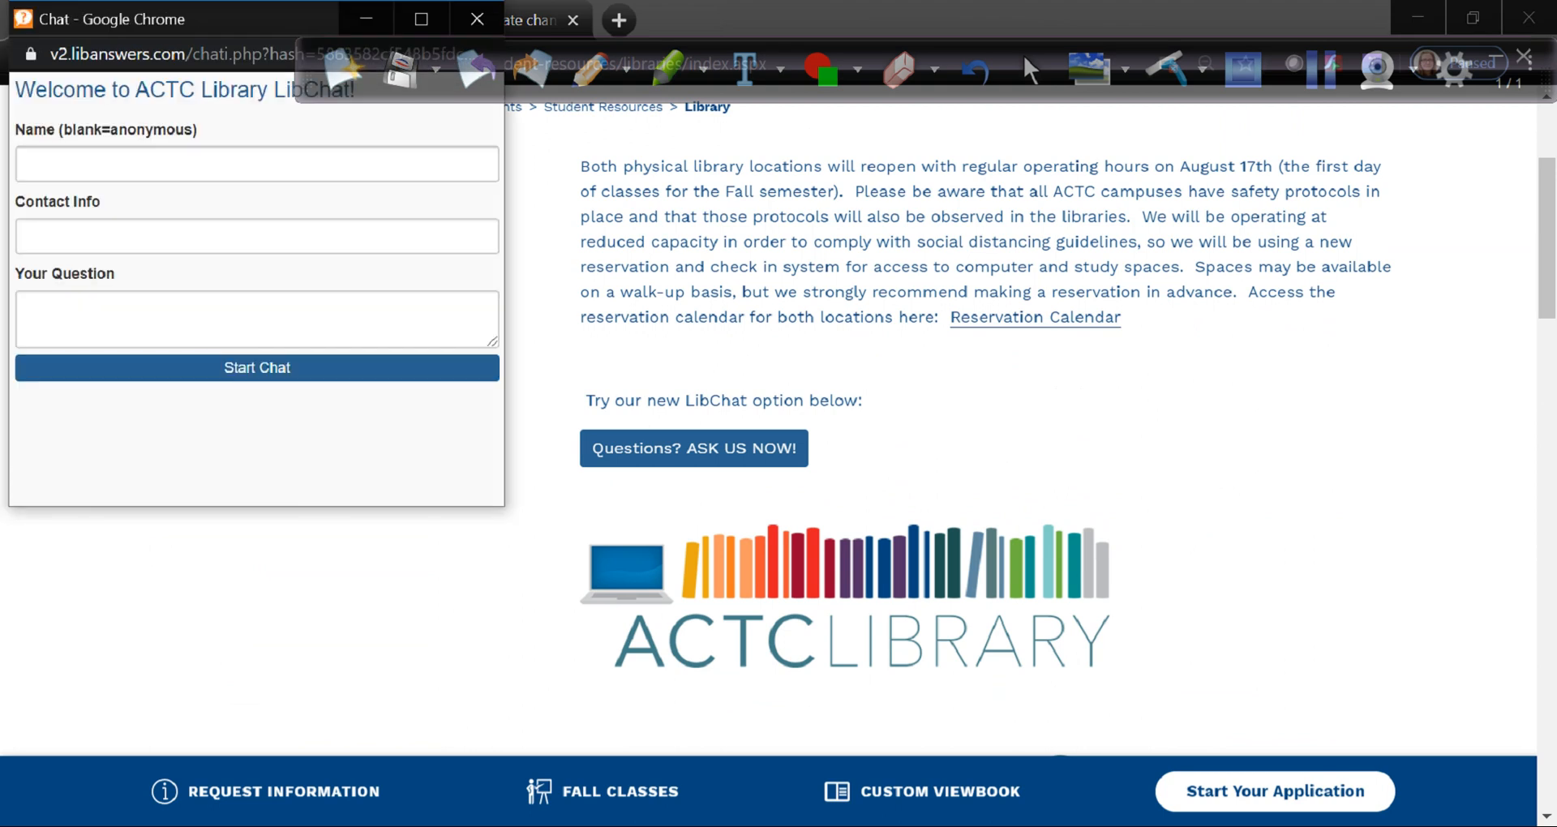